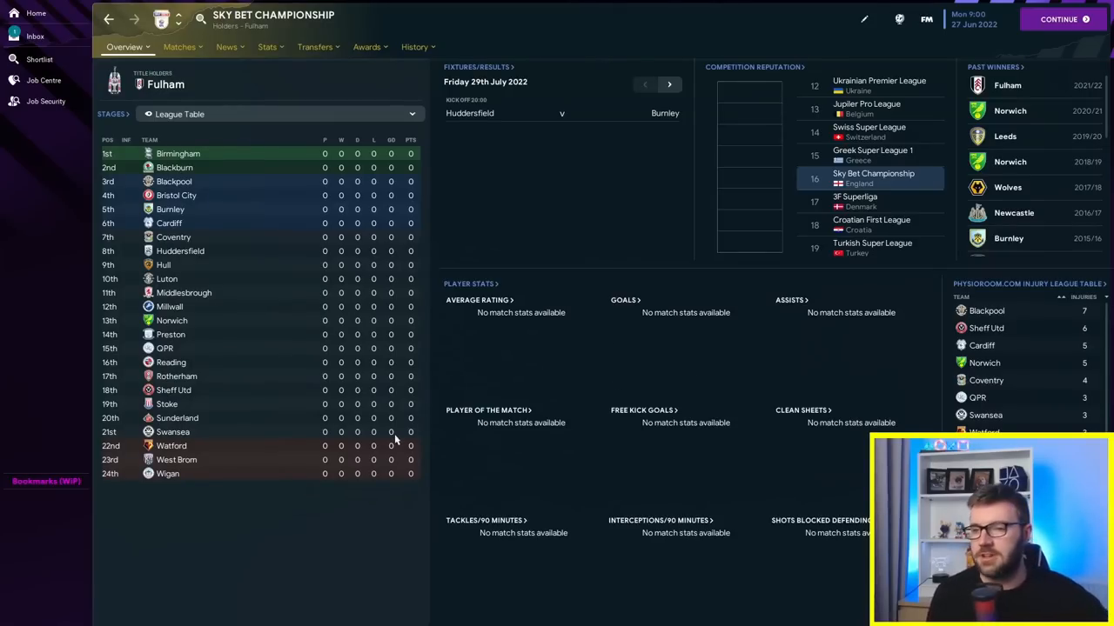
mouse_move(293, 439)
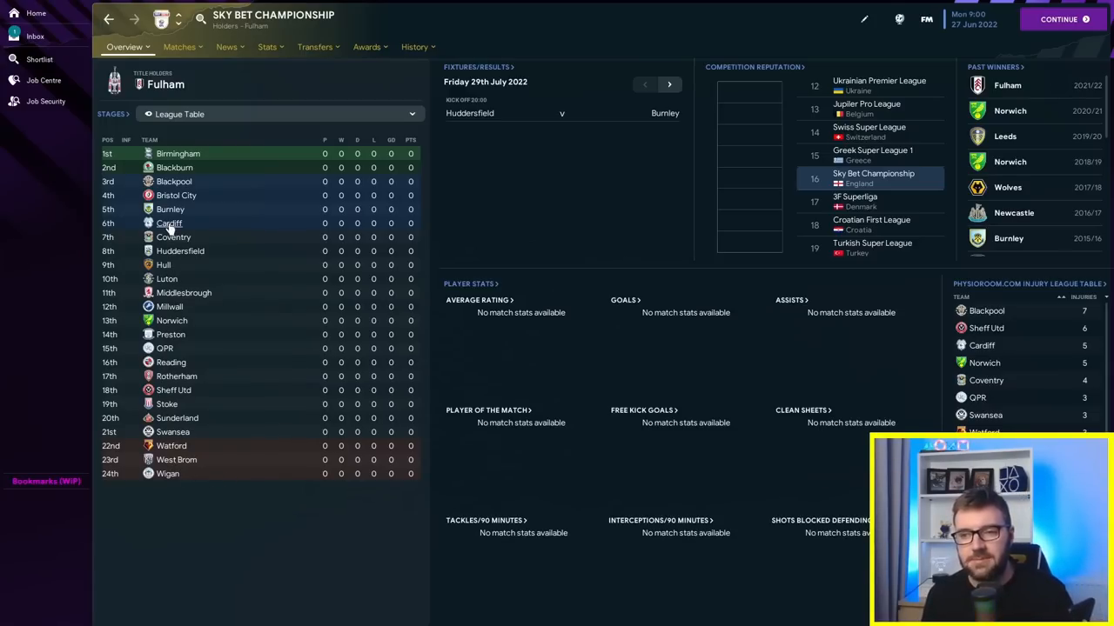
Step: Open Sunderland's club overview from the Sky Bet Championship league table
click(169, 222)
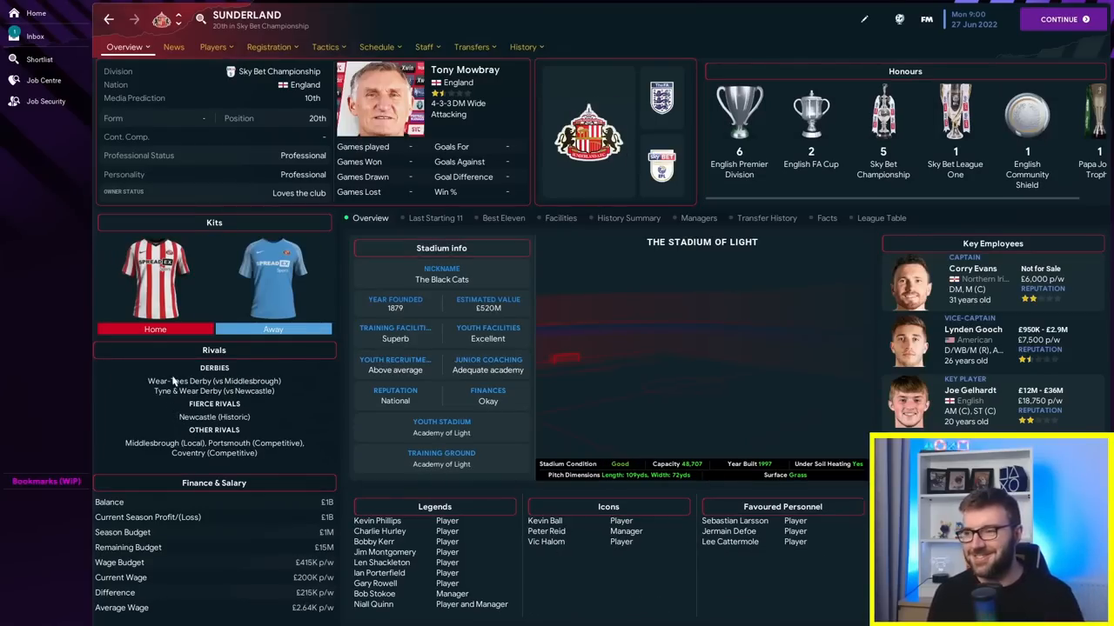
mouse_move(99, 294)
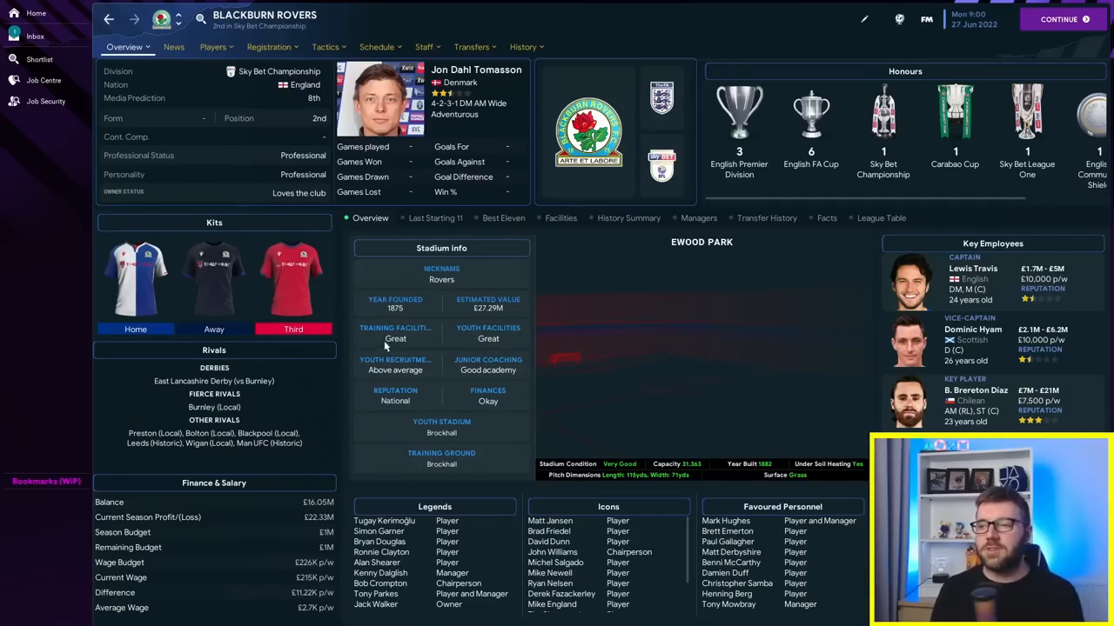
Step: View Blackburn Rovers' club details and finances in the editor, then close the editor
click(864, 18)
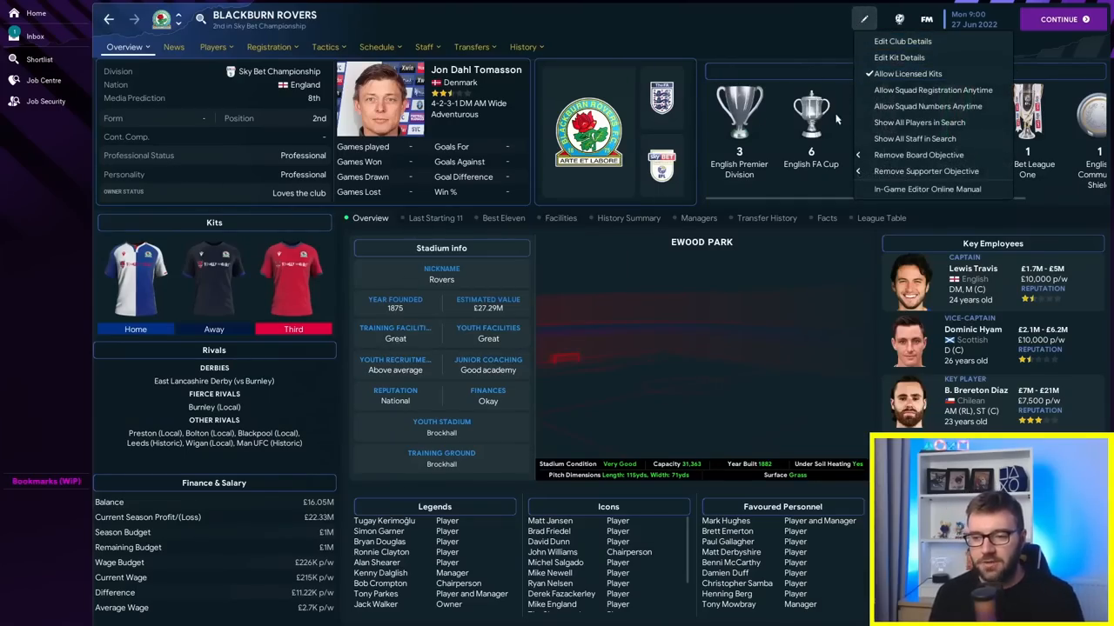
click(902, 41)
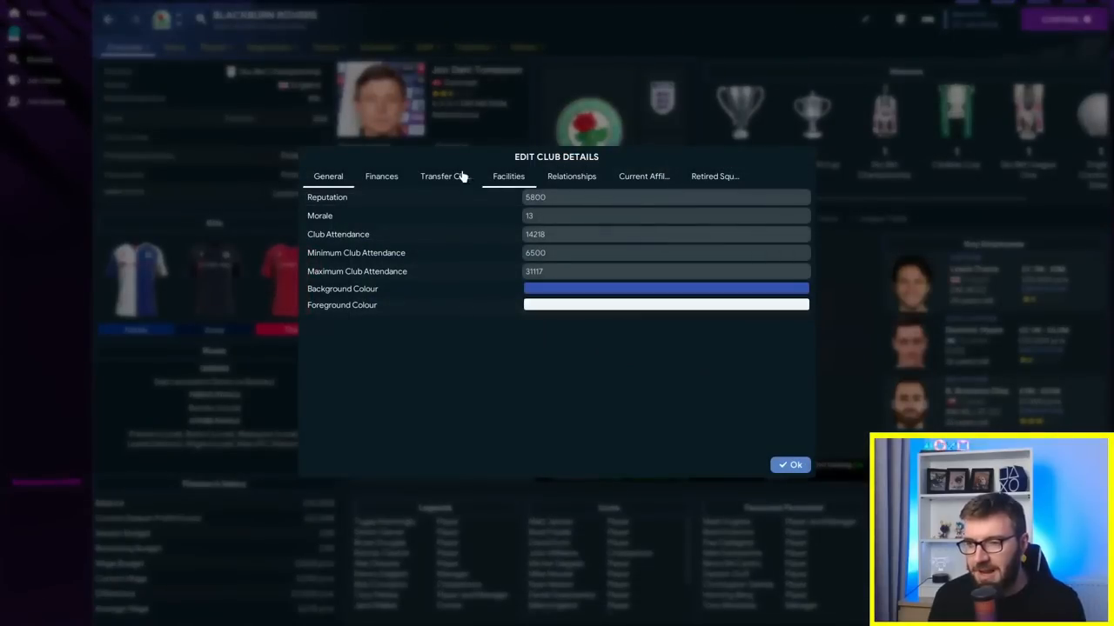
click(381, 175)
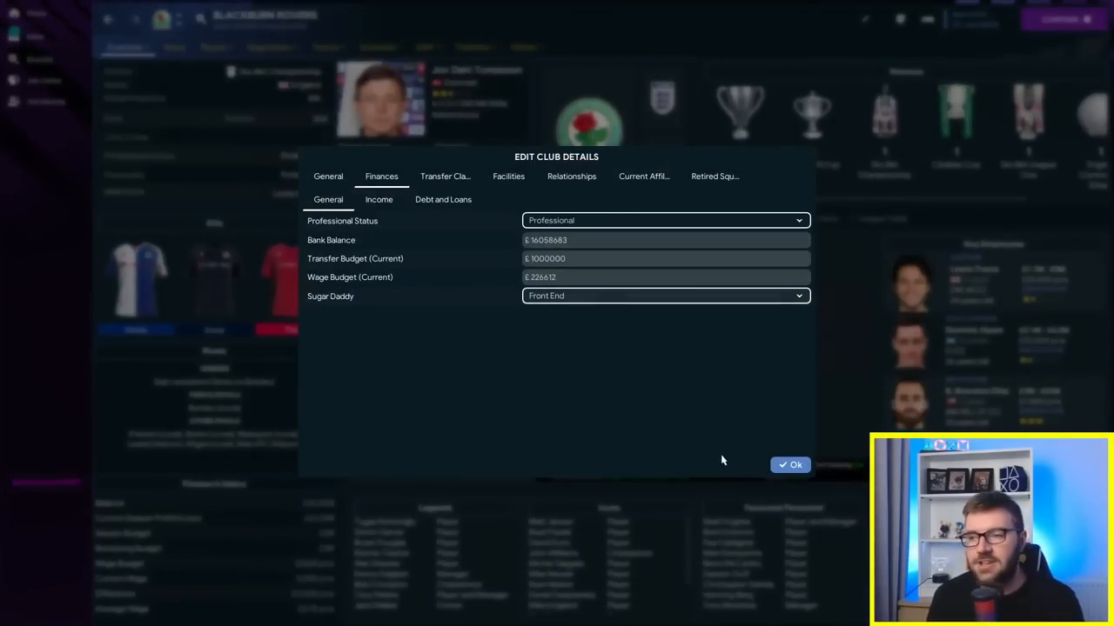
click(790, 464)
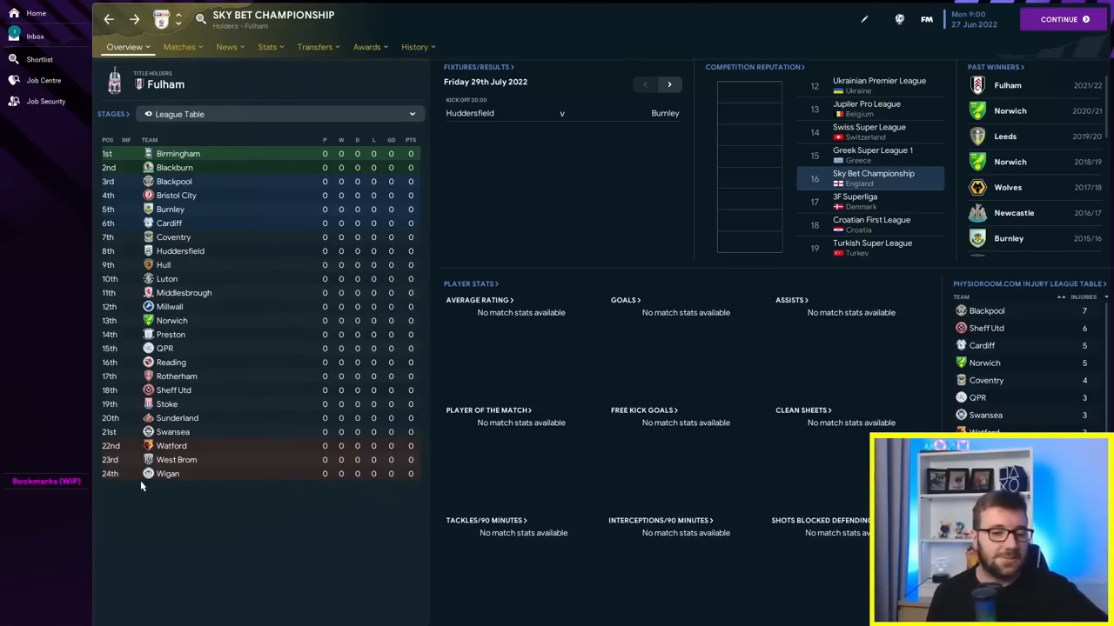
mouse_move(116, 476)
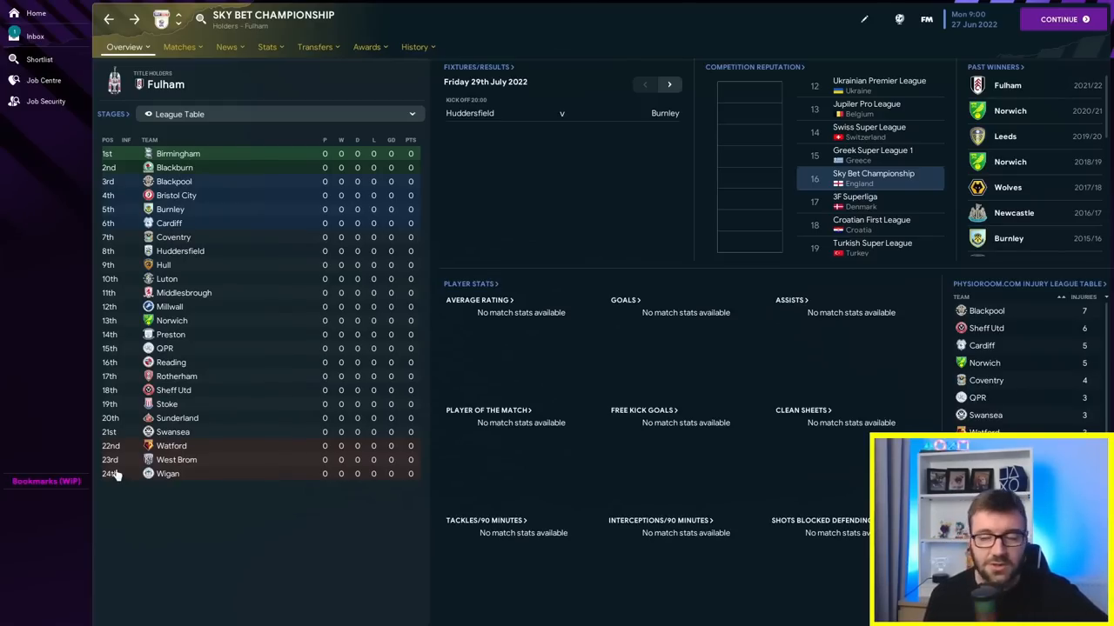
mouse_move(180, 509)
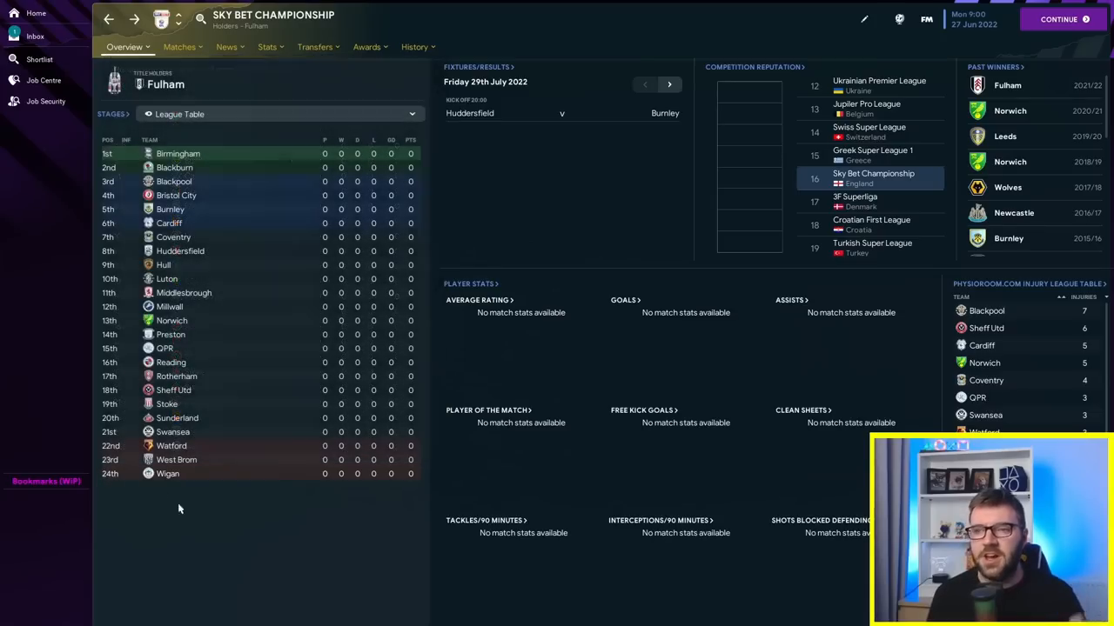
mouse_move(204, 577)
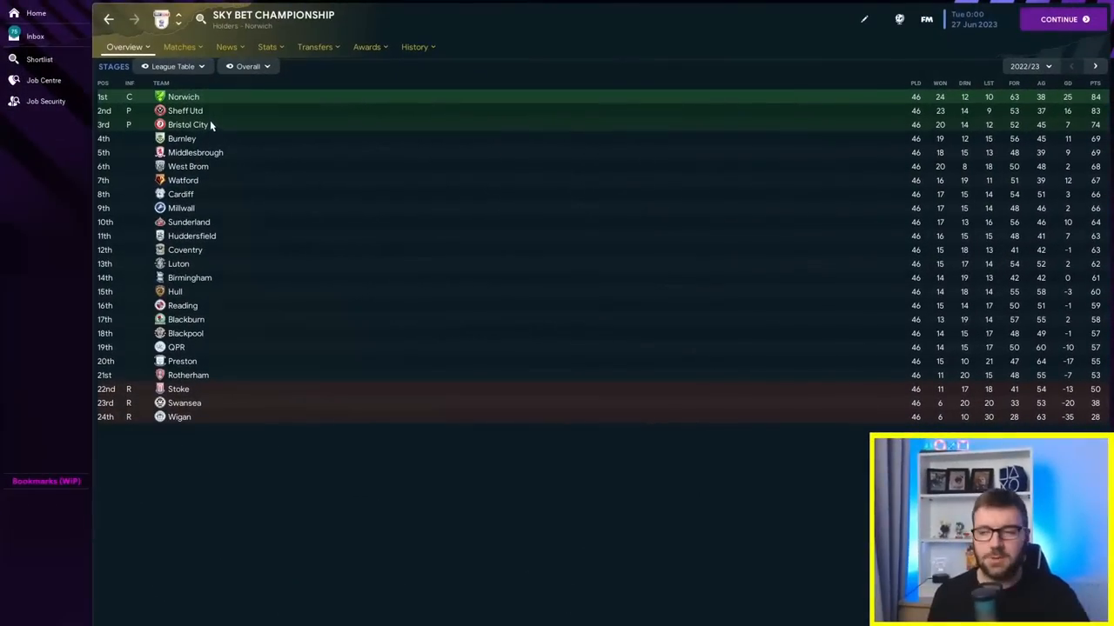
mouse_move(282, 145)
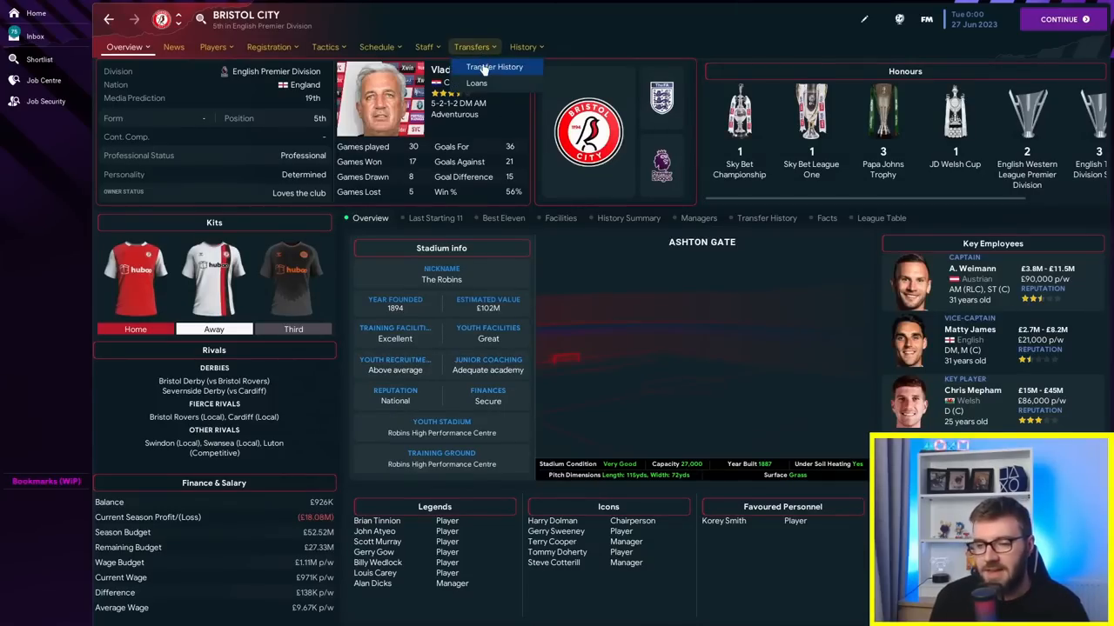
Step: Open Bristol City's overview and view the Marcus Tavernier and Alex Scott player profiles
click(377, 46)
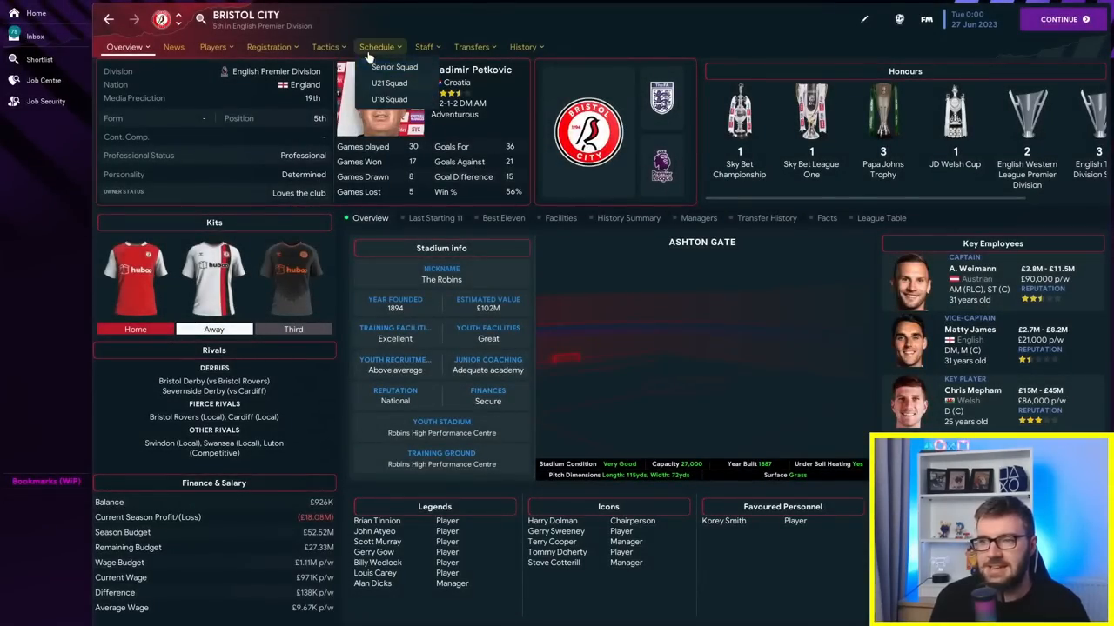
click(471, 46)
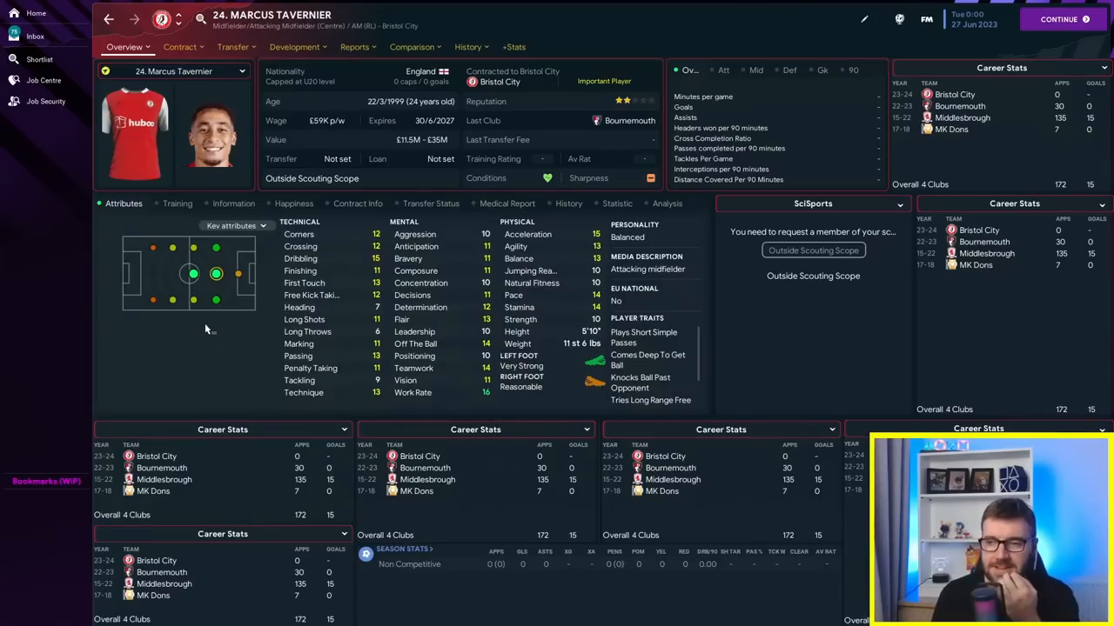
click(467, 46)
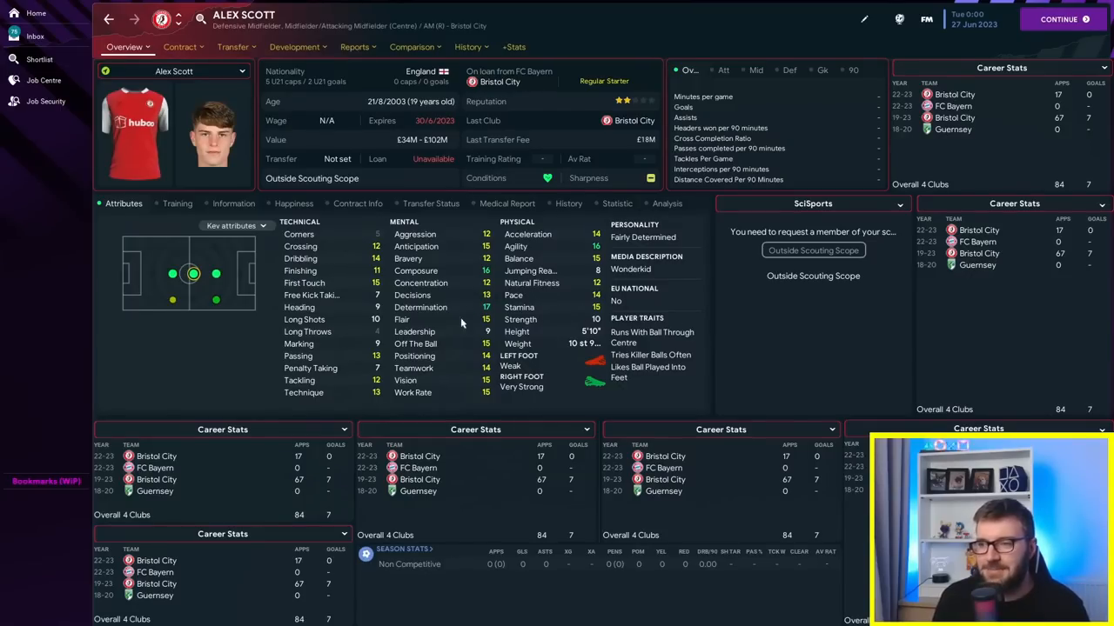
click(125, 46)
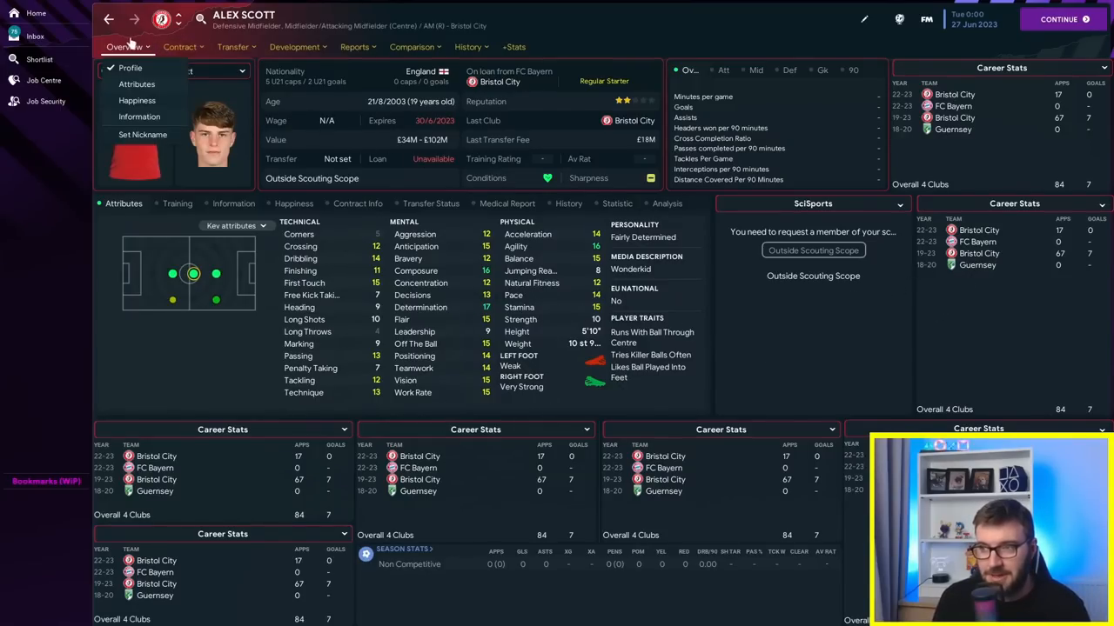
click(109, 19)
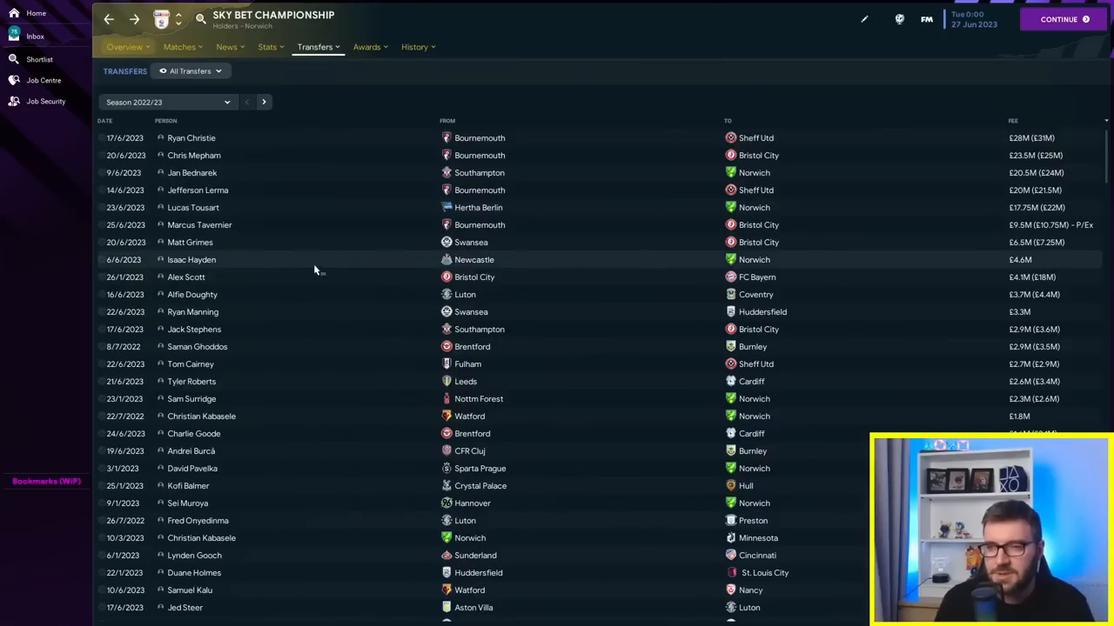
mouse_move(261, 238)
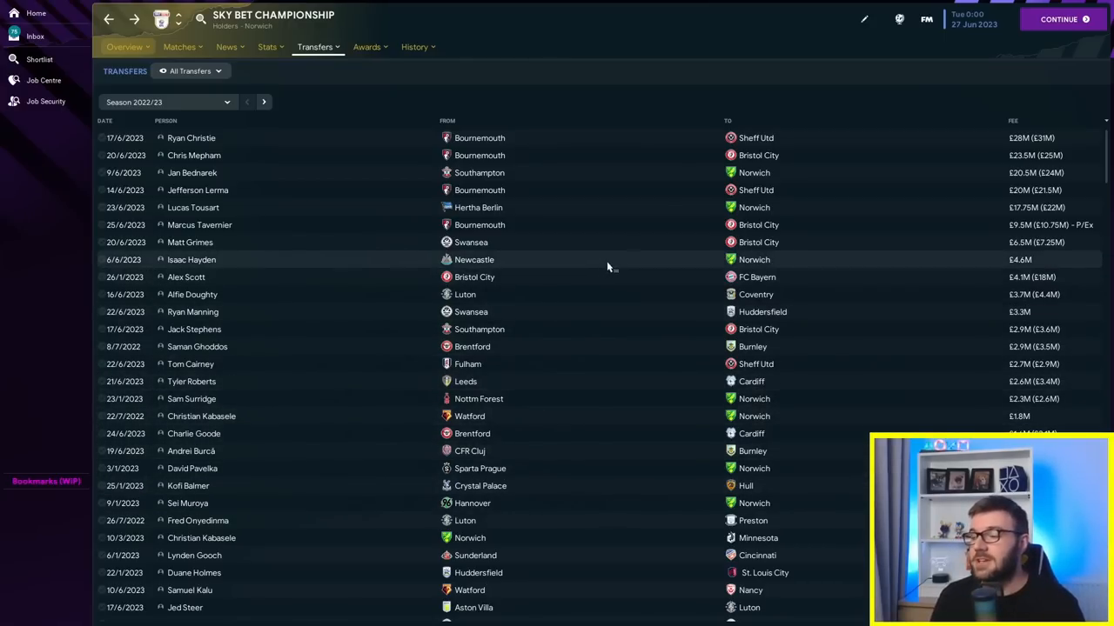
mouse_move(590, 242)
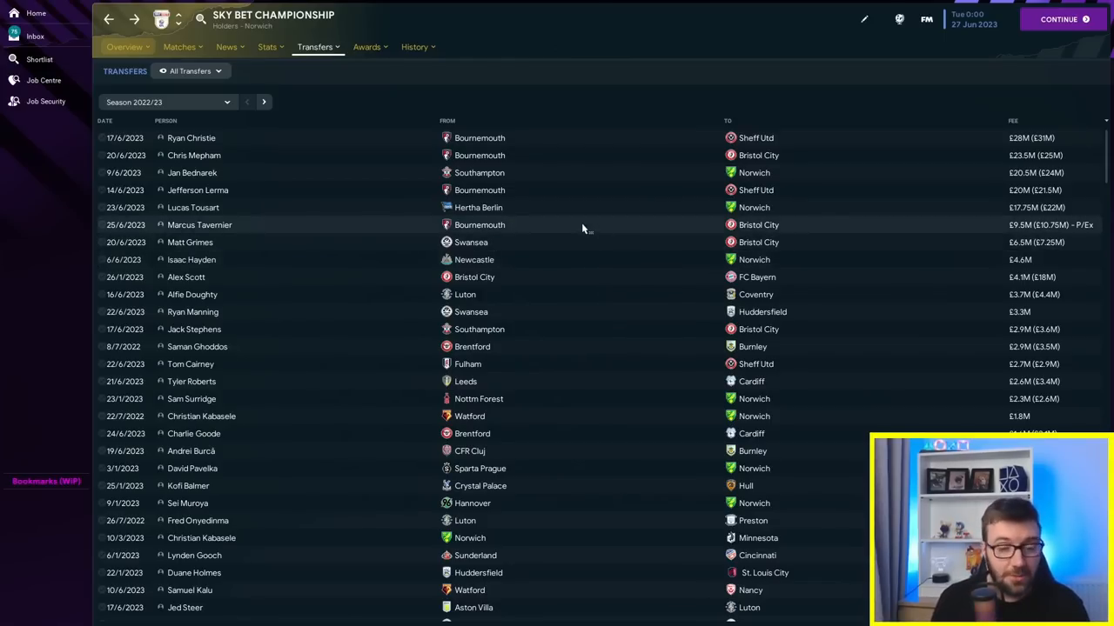
mouse_move(579, 222)
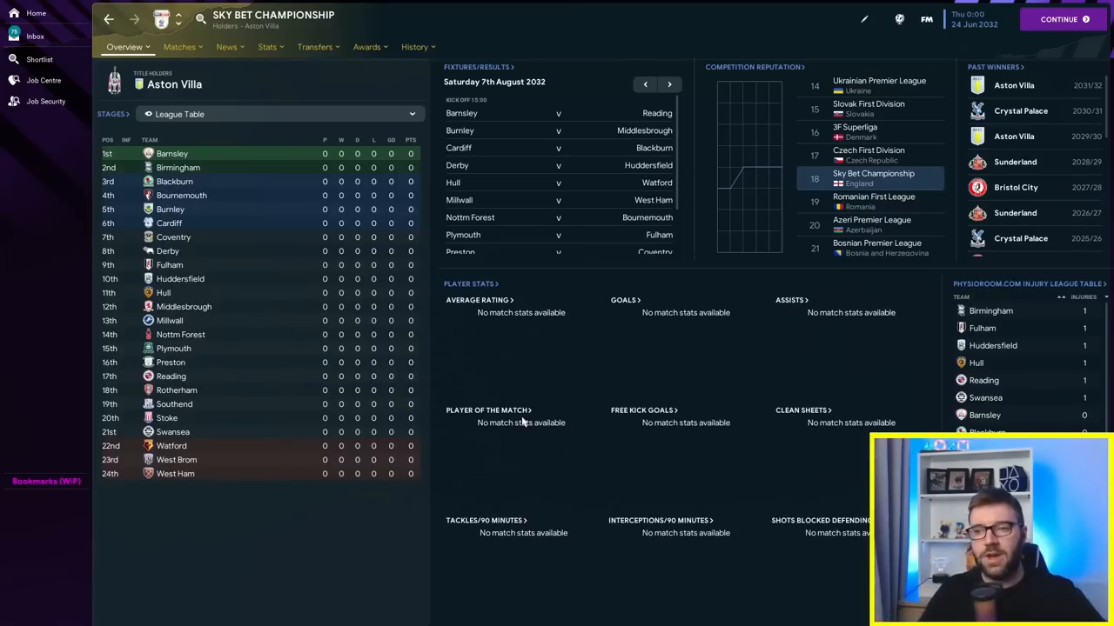
mouse_move(483, 410)
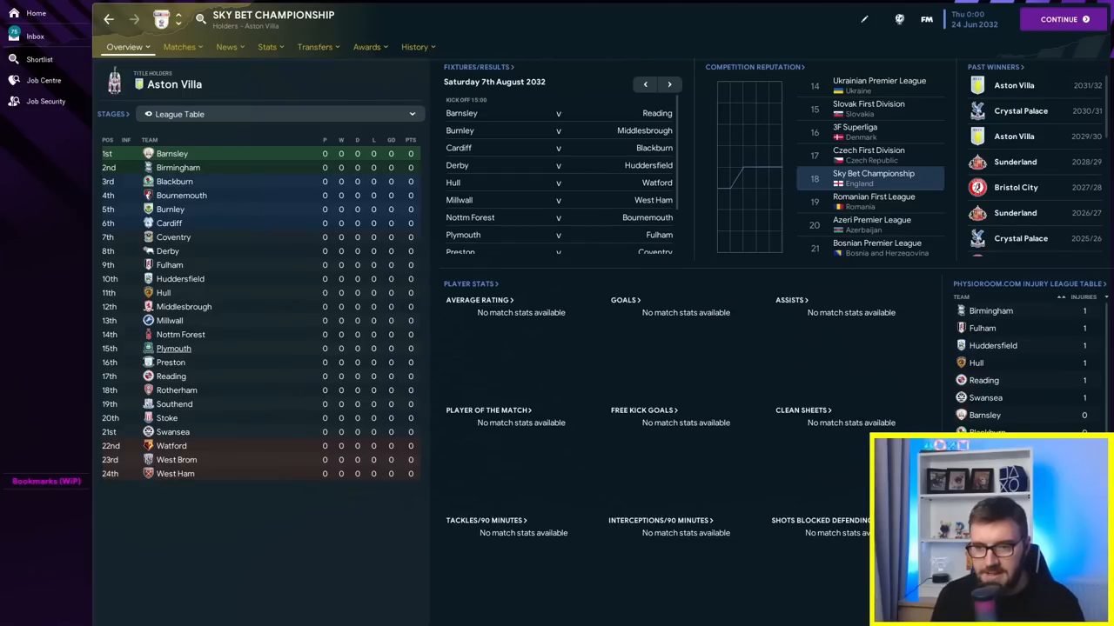
mouse_move(174, 404)
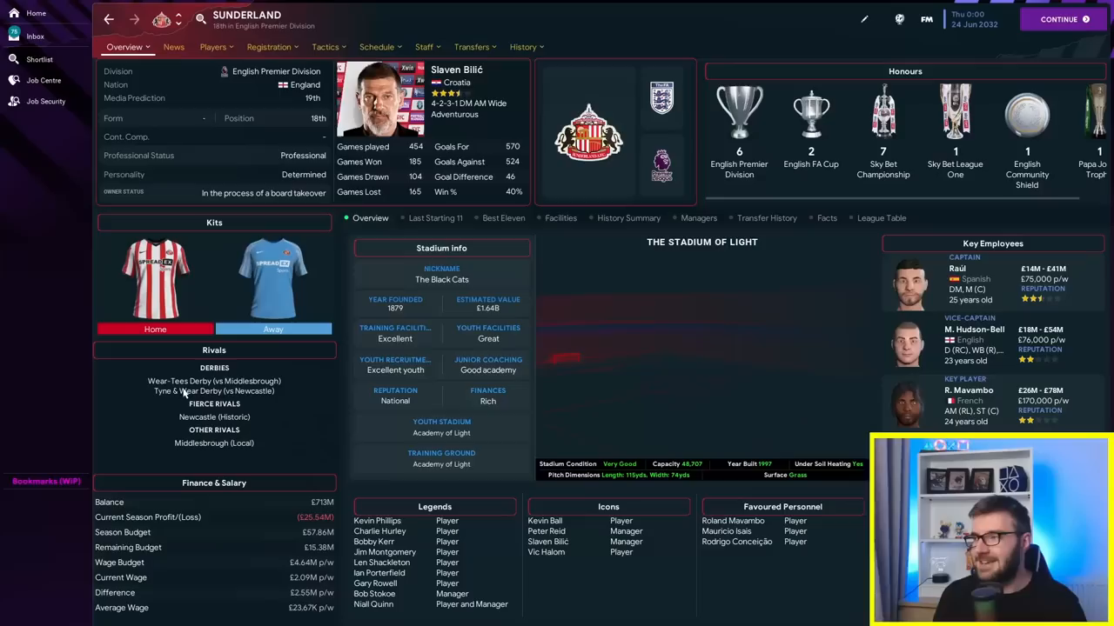
Step: Browse Sunderland's transfer history back through three earlier seasons
click(471, 46)
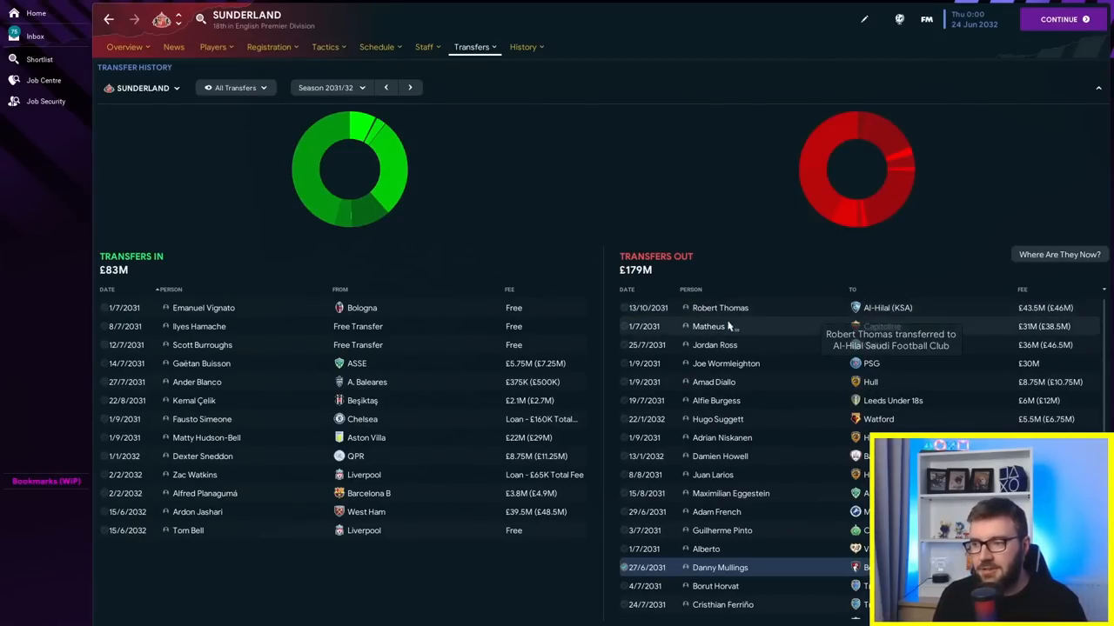
click(386, 87)
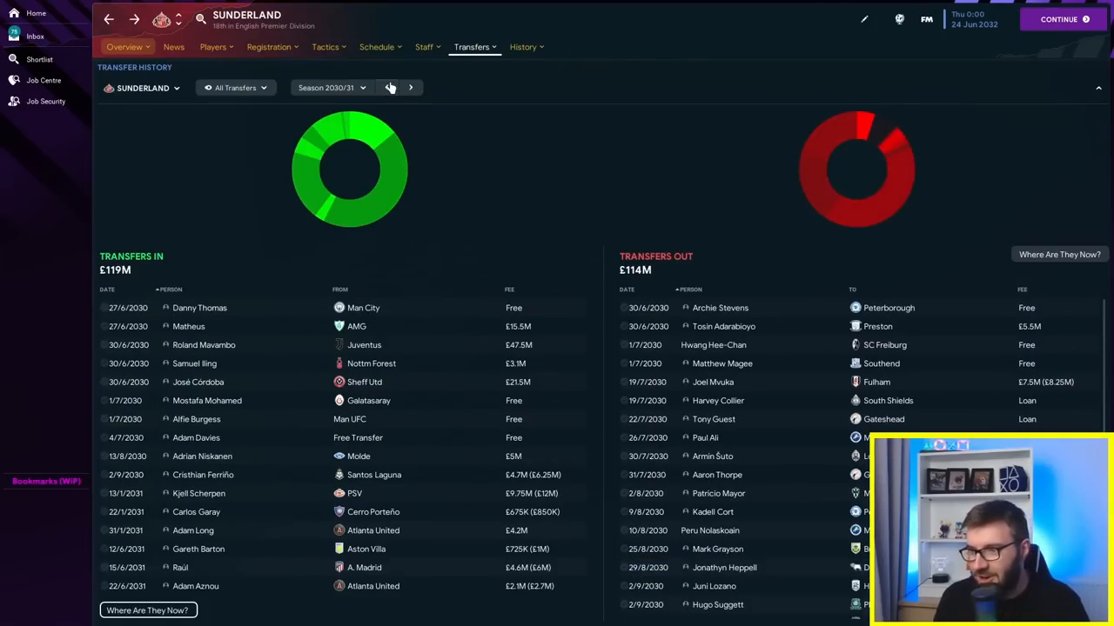
click(387, 87)
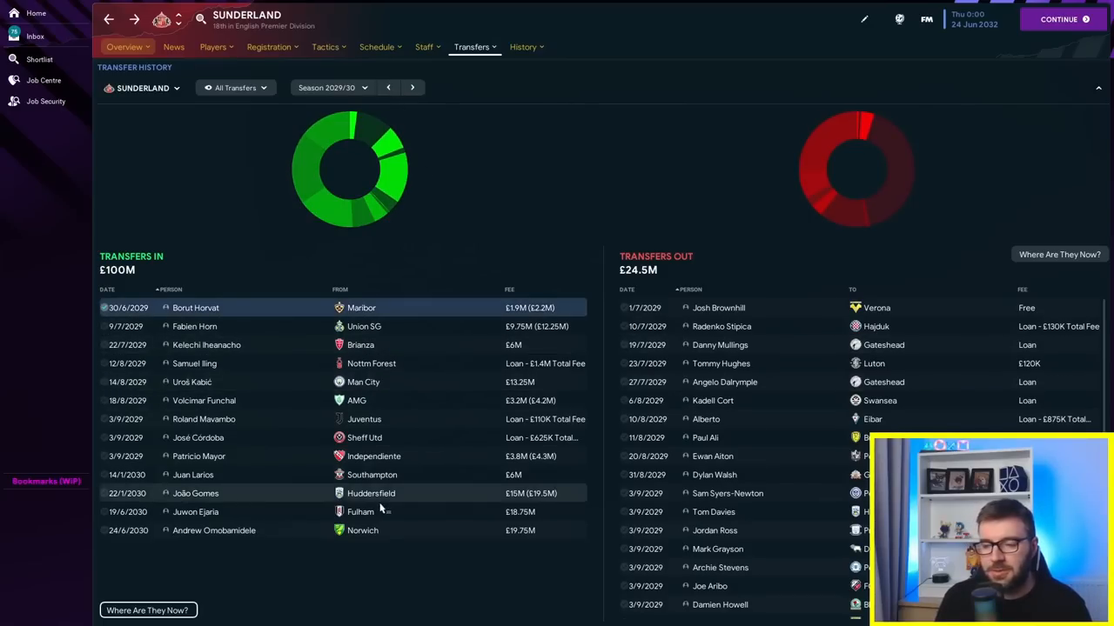
click(387, 87)
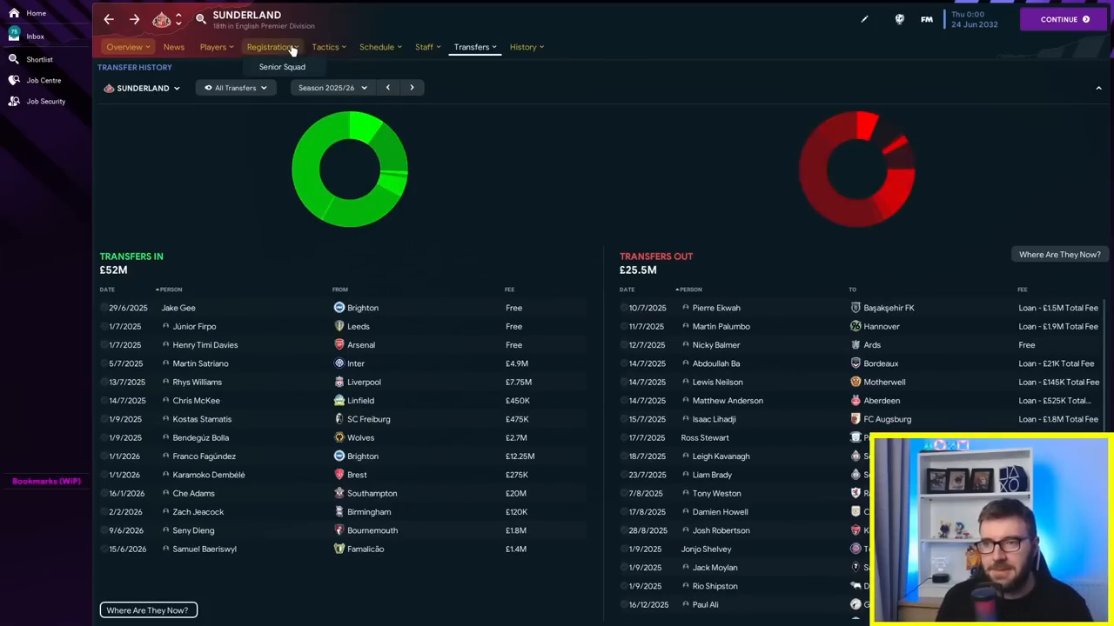
Step: View Sunderland's honours and domestic league record, then return to the Championship overview
click(523, 46)
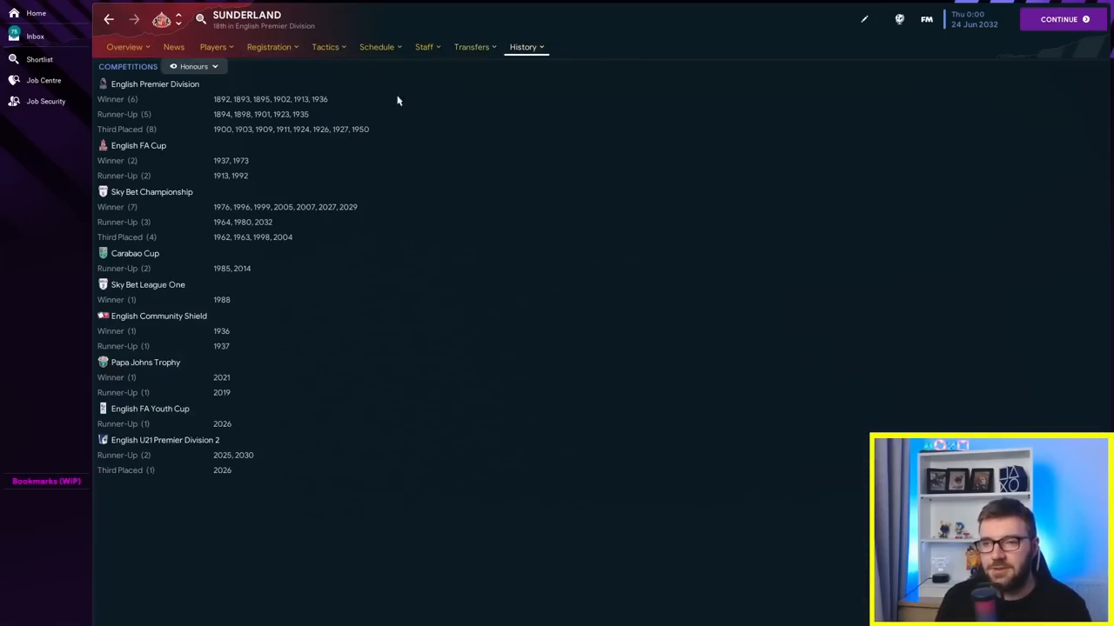
click(193, 66)
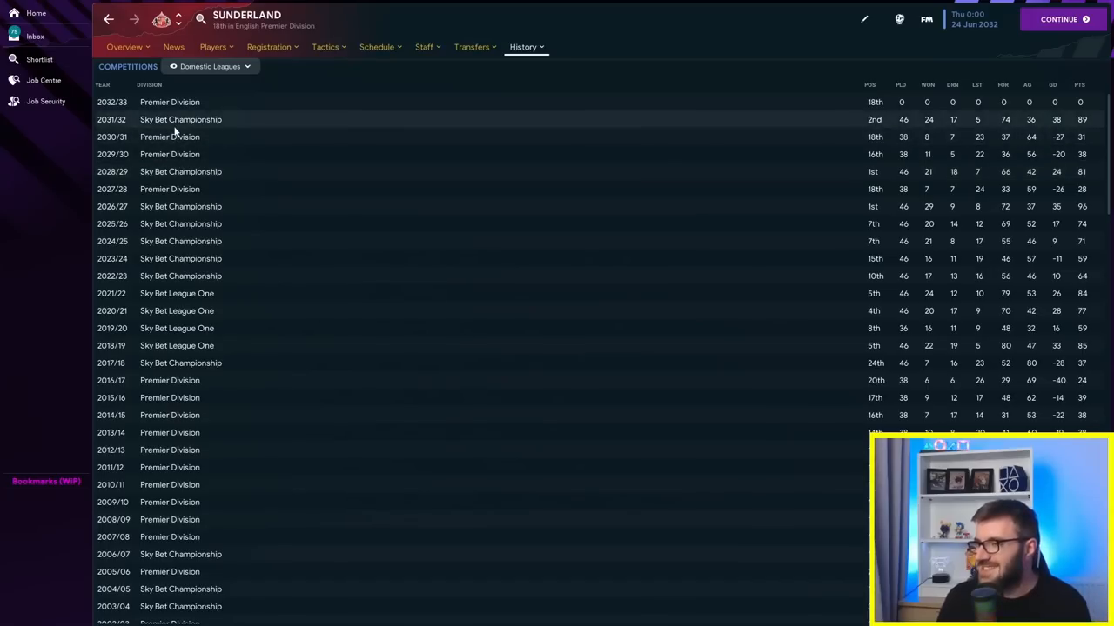
click(471, 46)
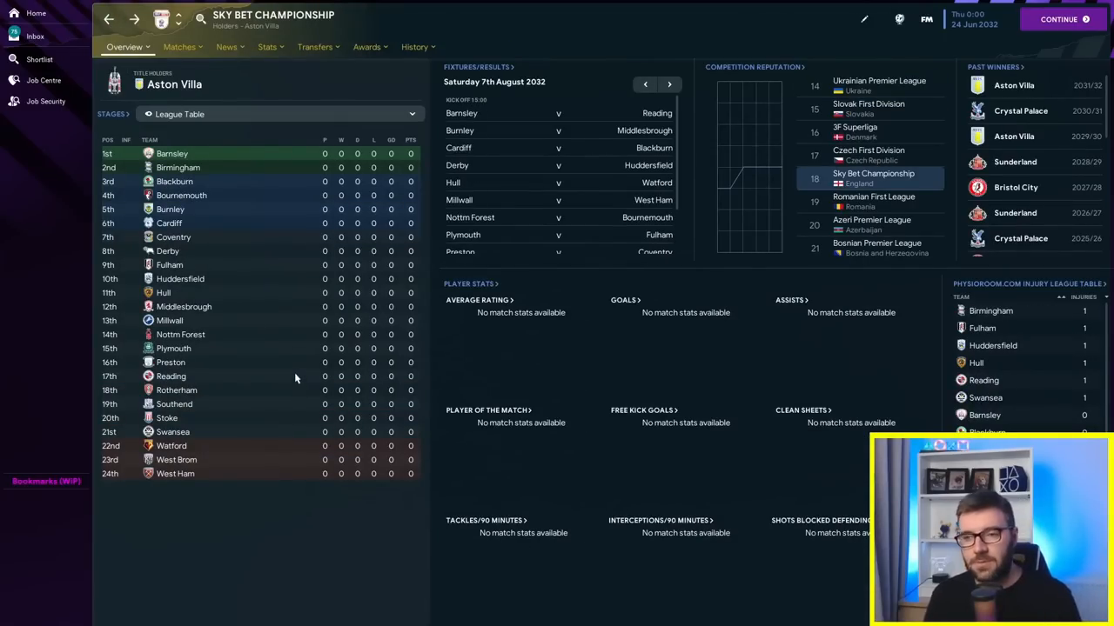
mouse_move(261, 357)
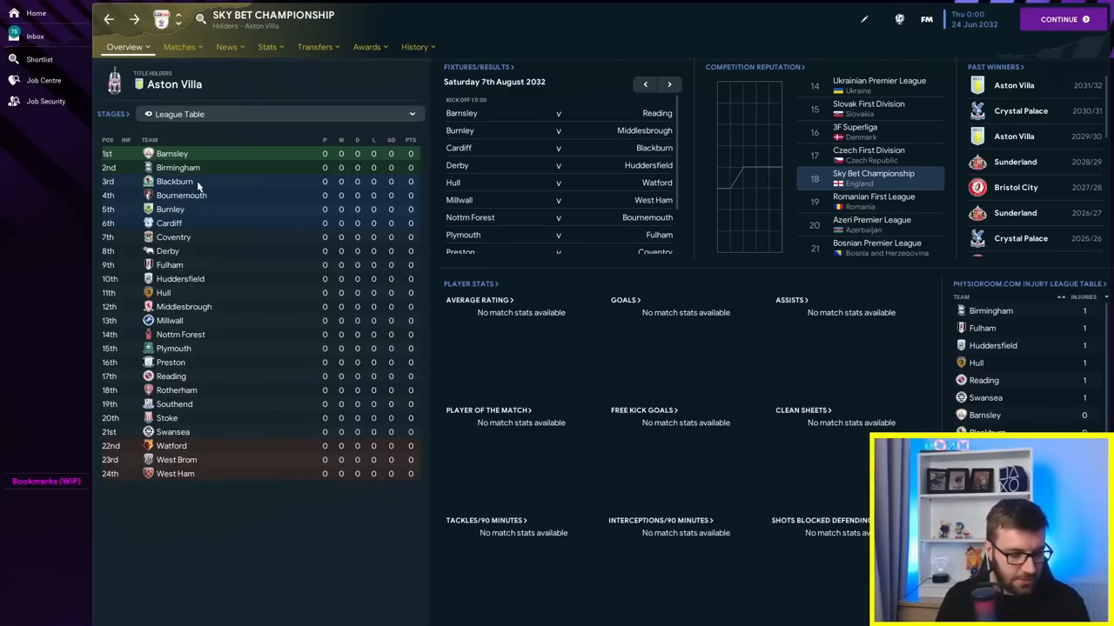
mouse_move(189, 223)
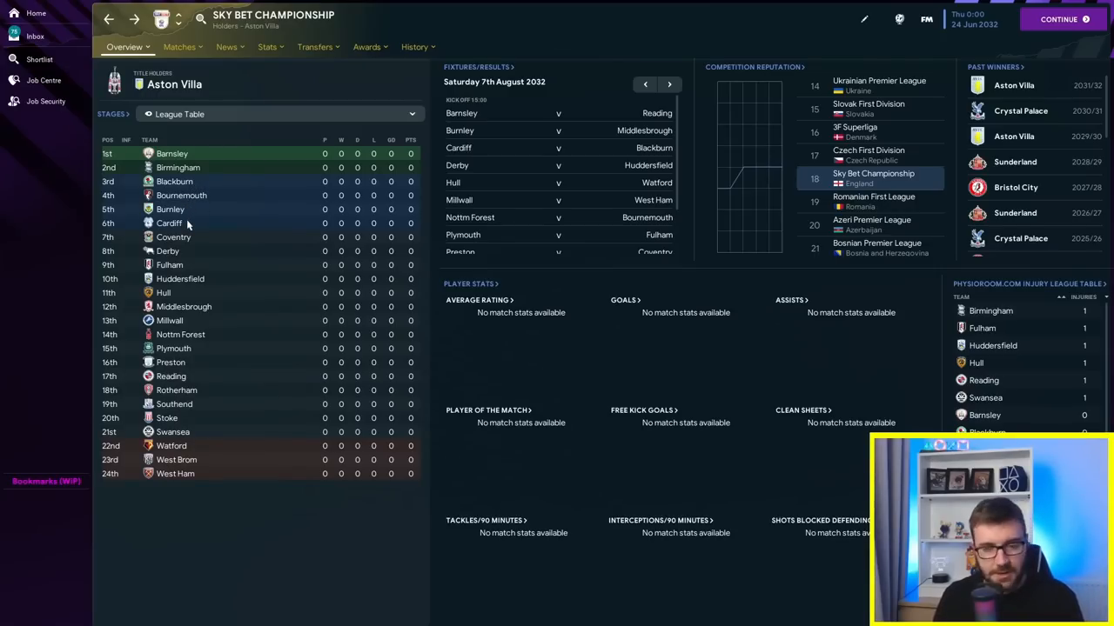
mouse_move(181, 334)
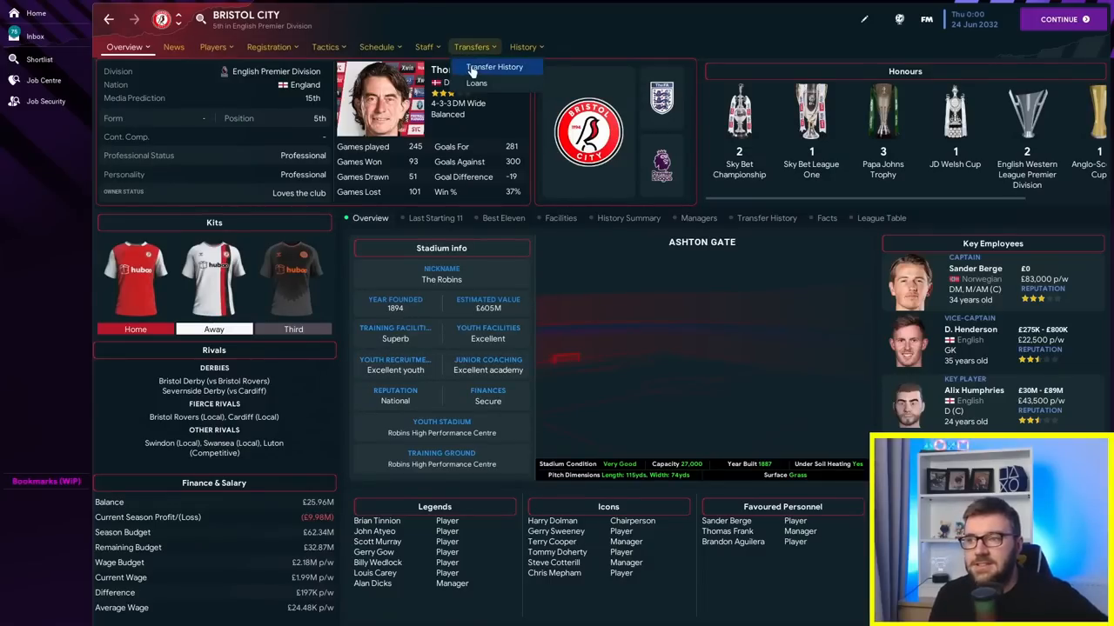
Step: Open Bristol City's transfer history and step forward season by season to 2030/31
click(494, 67)
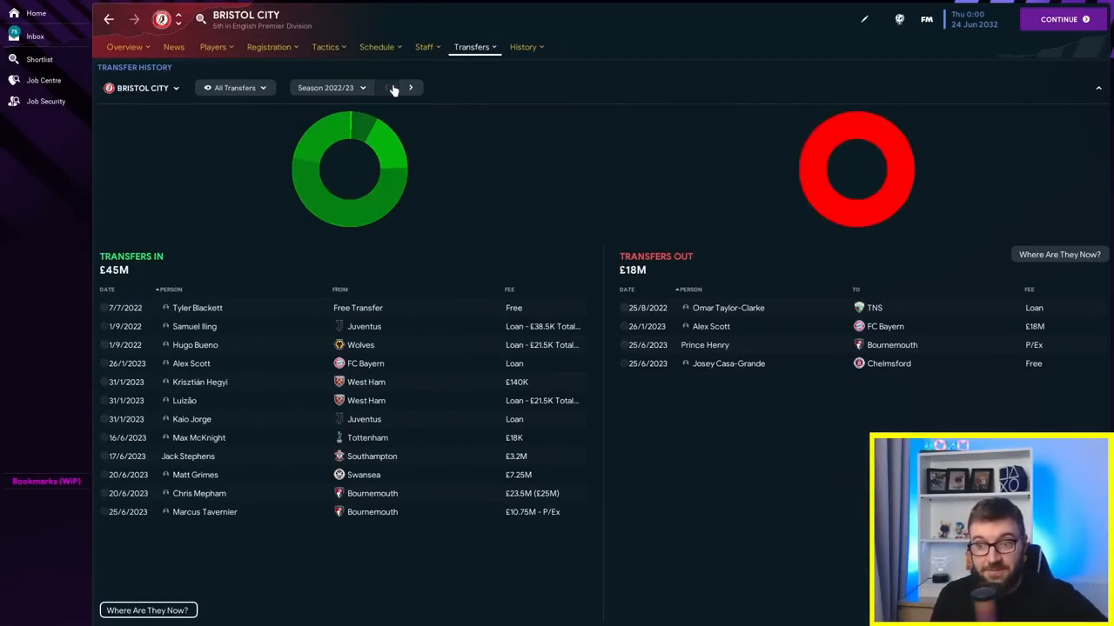
click(410, 87)
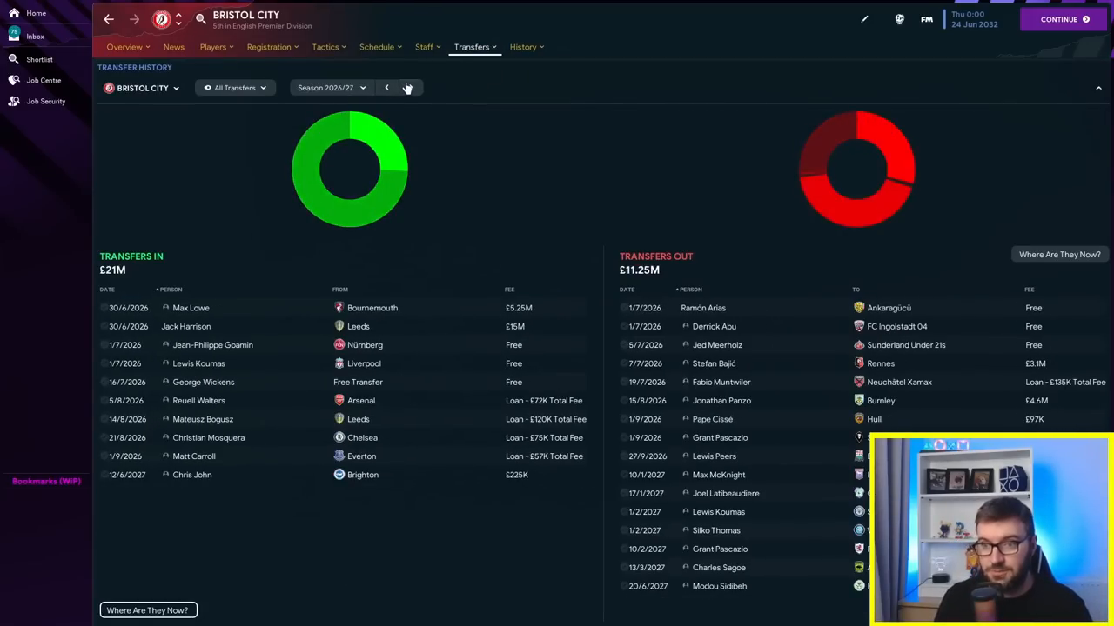
click(406, 87)
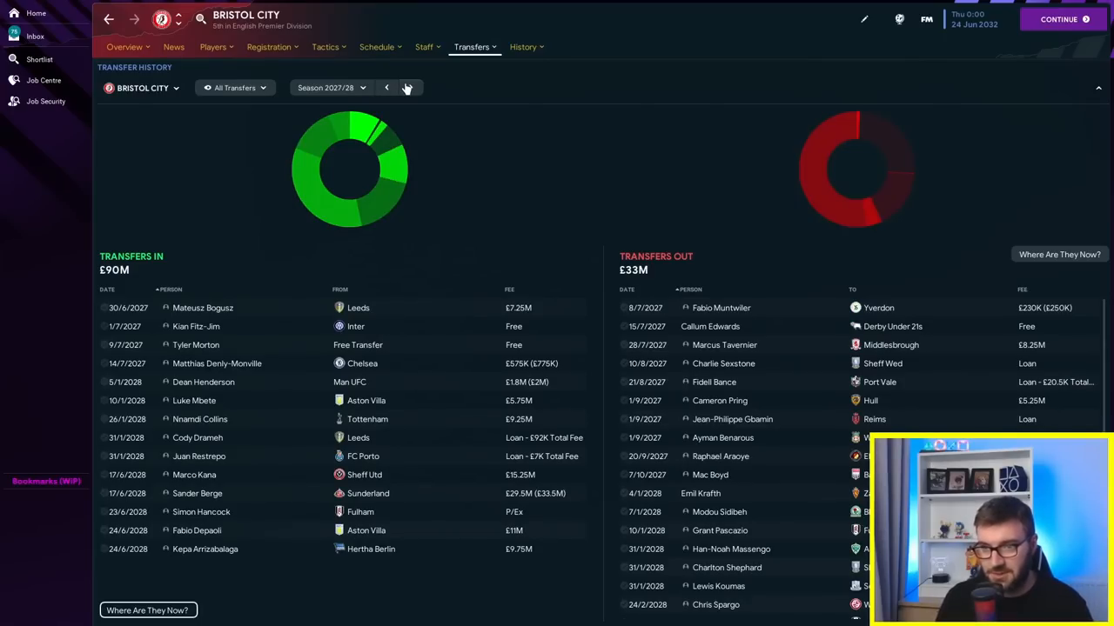
click(409, 87)
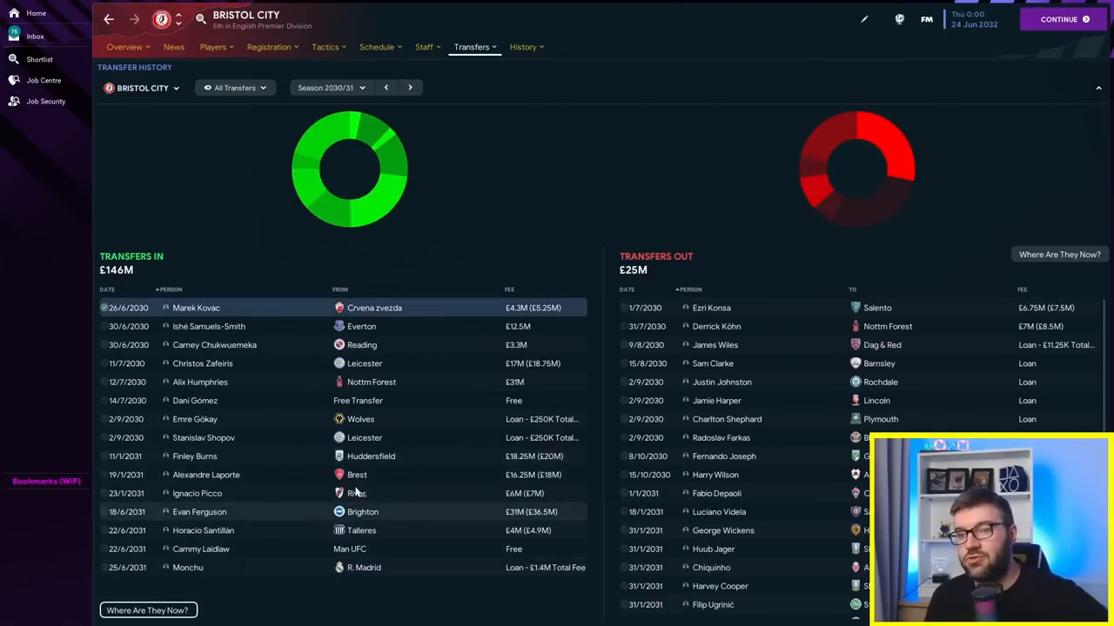
mouse_move(372, 382)
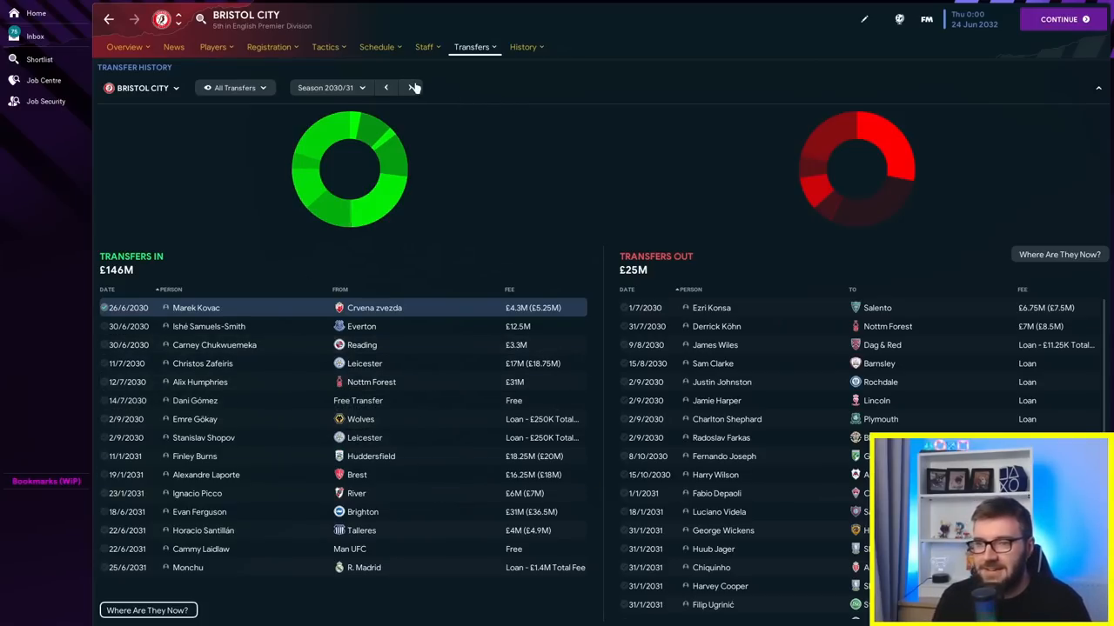
click(409, 87)
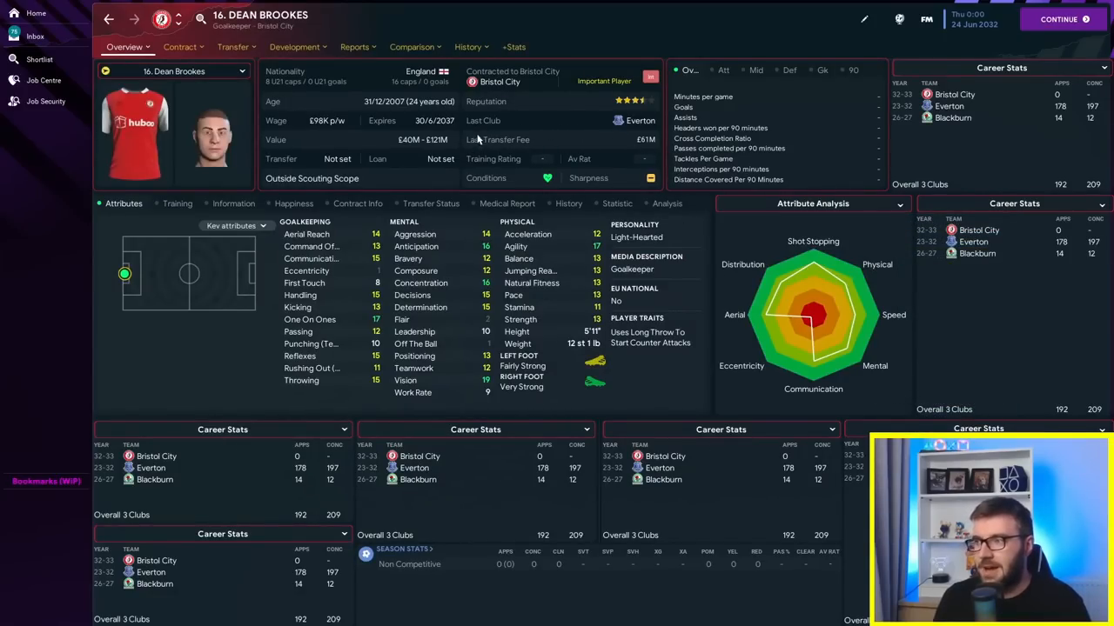
Step: View Dean Brookes's career milestones, then Bristol City's domestic league history
click(468, 46)
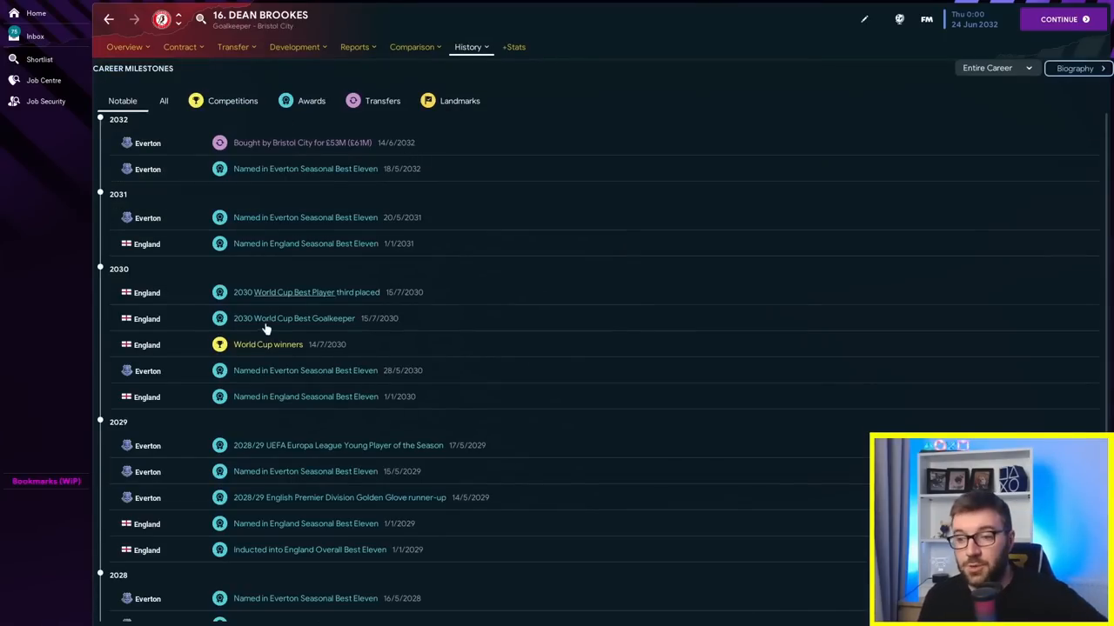
click(124, 47)
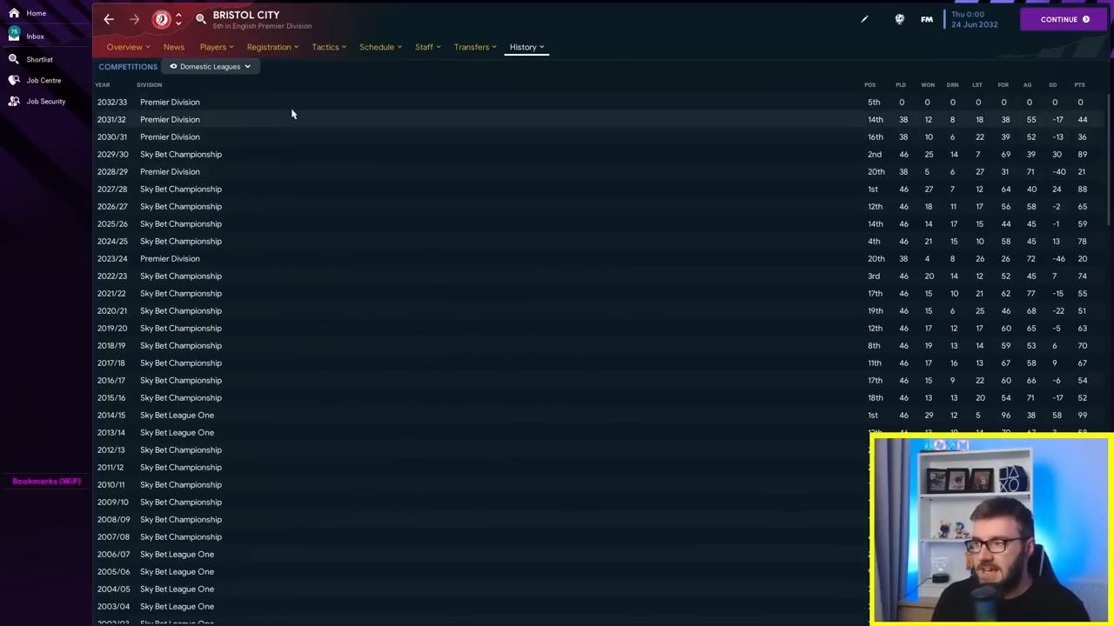
mouse_move(222, 102)
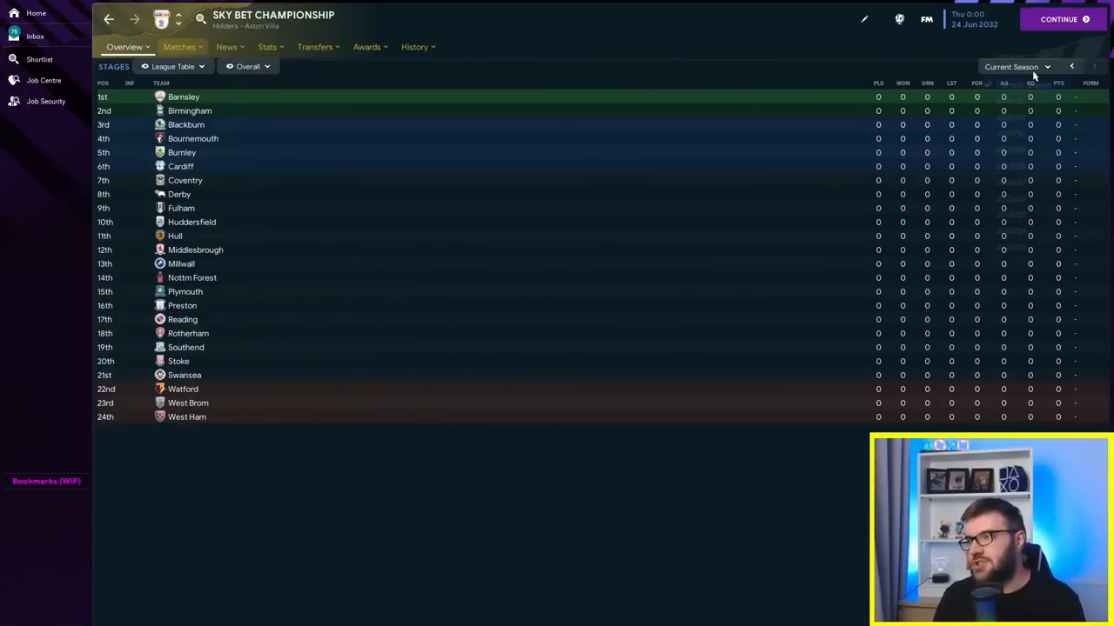
click(1095, 66)
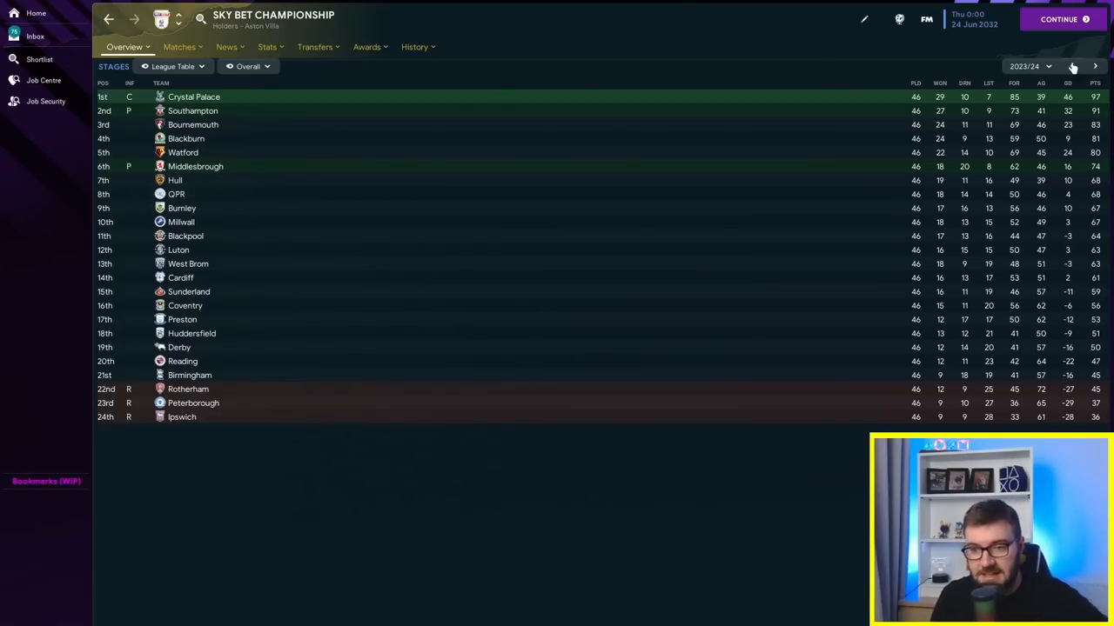
click(1072, 66)
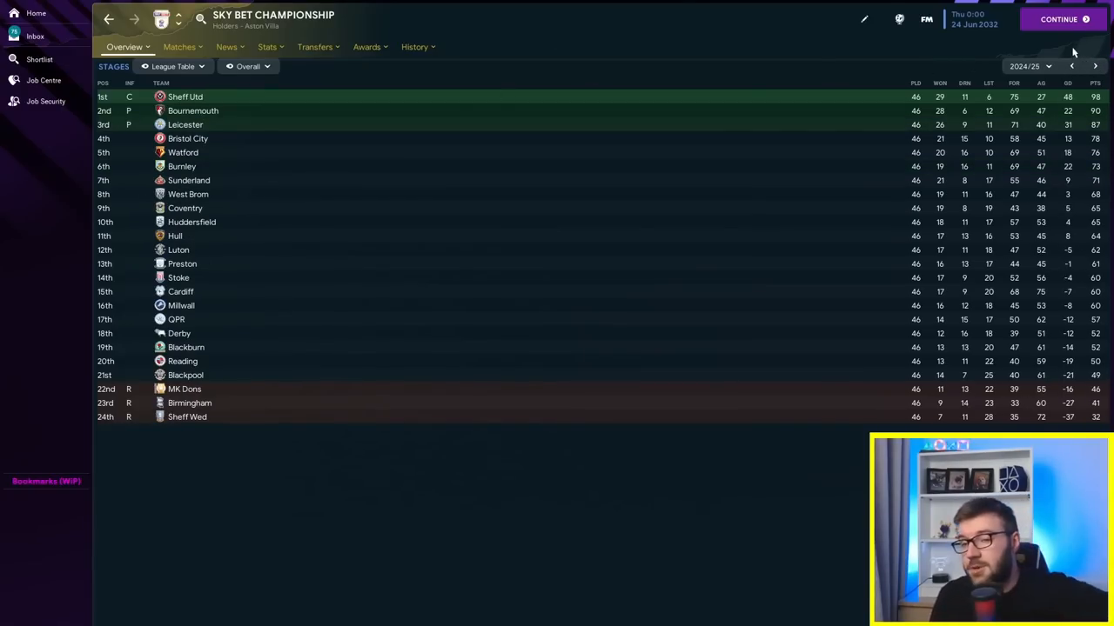
click(1095, 66)
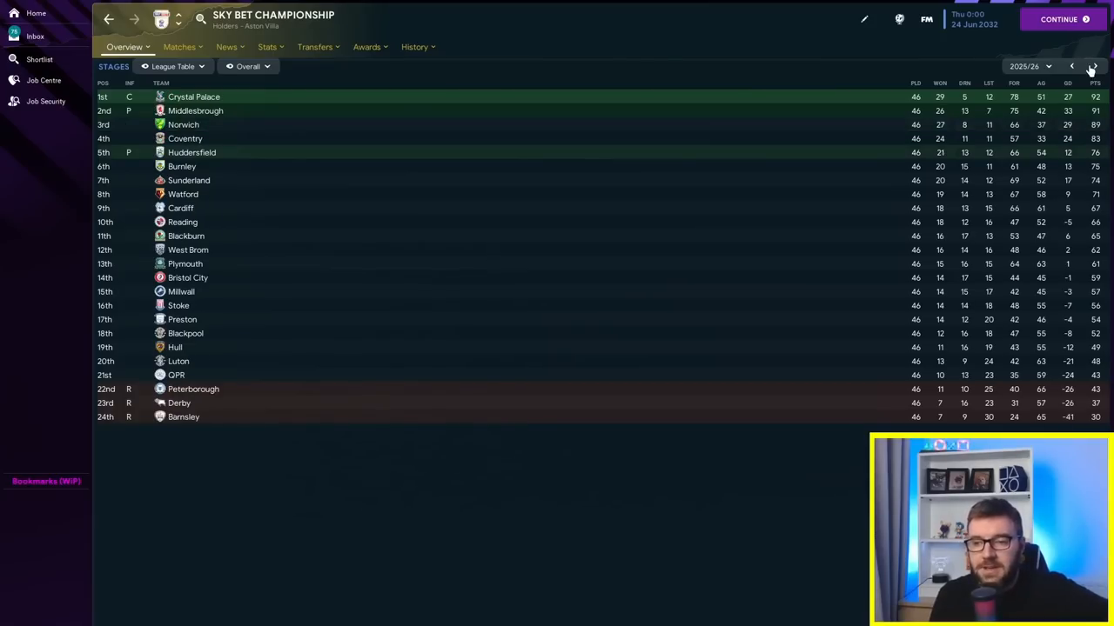
click(1092, 66)
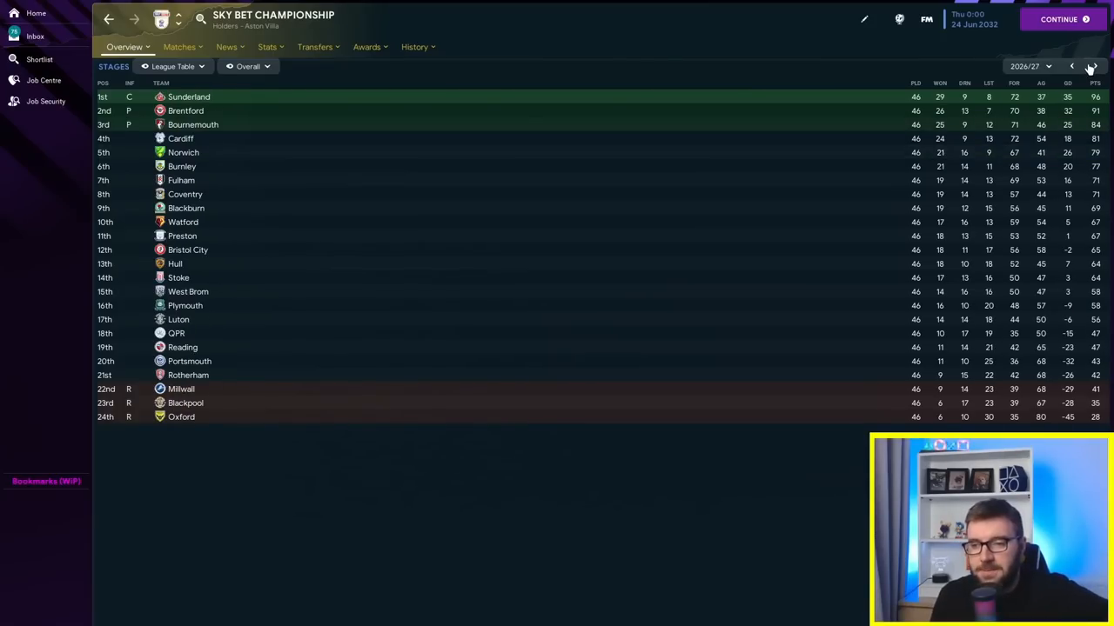
click(1094, 66)
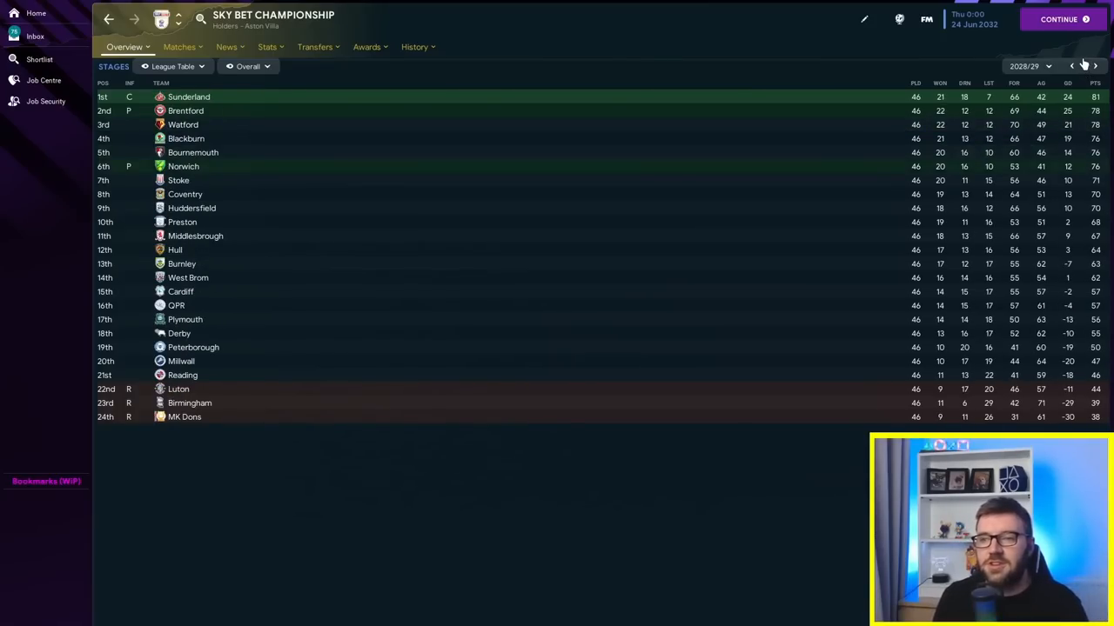
click(1094, 66)
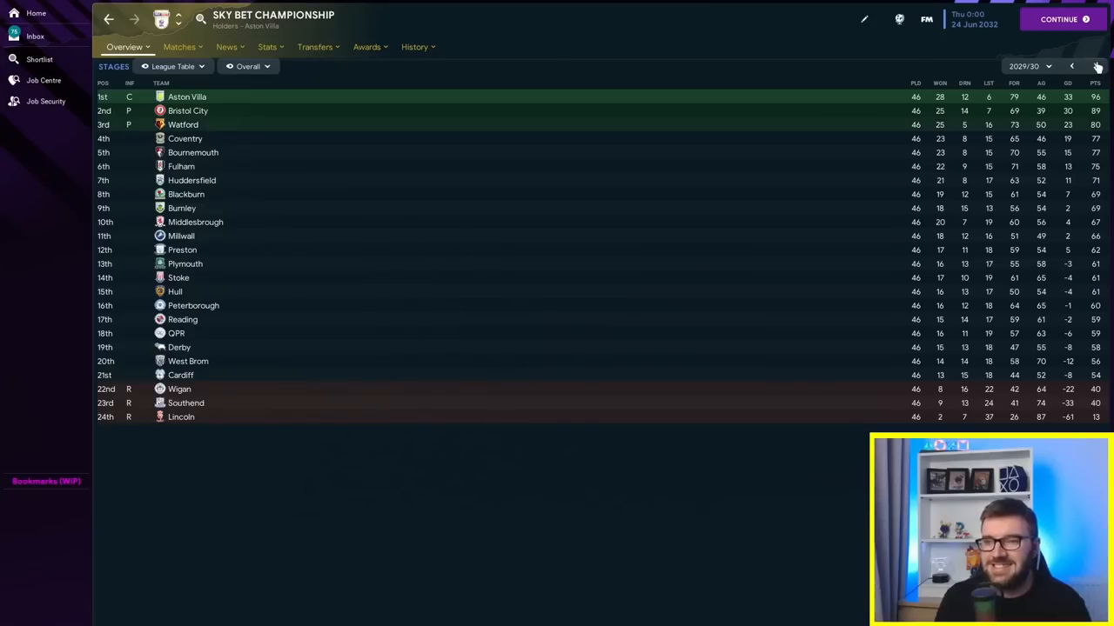
click(1095, 66)
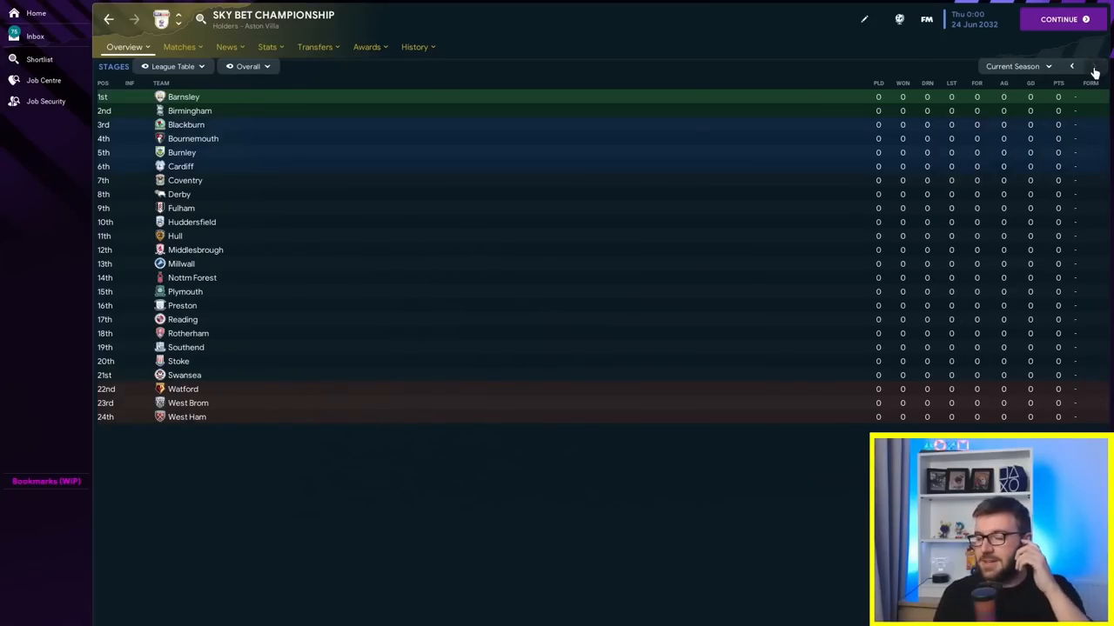
click(1072, 66)
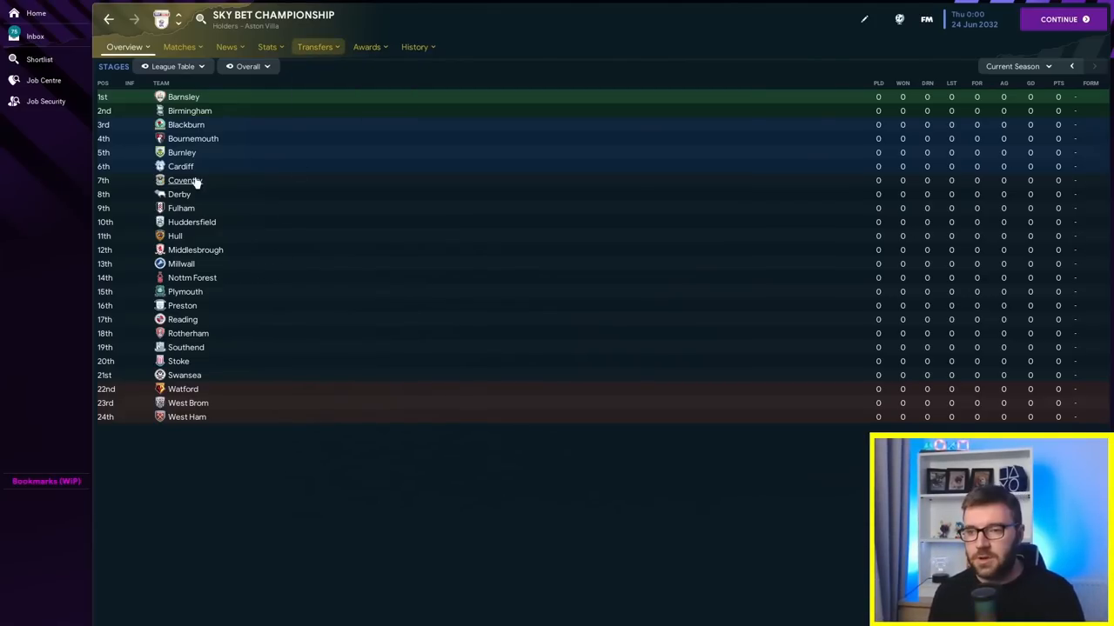
click(184, 180)
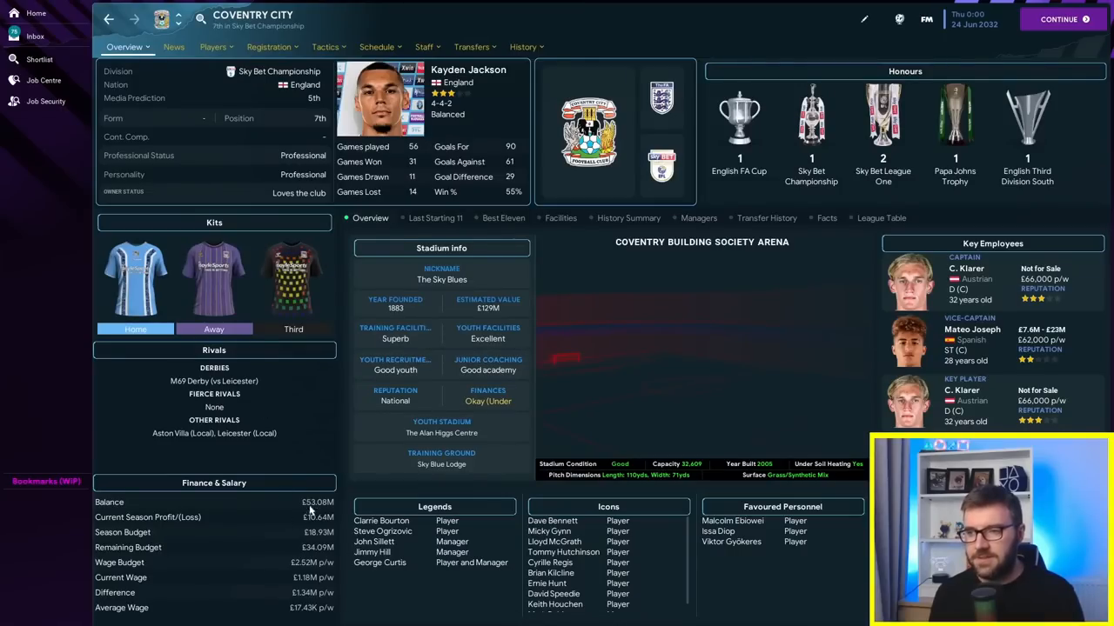
click(471, 46)
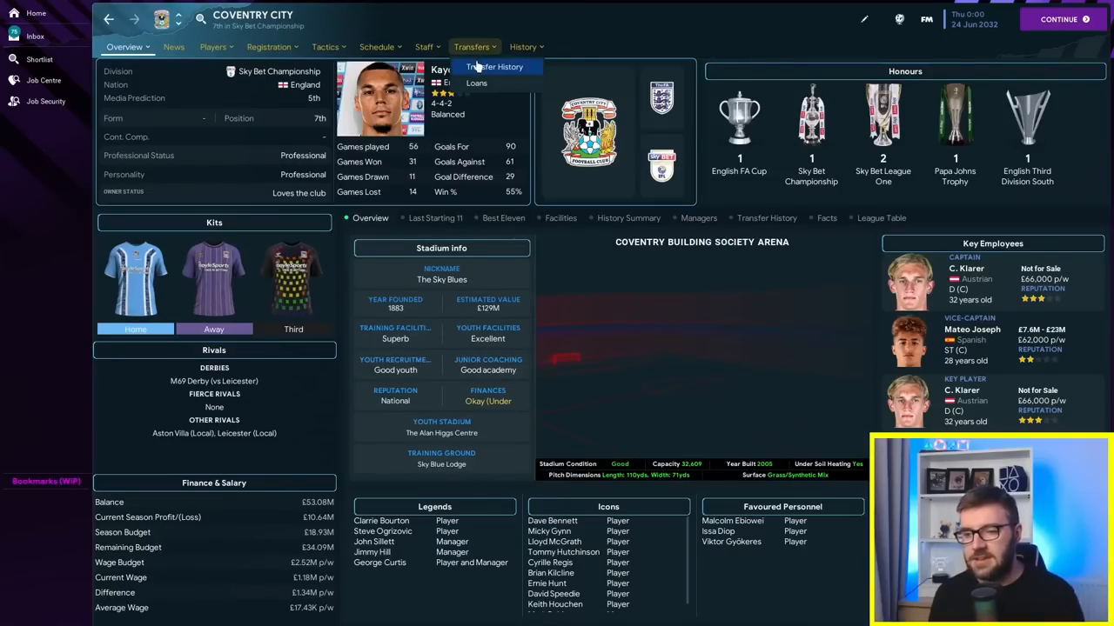
click(494, 67)
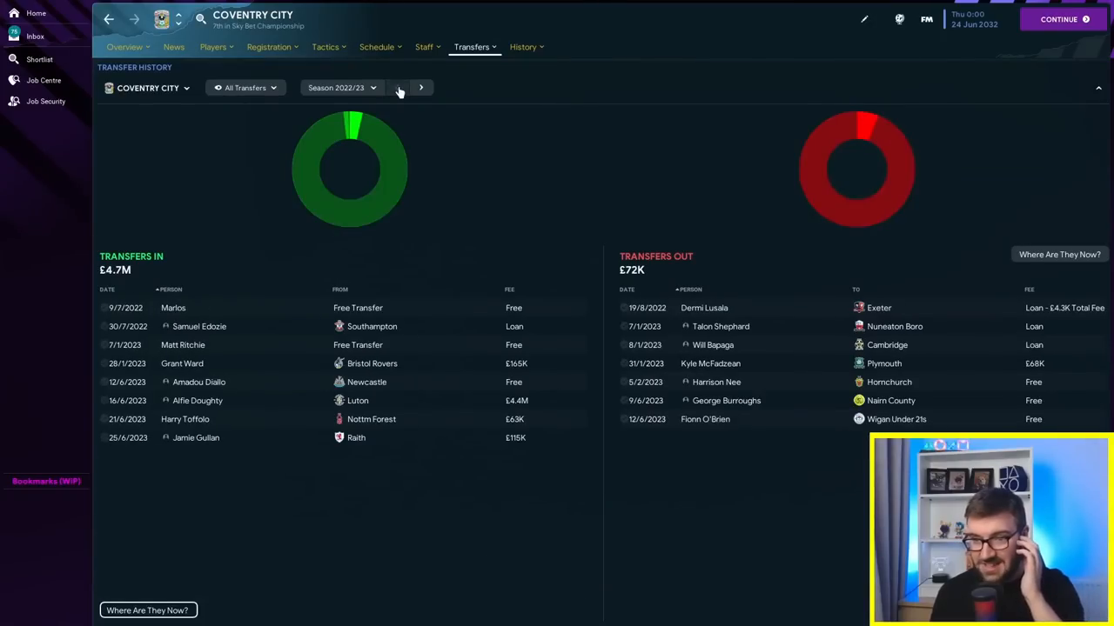
click(125, 46)
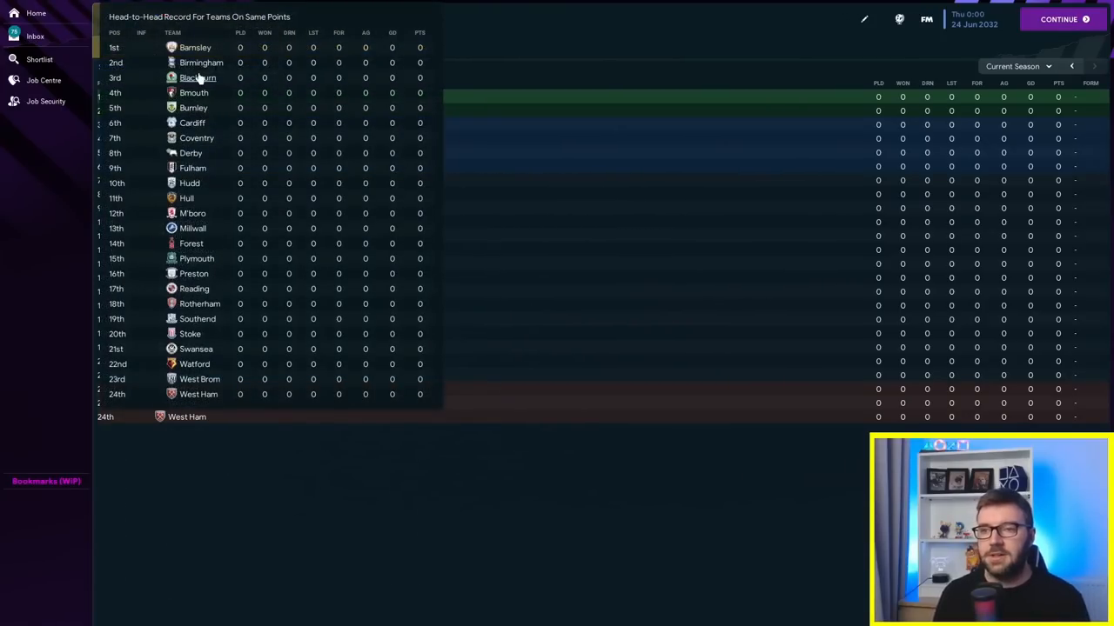
click(197, 78)
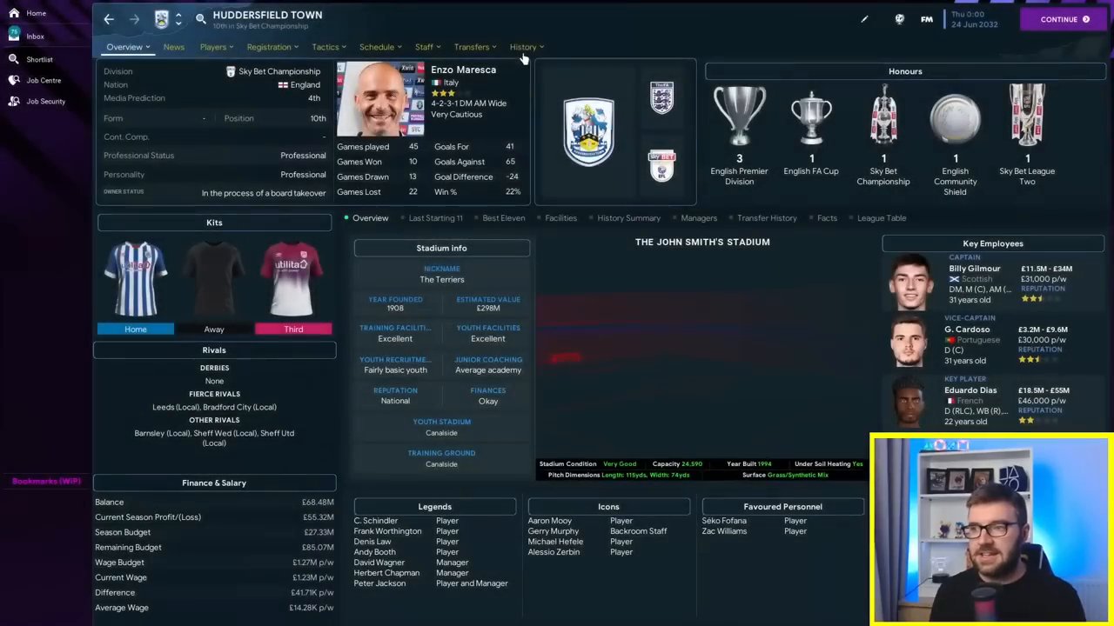
click(523, 47)
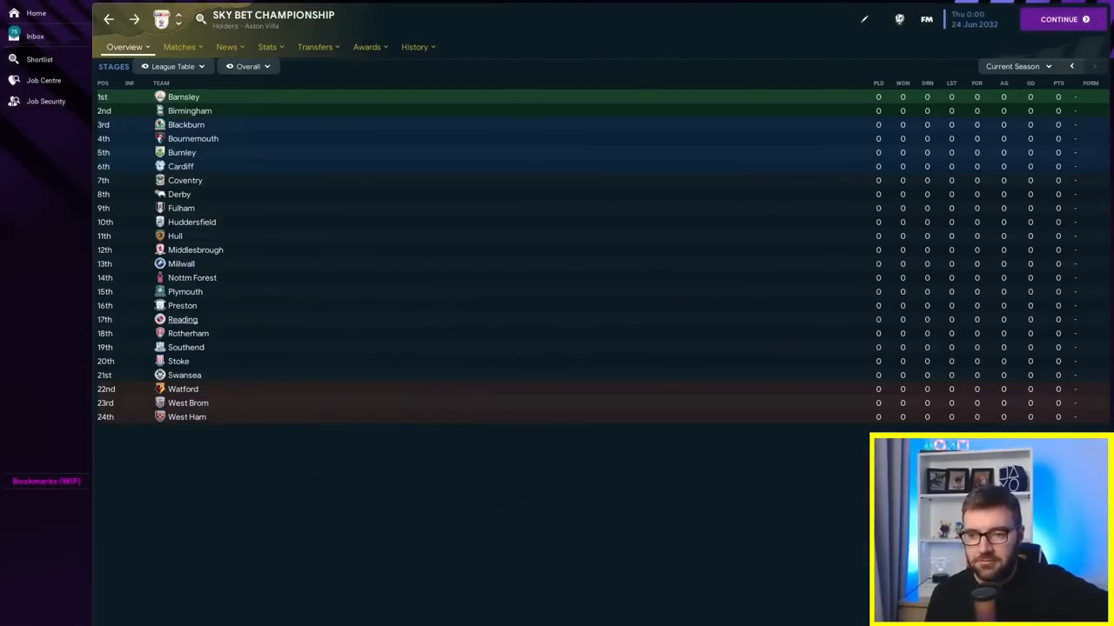
Step: Simulate to June 2047 and show the Championship table won by Wolves
click(183, 319)
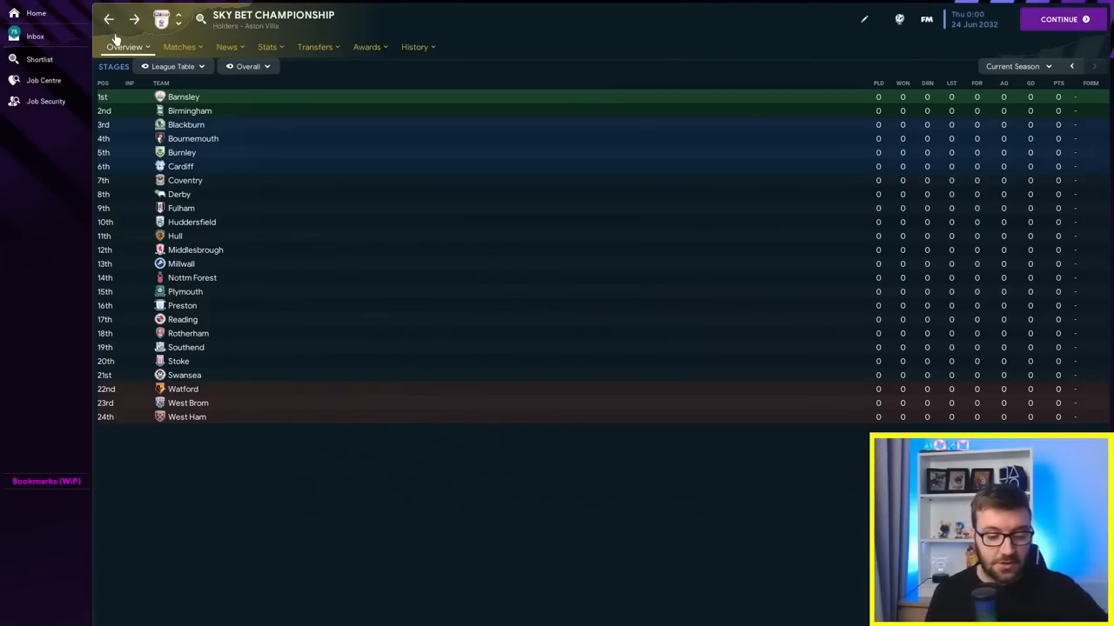
mouse_move(380, 540)
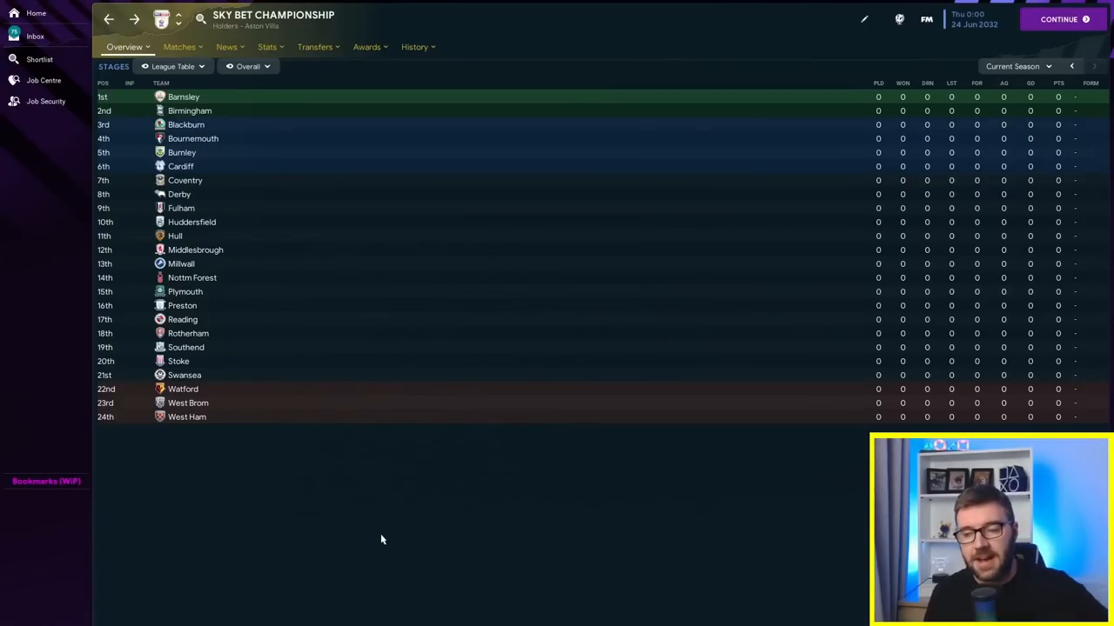
mouse_move(383, 530)
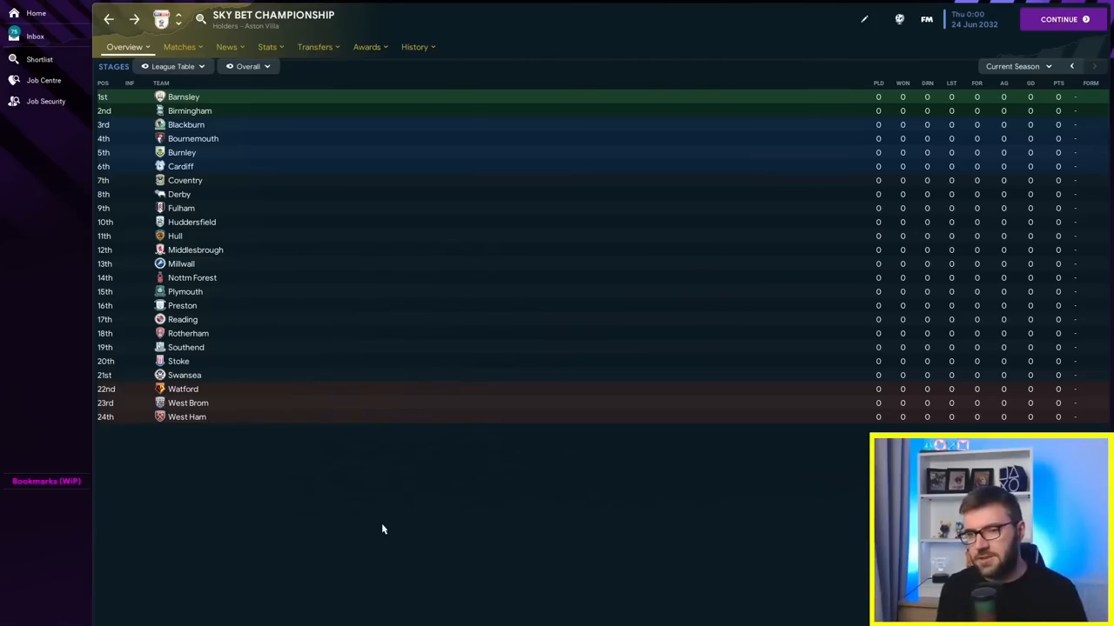
mouse_move(390, 457)
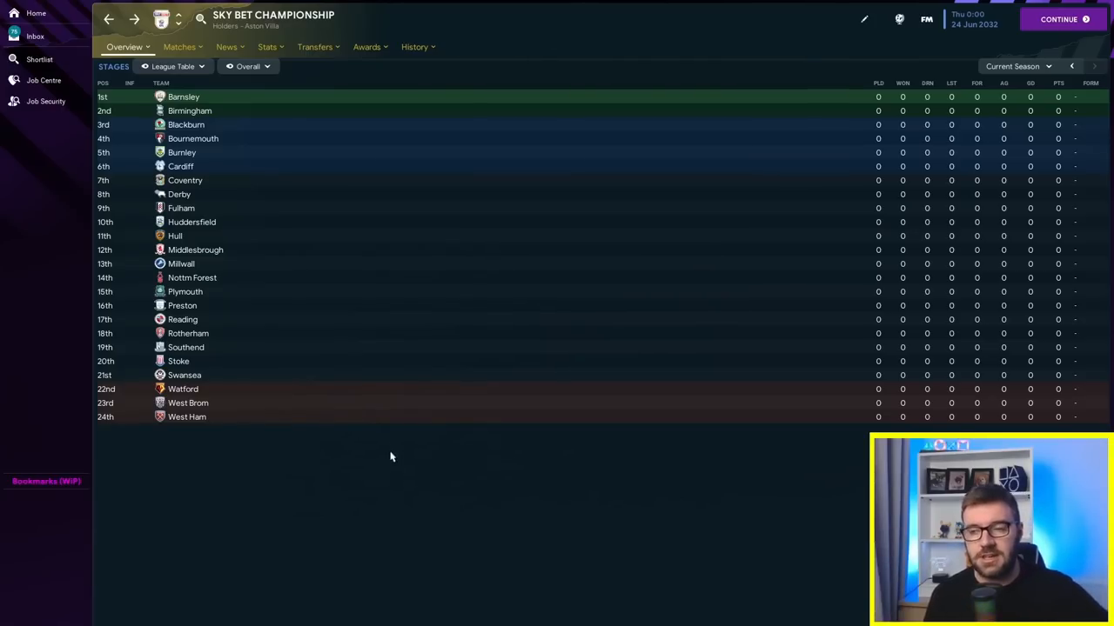
mouse_move(443, 376)
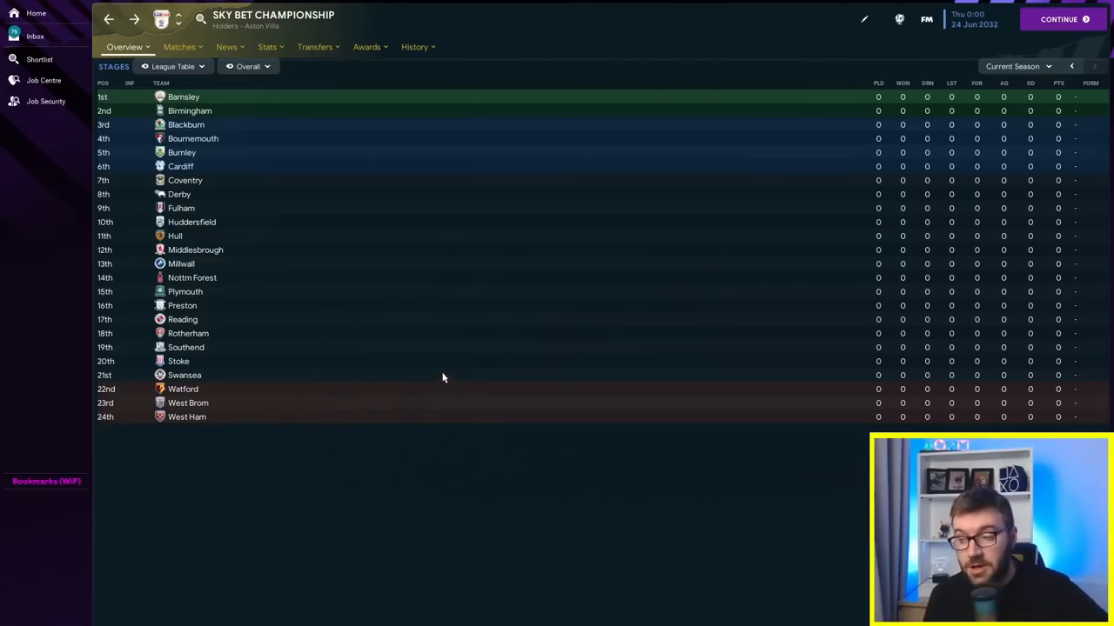
mouse_move(425, 359)
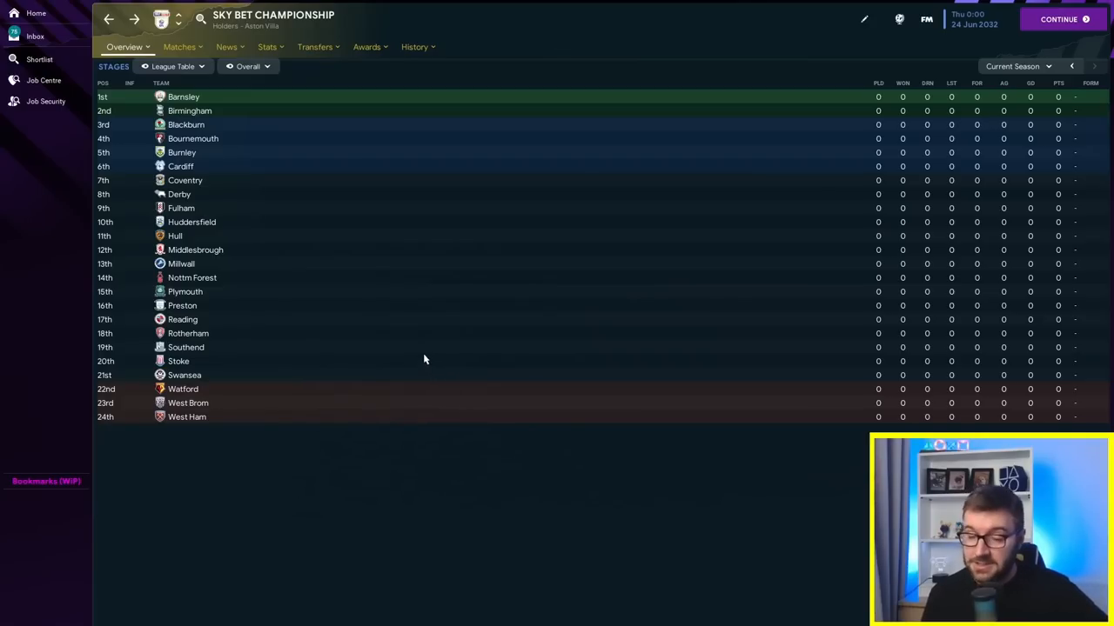
mouse_move(903, 83)
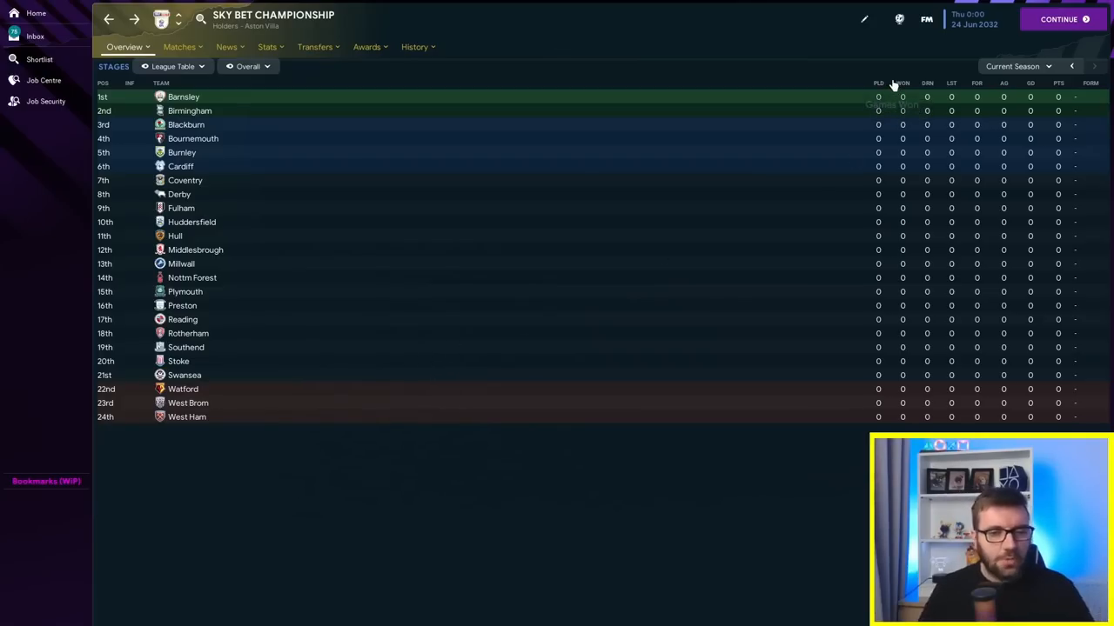
mouse_move(902, 83)
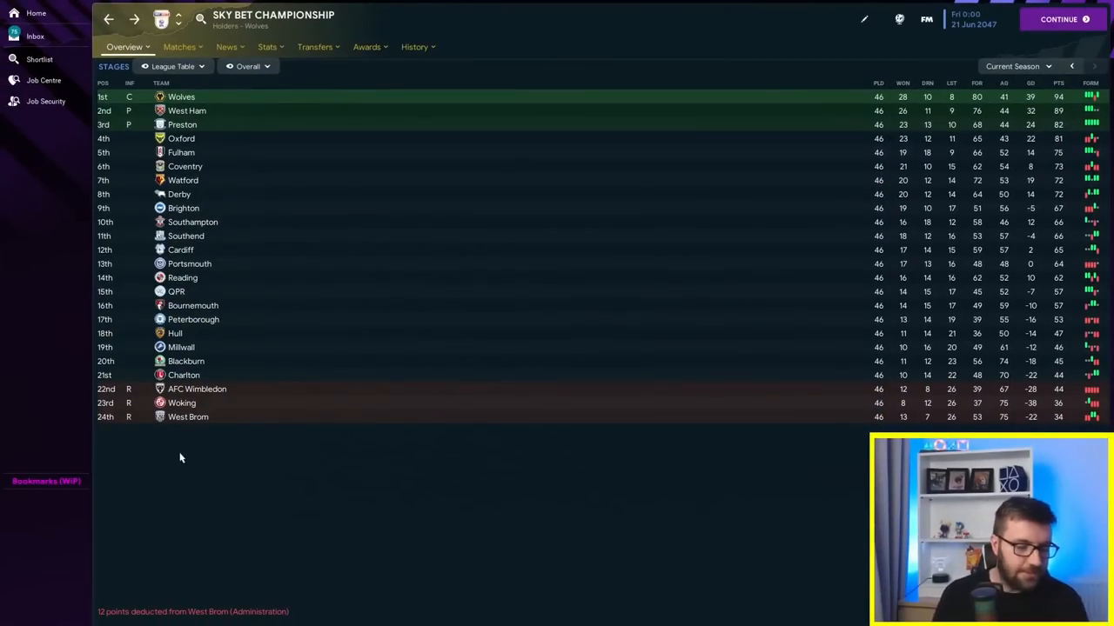
Step: Select clubs in the table and open Coventry City's club overview
click(182, 125)
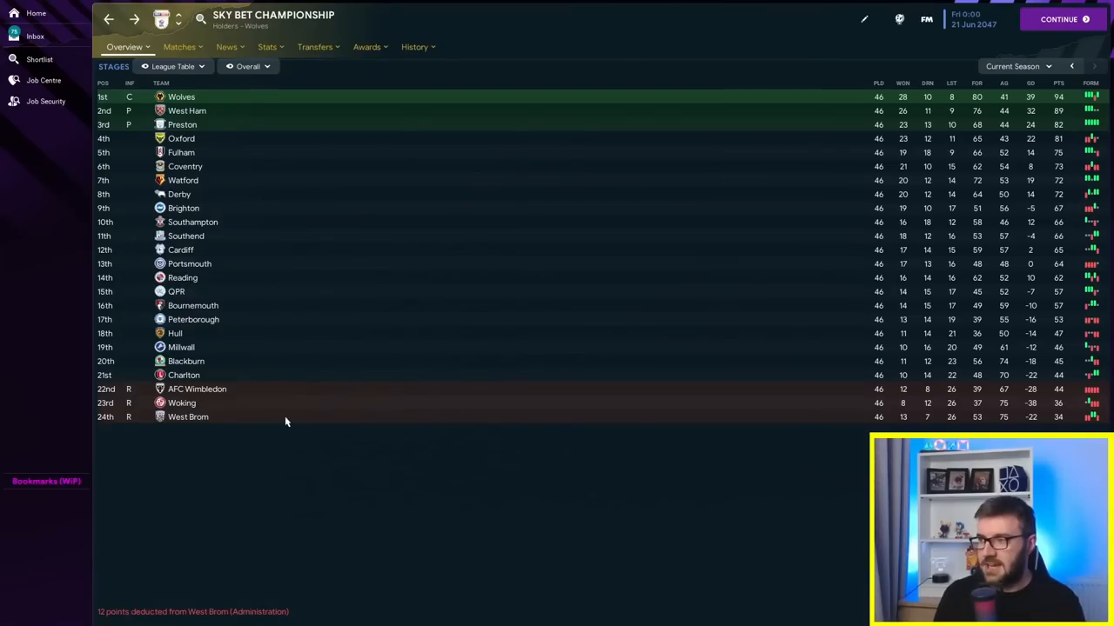
mouse_move(267, 407)
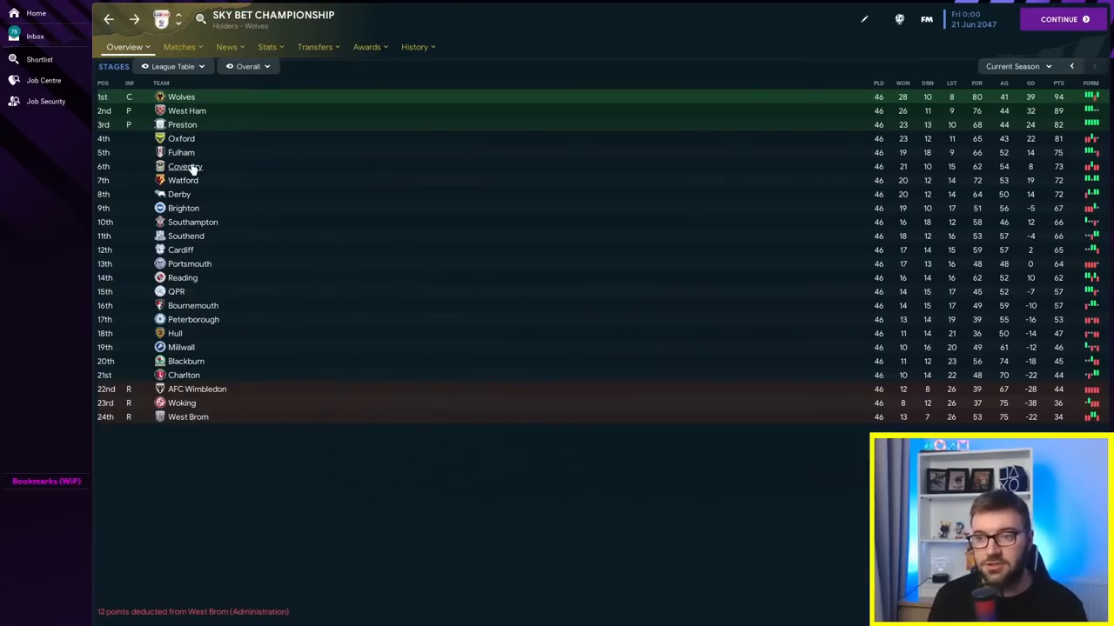
click(184, 166)
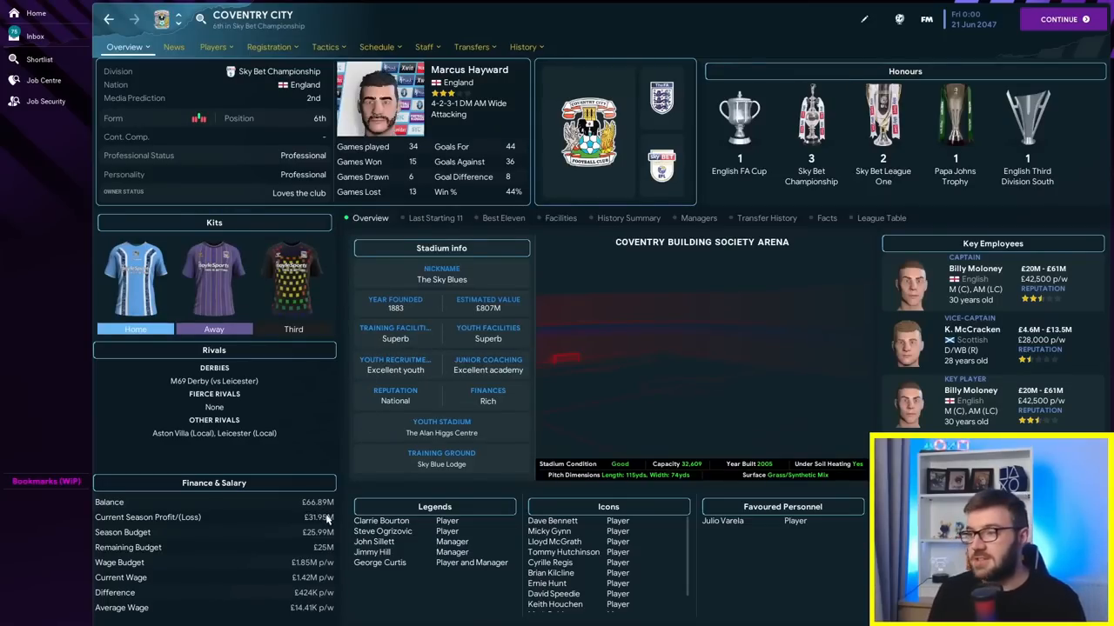
mouse_move(811, 130)
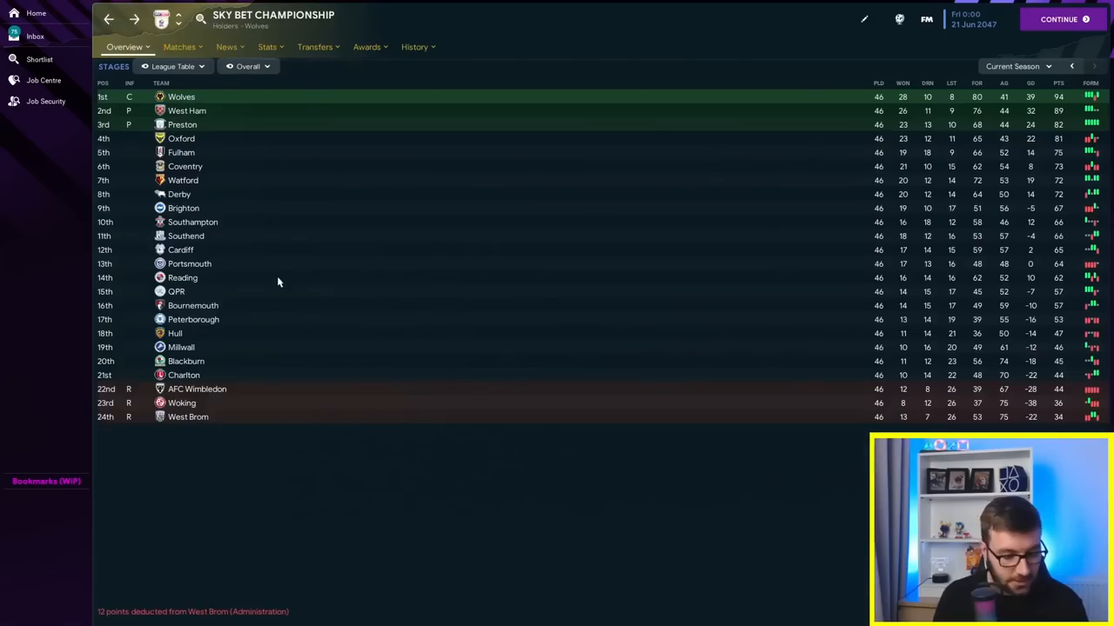
mouse_move(182, 414)
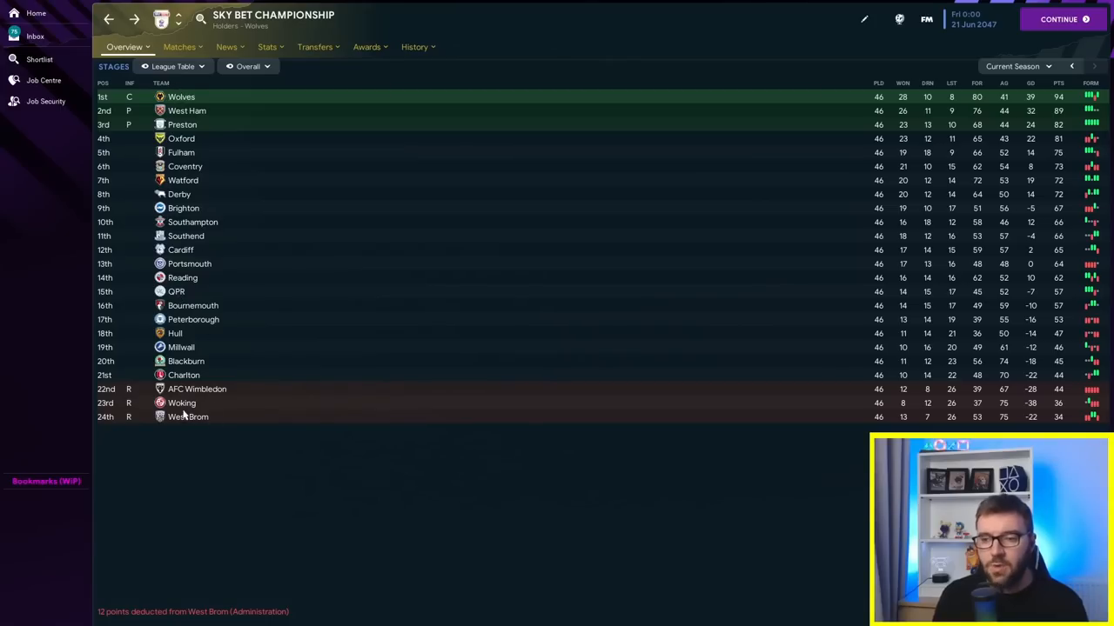
mouse_move(209, 600)
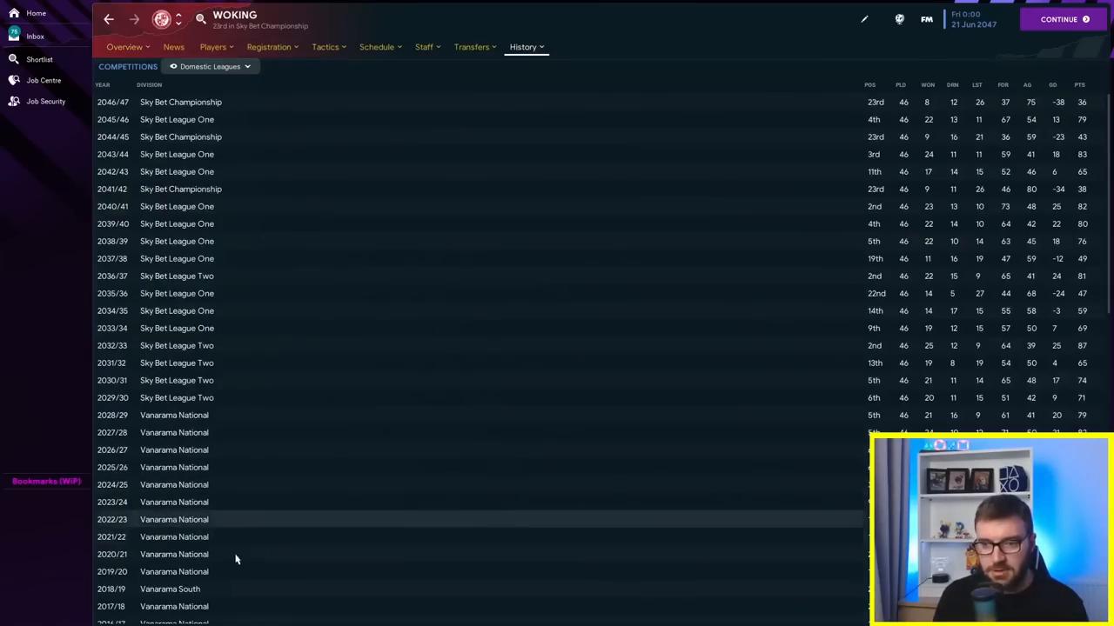
mouse_move(190, 154)
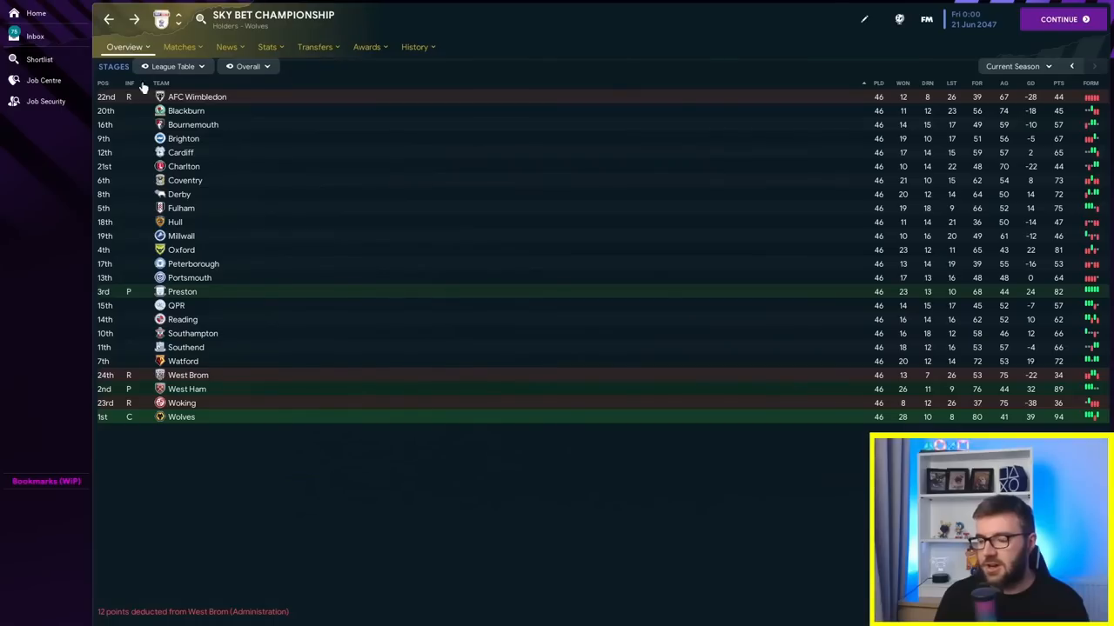
mouse_move(193, 305)
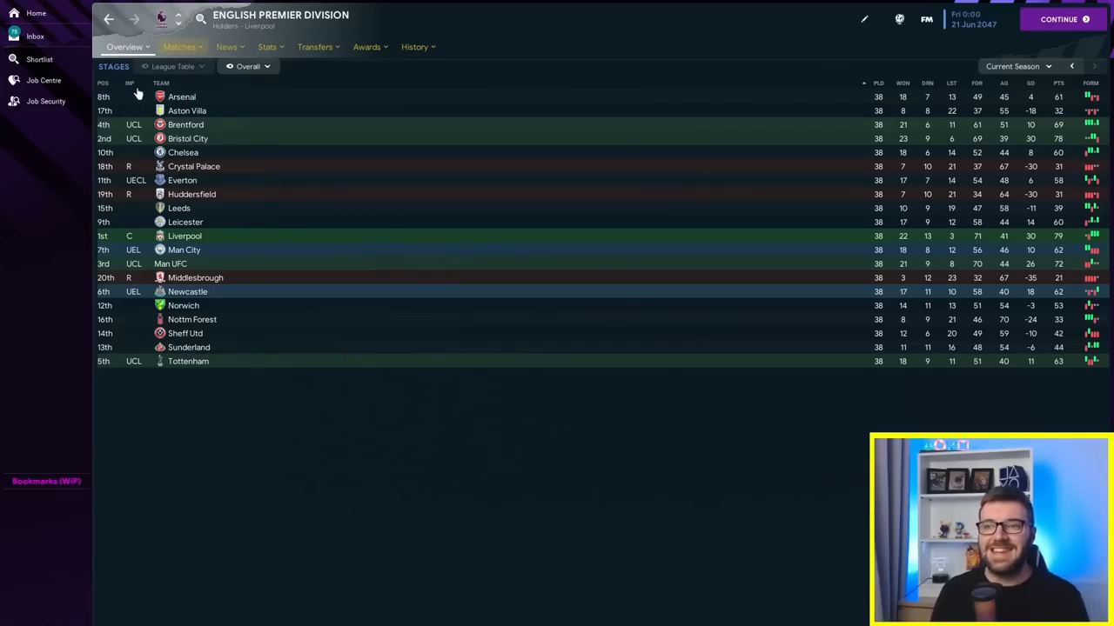
Step: Re-sort the Premier Division by position and view Bristol City's league history, then return
click(103, 82)
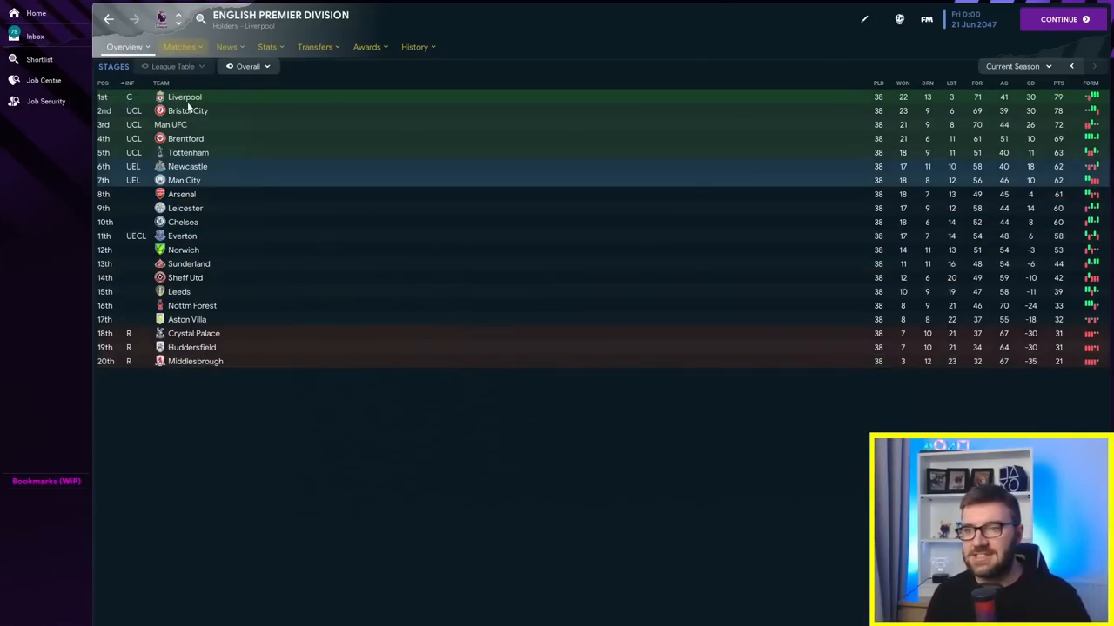
click(188, 110)
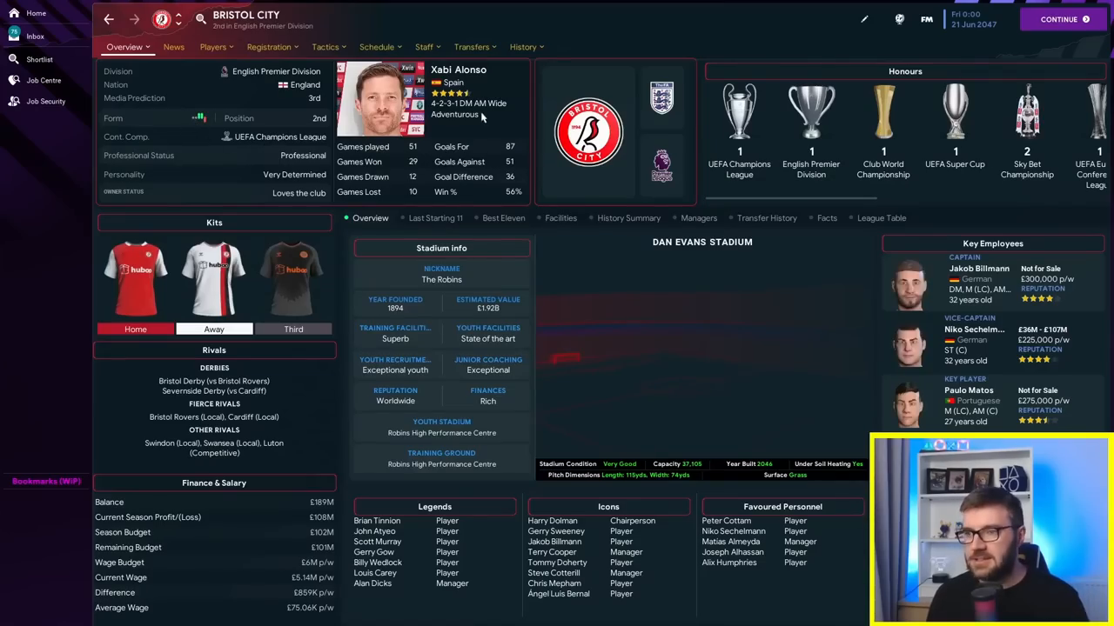
click(523, 47)
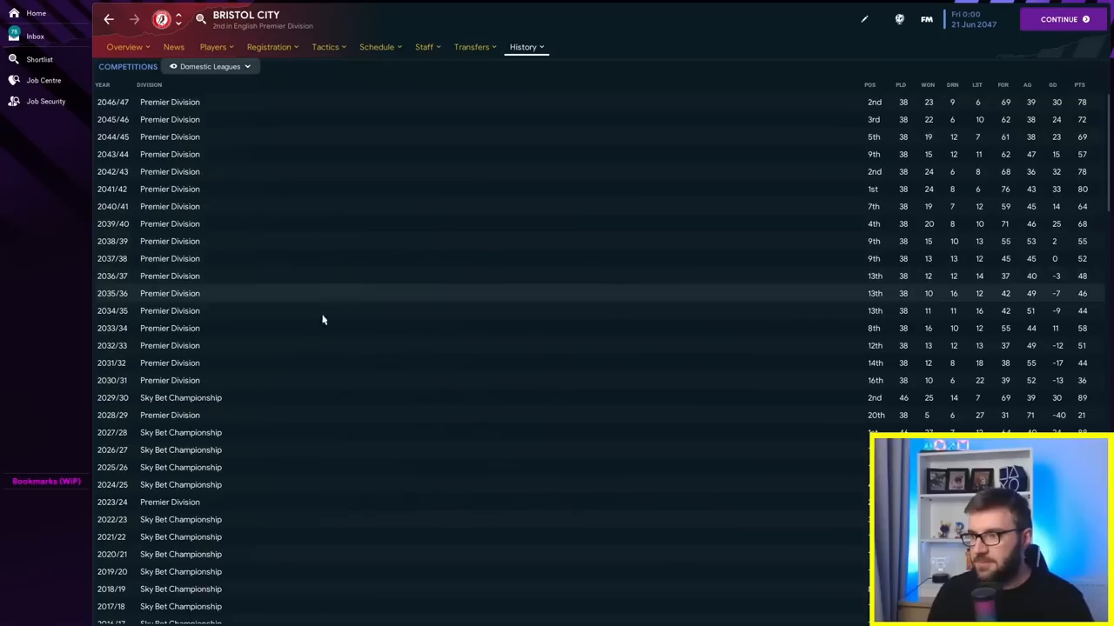
mouse_move(209, 401)
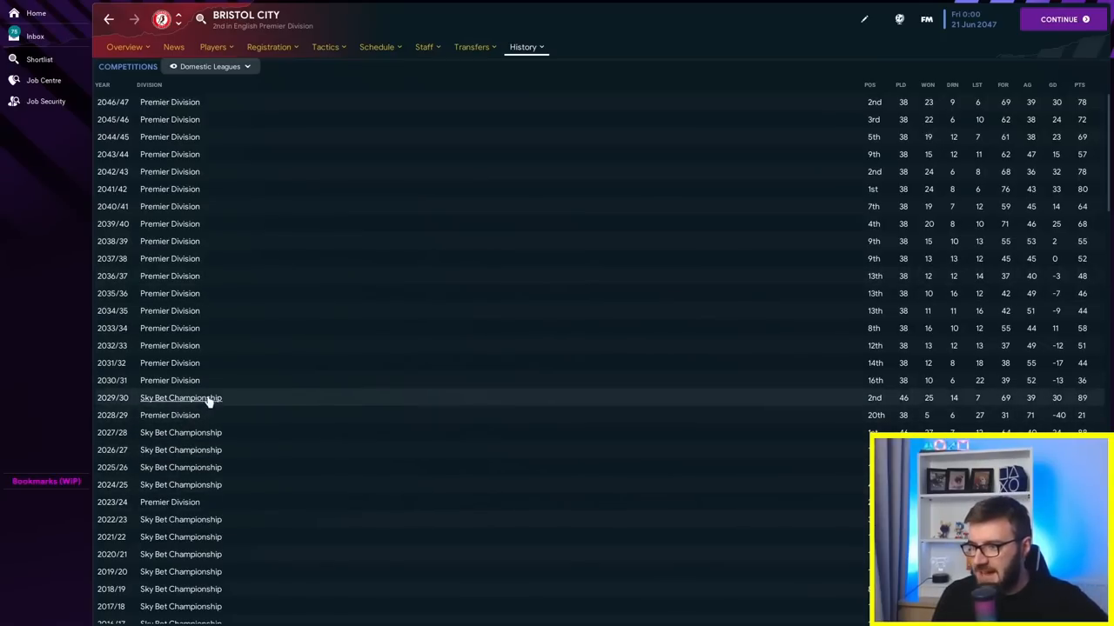
click(863, 19)
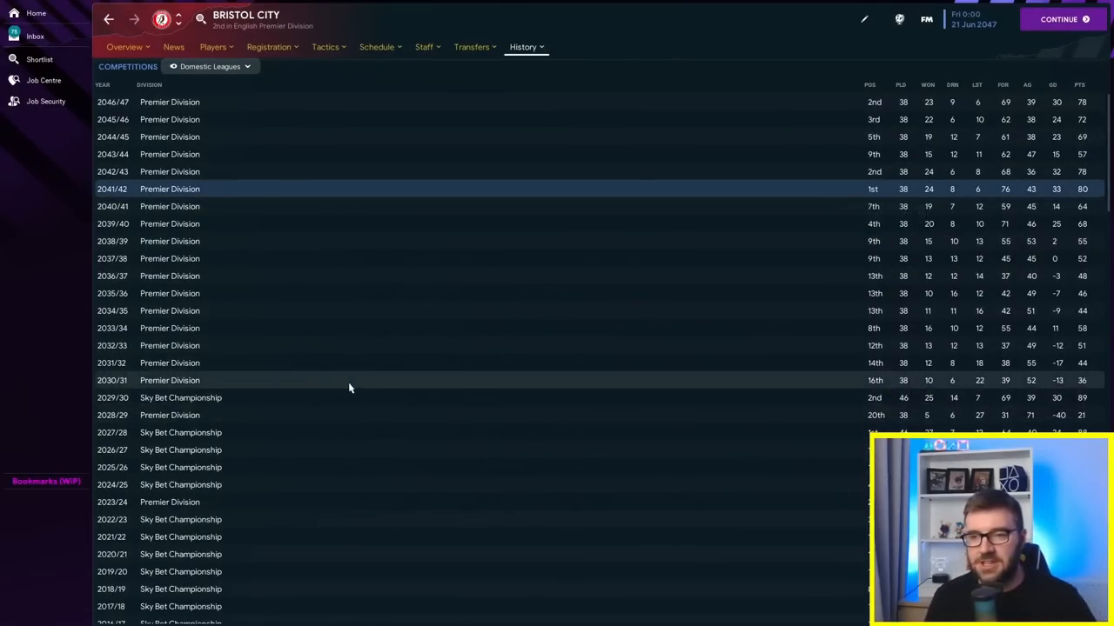
mouse_move(850, 168)
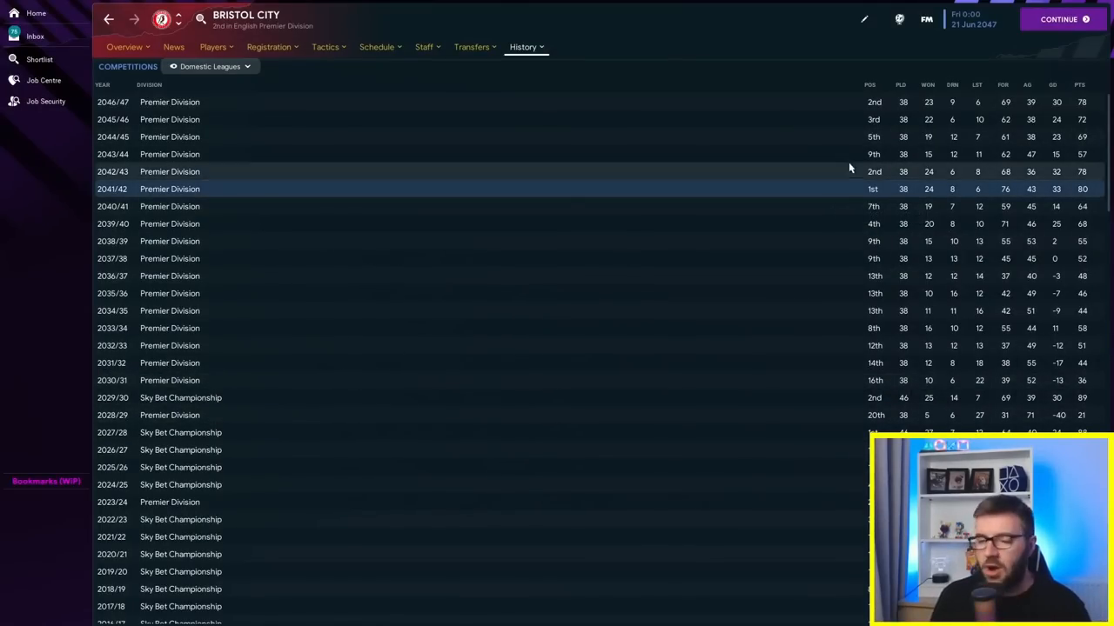
click(124, 46)
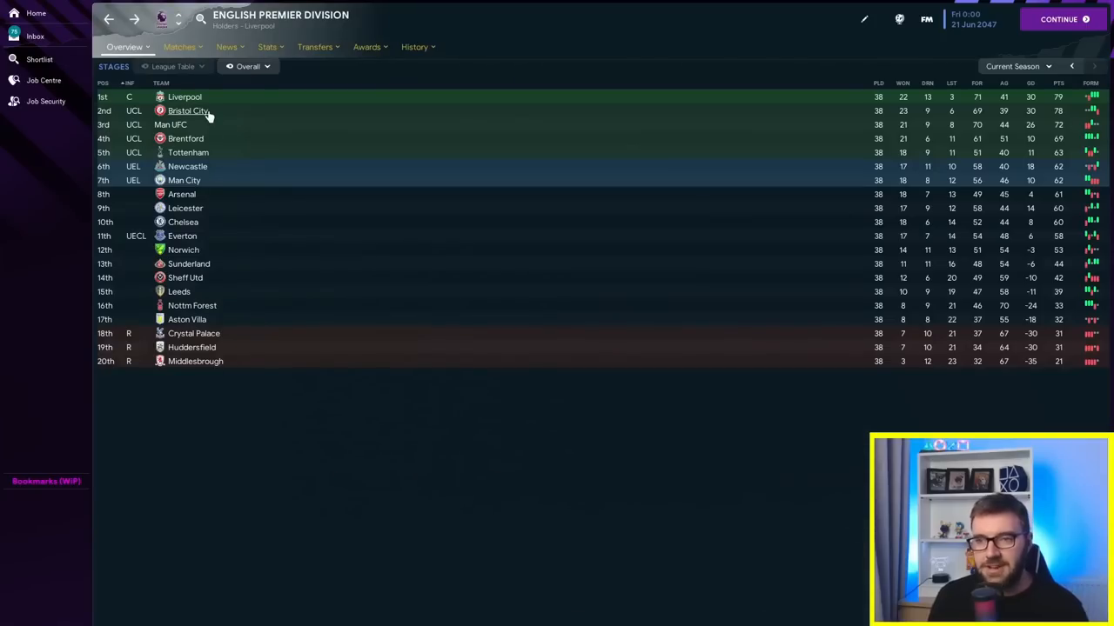
mouse_move(188, 110)
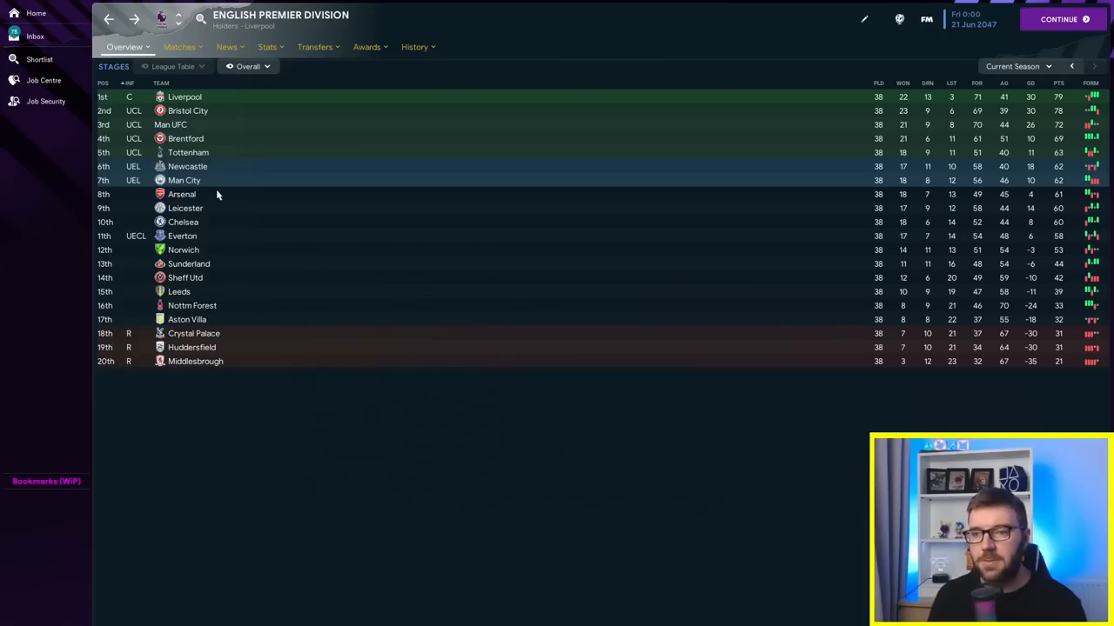
mouse_move(189, 264)
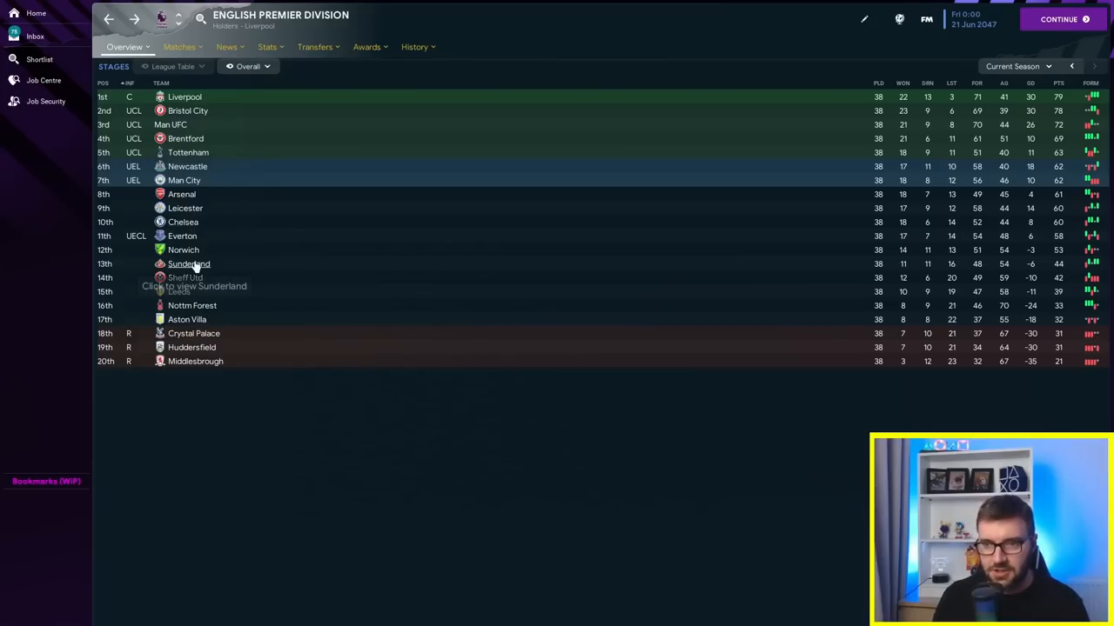
Step: Check Sunderland's club overview, return to the table, then open Huddersfield Town's page
click(189, 264)
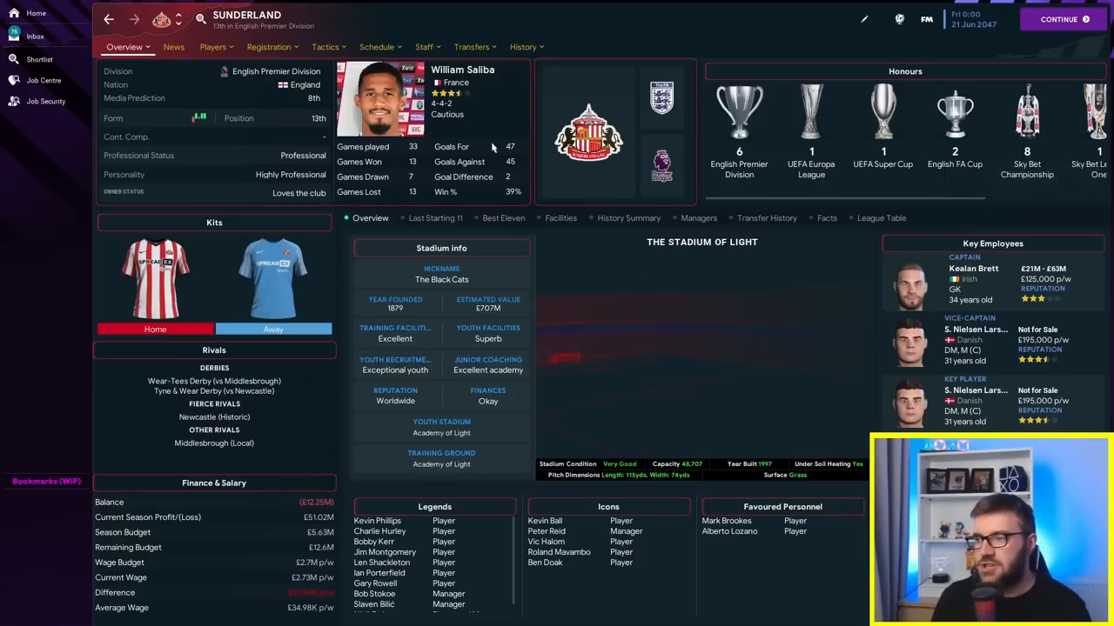
click(523, 47)
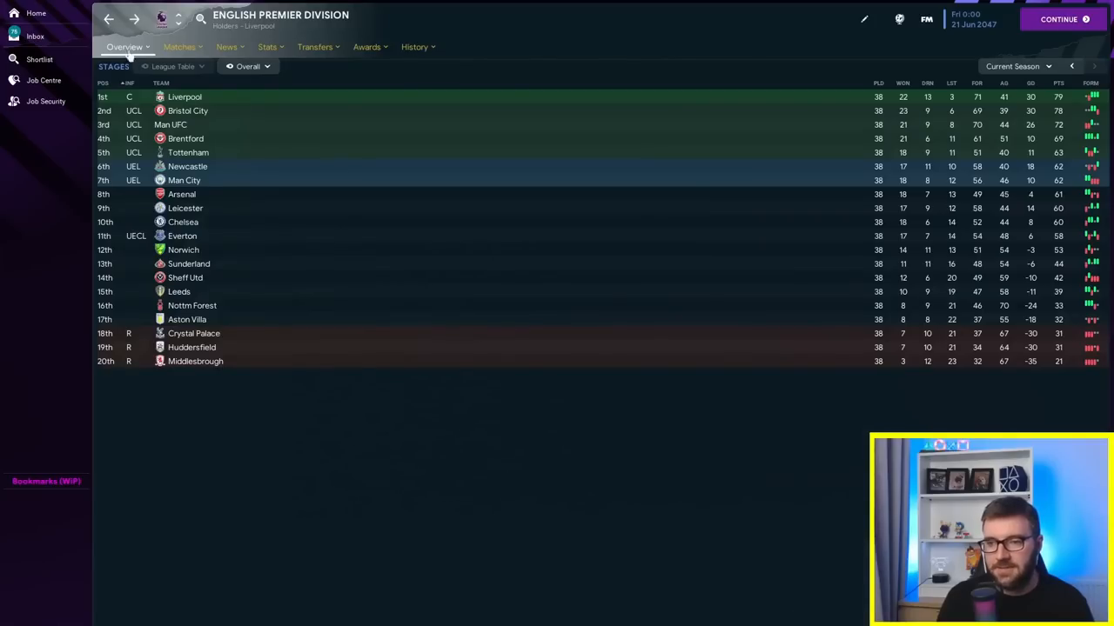
mouse_move(192, 347)
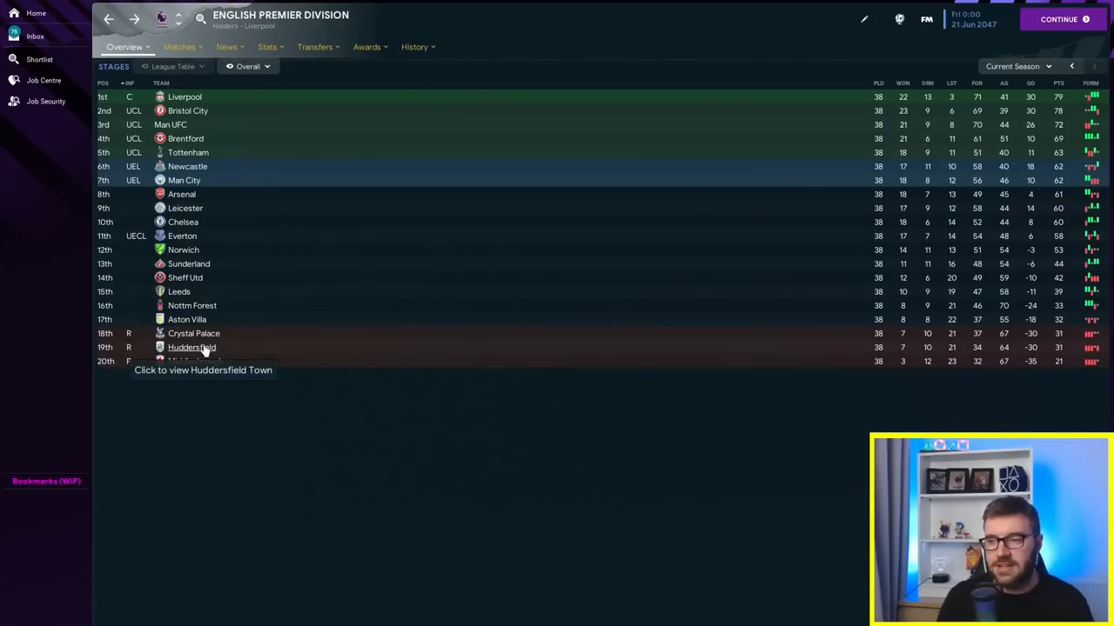
click(192, 347)
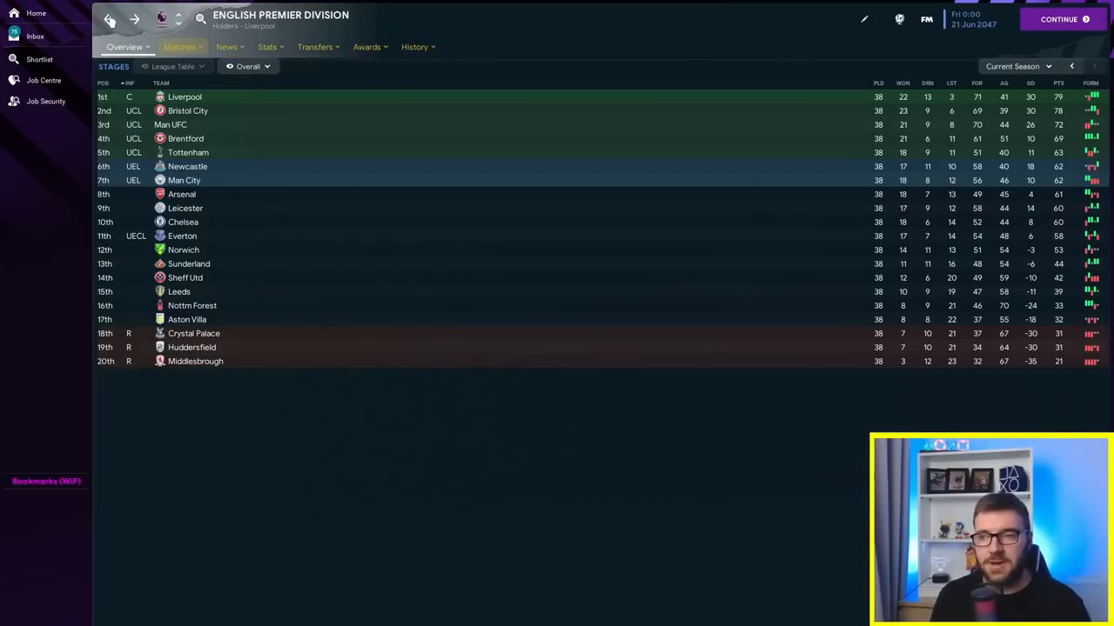
mouse_move(402, 418)
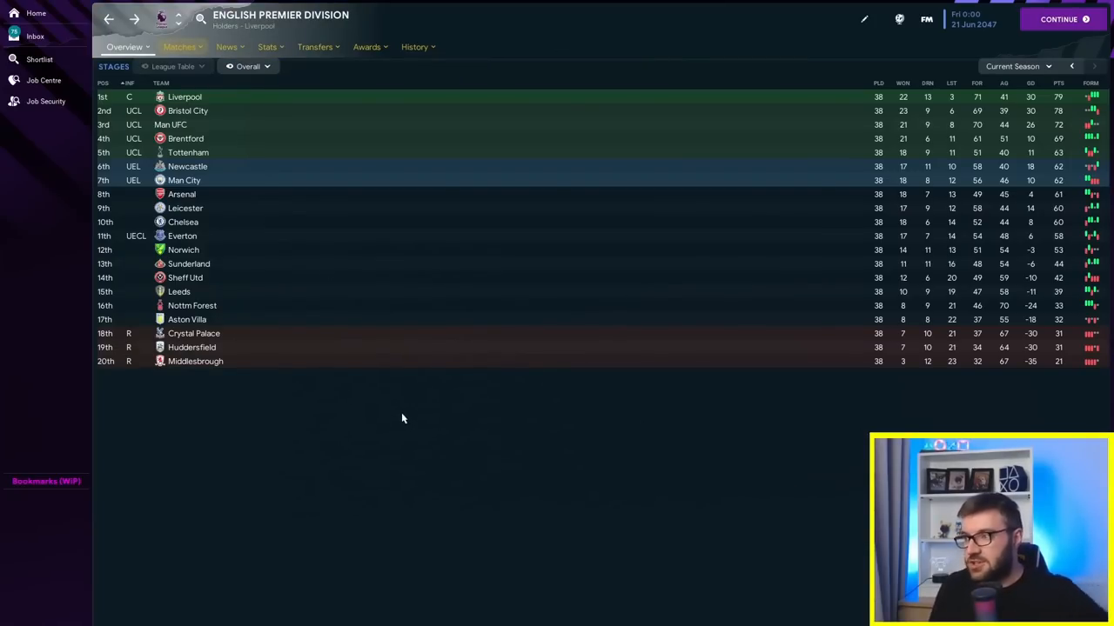
mouse_move(296, 339)
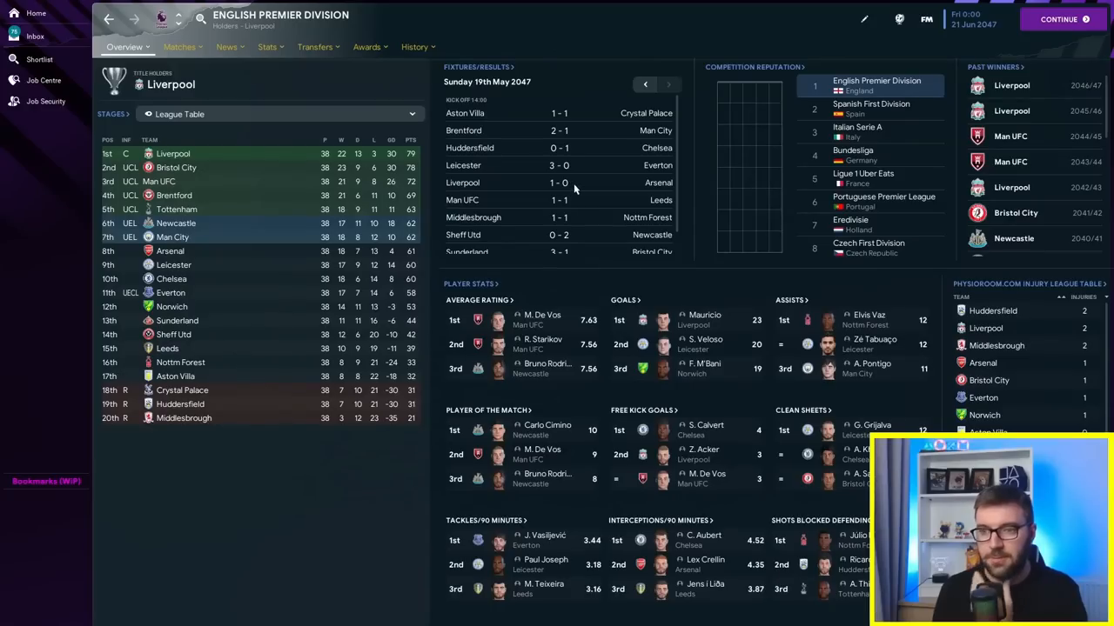
Step: Scroll down the Premier Division overview past winners and results
scroll(down, 3)
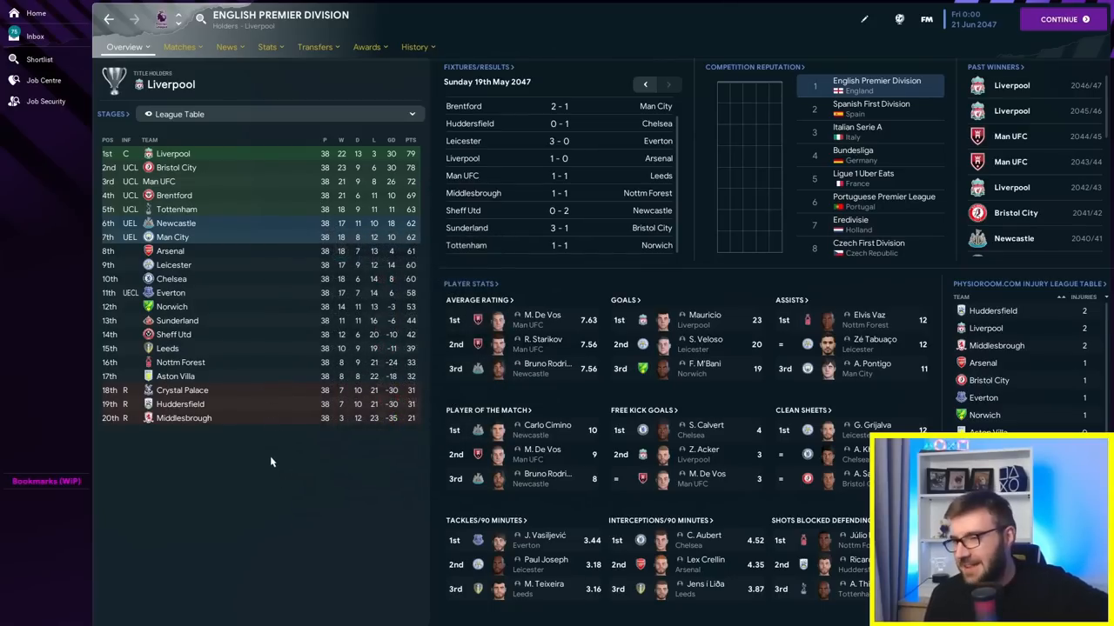
mouse_move(284, 438)
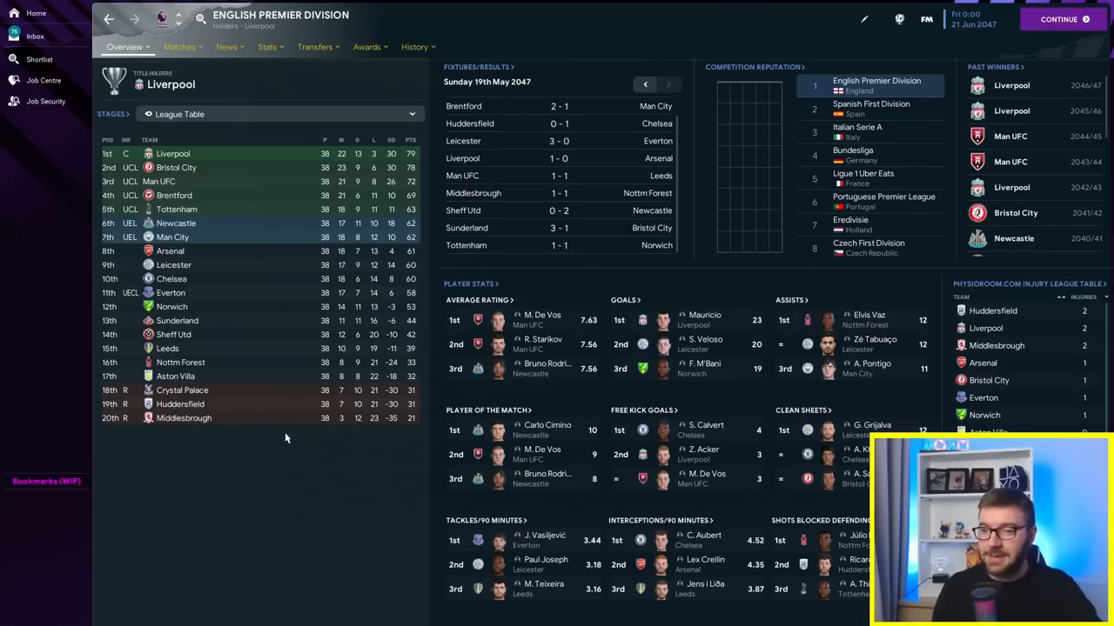
mouse_move(265, 444)
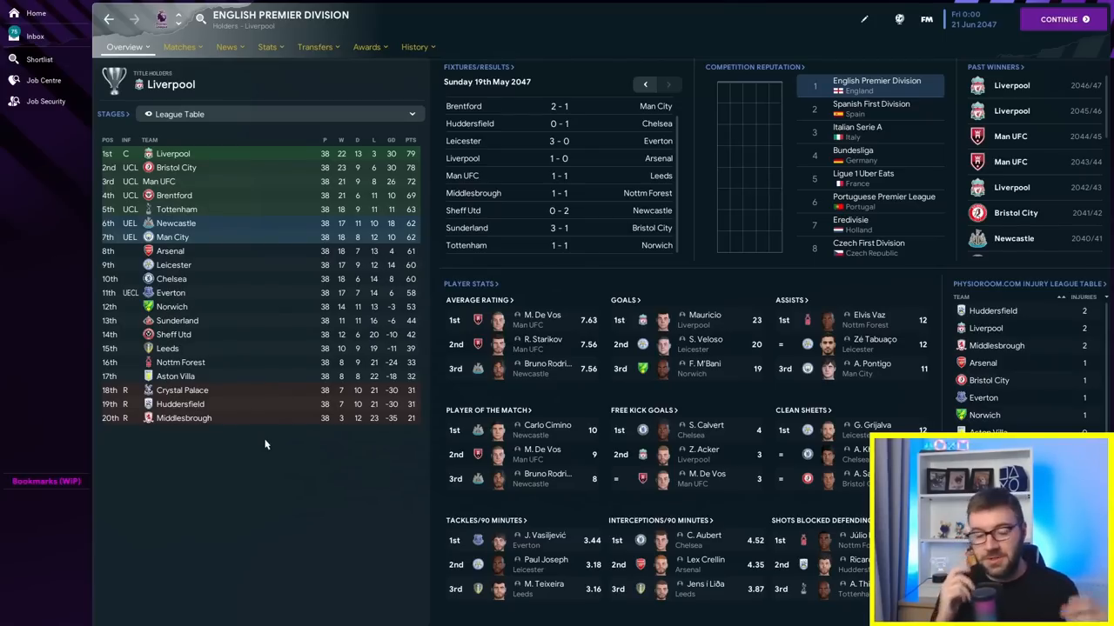
mouse_move(244, 435)
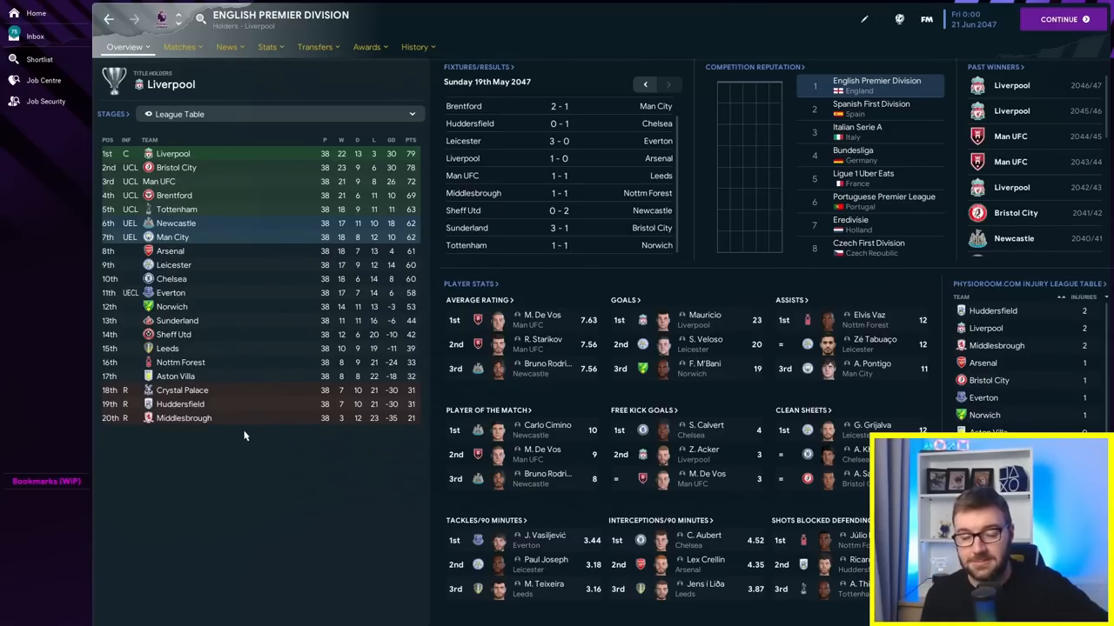
mouse_move(298, 470)
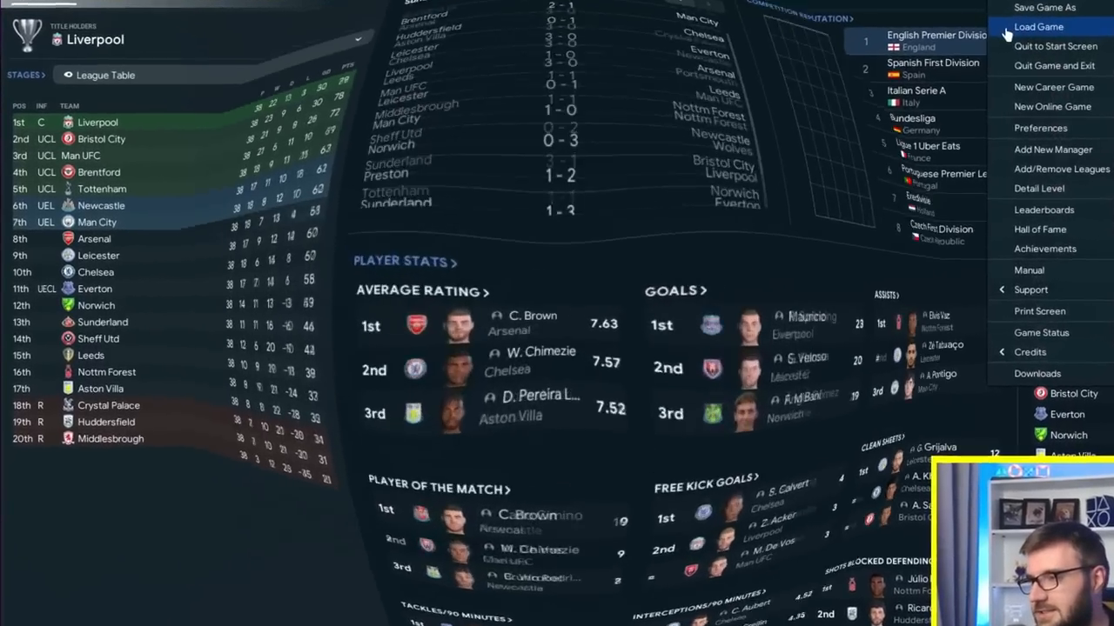
Step: Load the June 2072 save and view Sunderland's Domestic Leagues history
click(1037, 26)
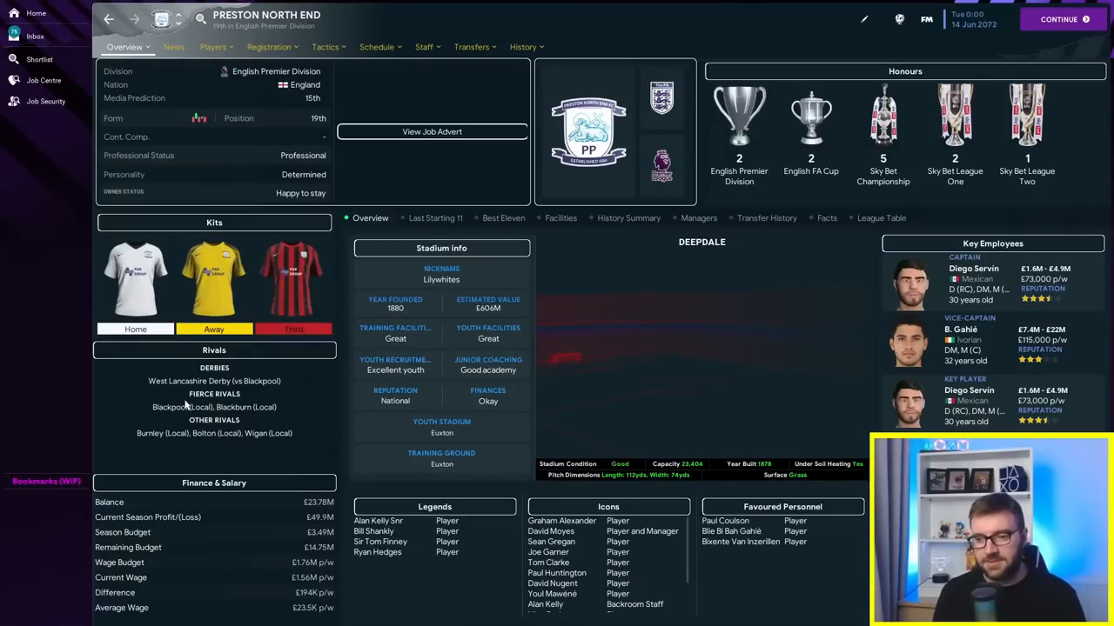
mouse_move(329, 512)
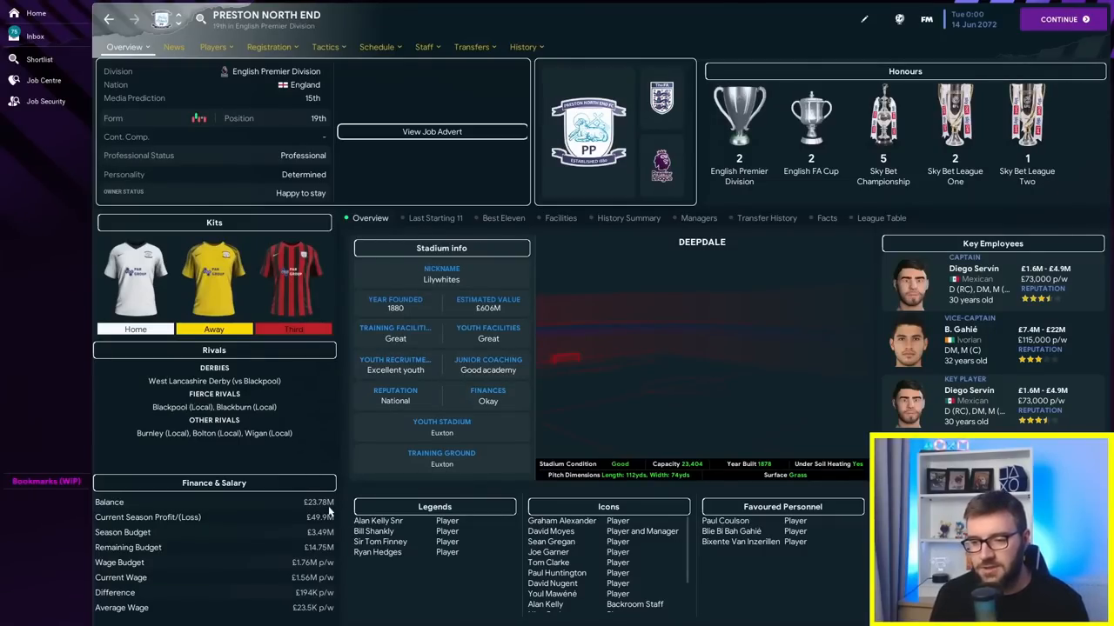
mouse_move(232, 102)
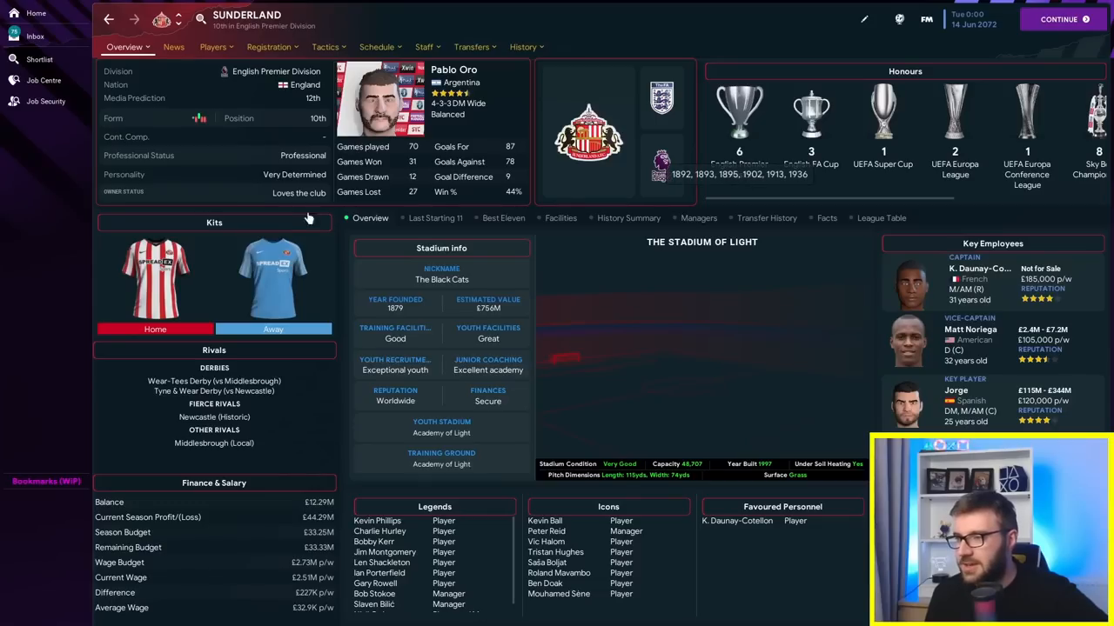
mouse_move(811, 130)
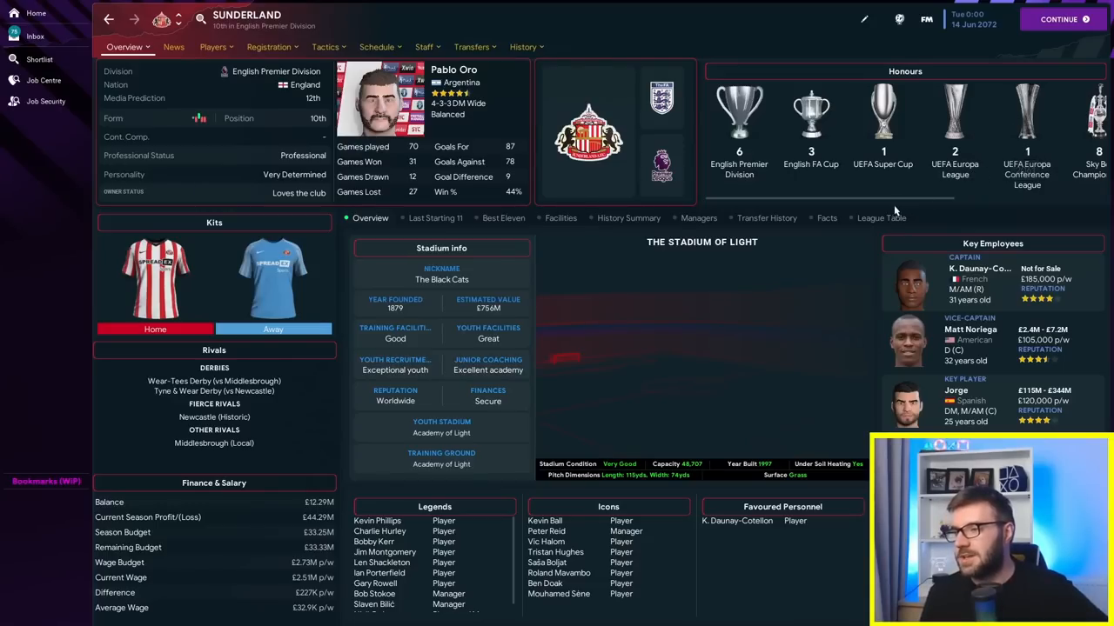
mouse_move(896, 210)
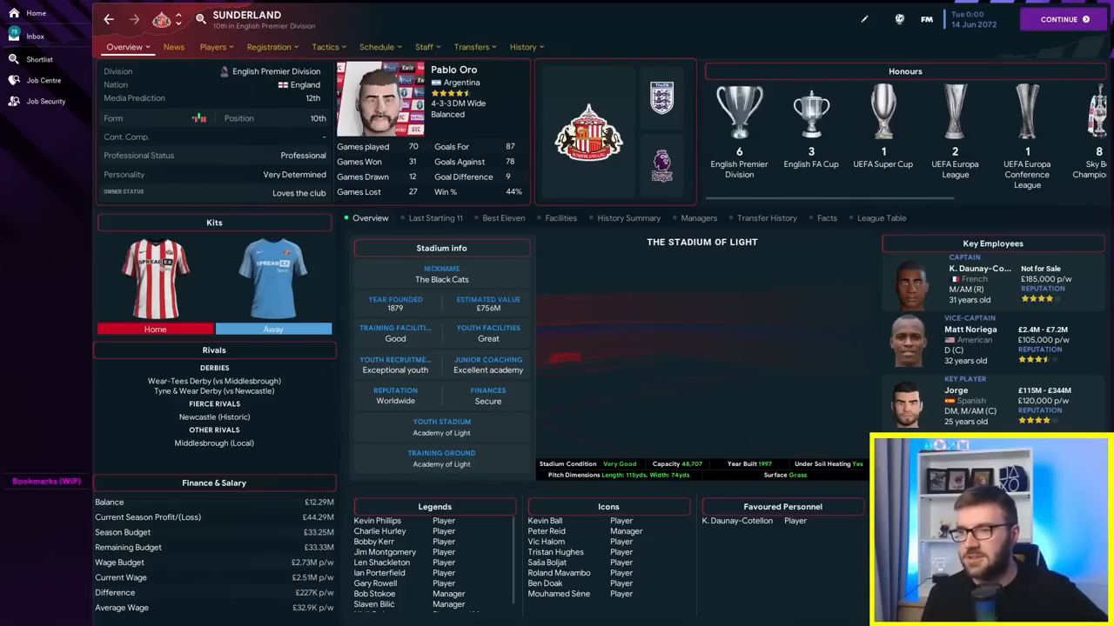
click(522, 46)
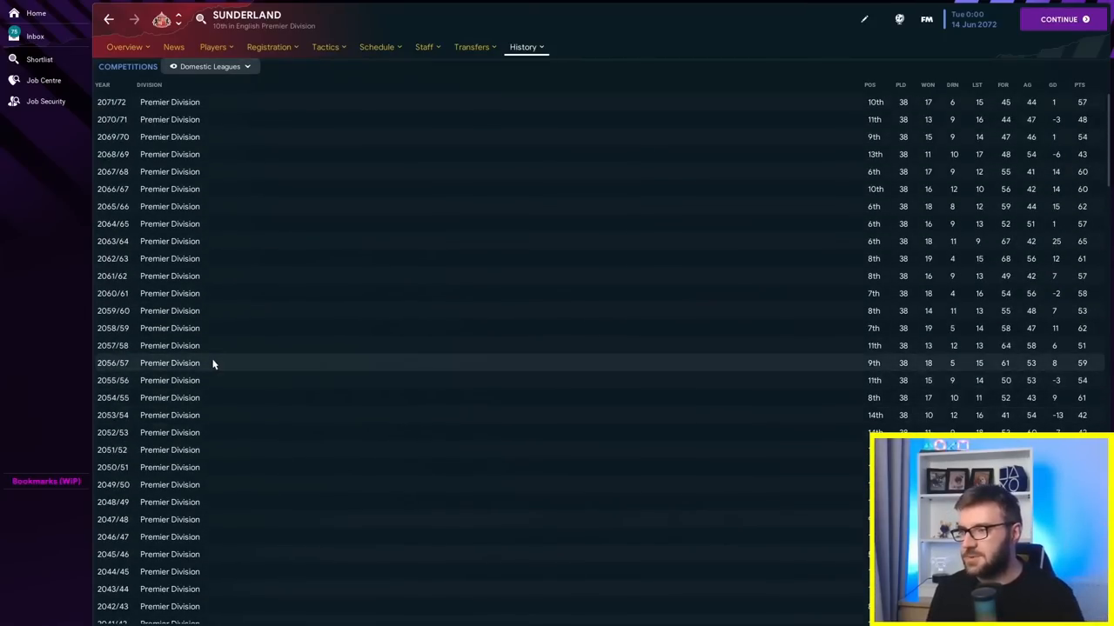
mouse_move(873, 166)
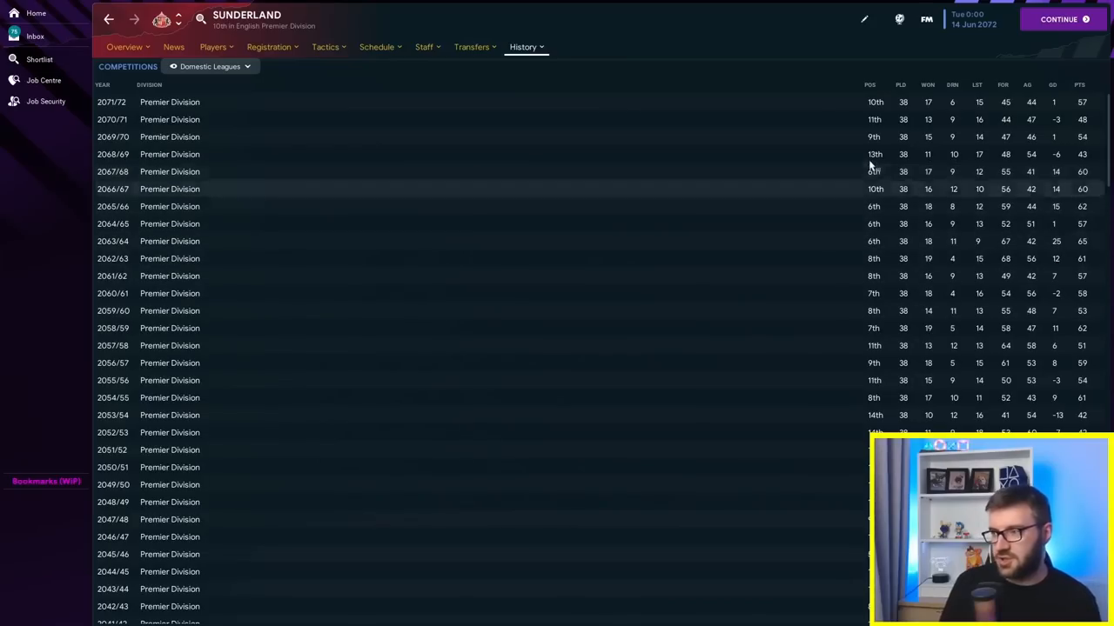
mouse_move(841, 207)
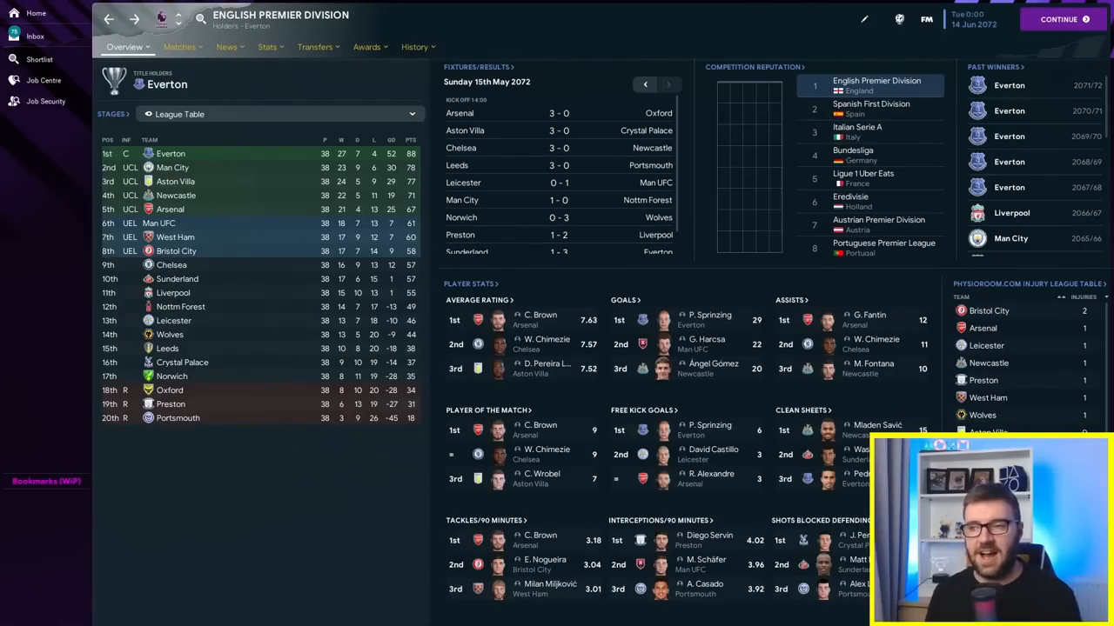
mouse_move(177, 251)
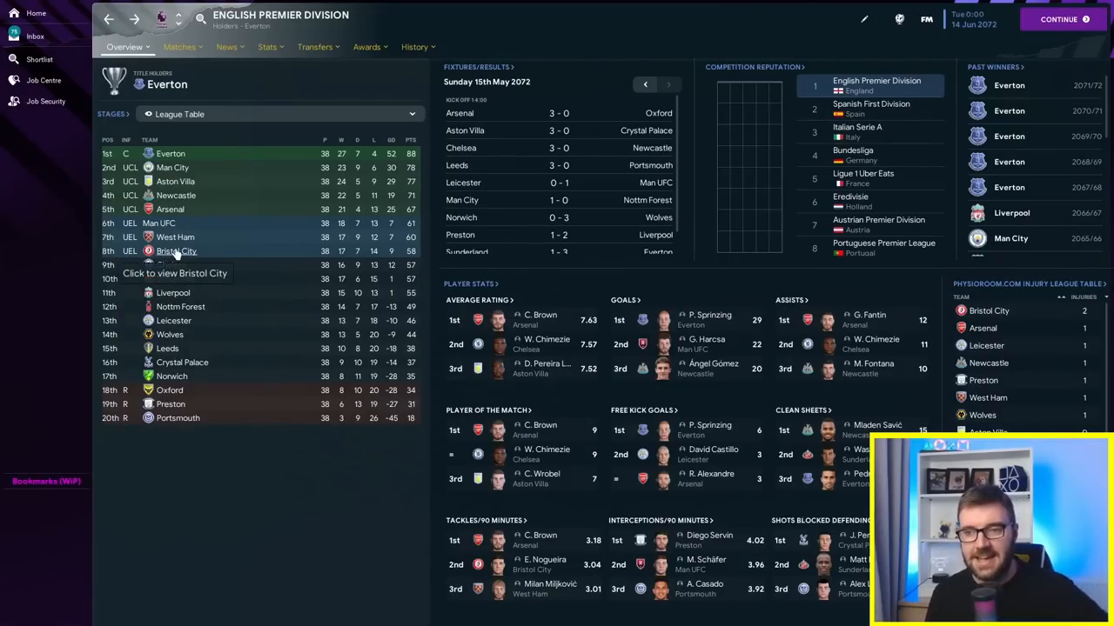
Step: Open Bristol City's club page from the competition overview
click(176, 251)
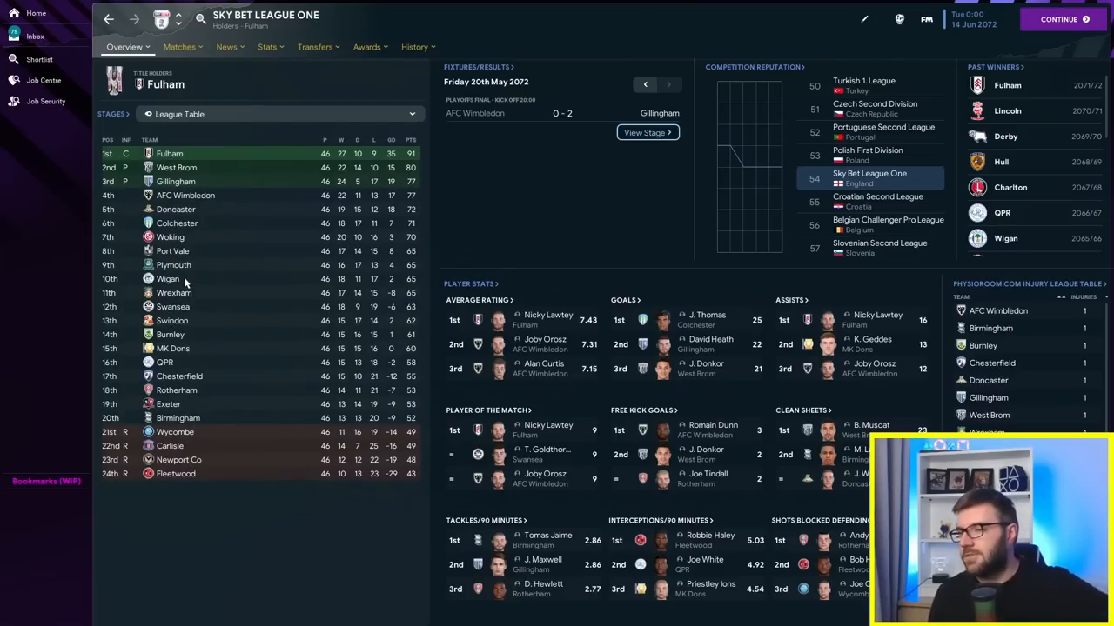
mouse_move(177, 389)
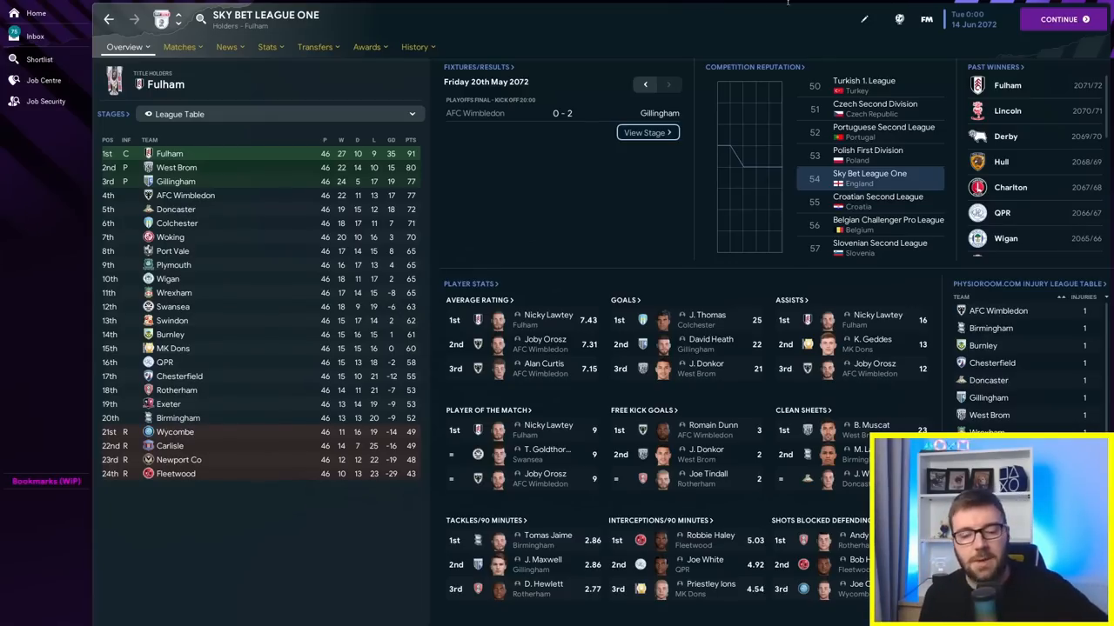
Step: Switch to the May 2137 save
click(45, 101)
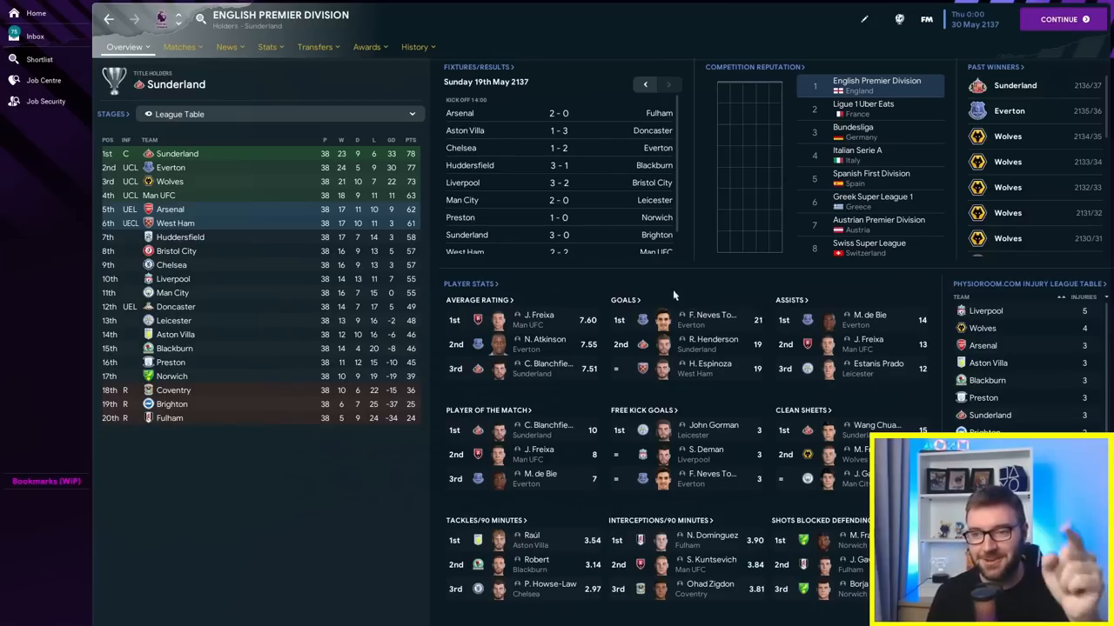
mouse_move(176, 250)
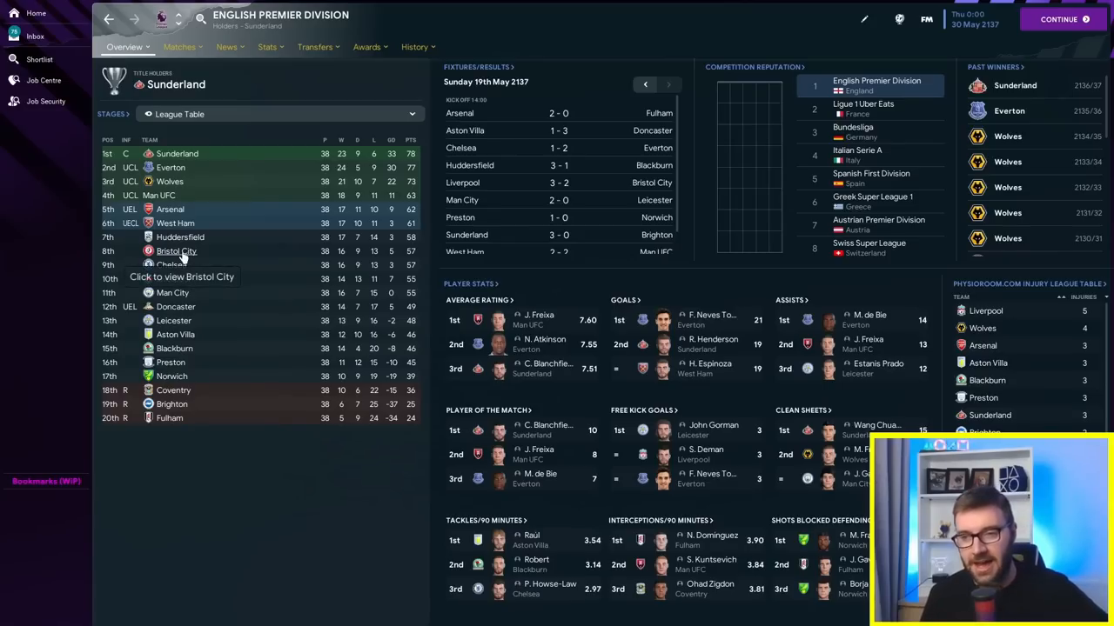
mouse_move(180, 237)
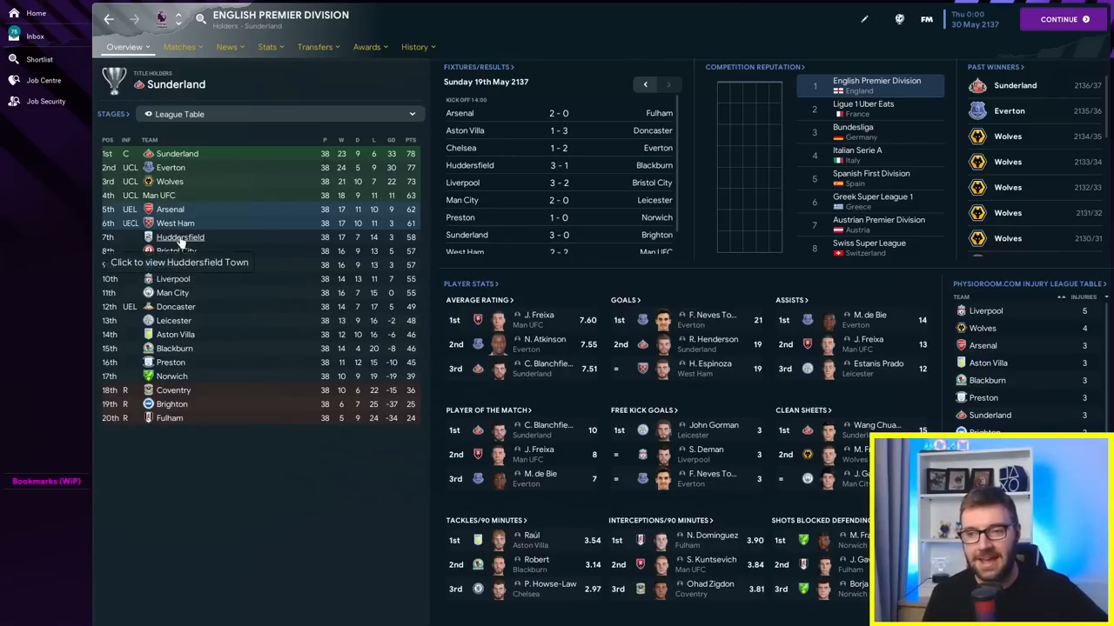
mouse_move(177, 306)
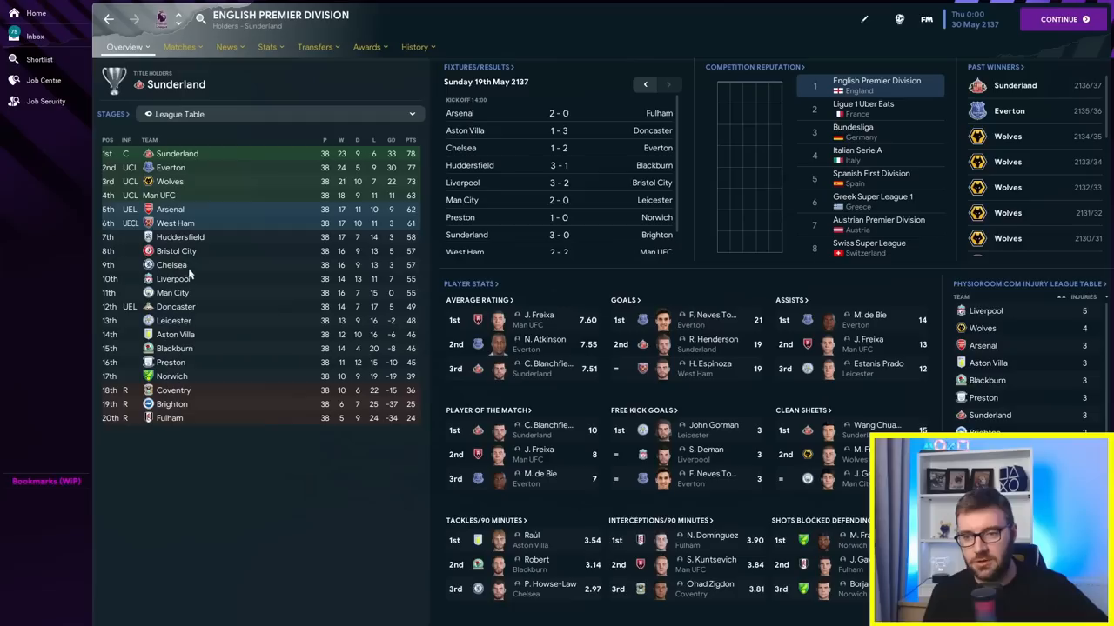
mouse_move(174, 391)
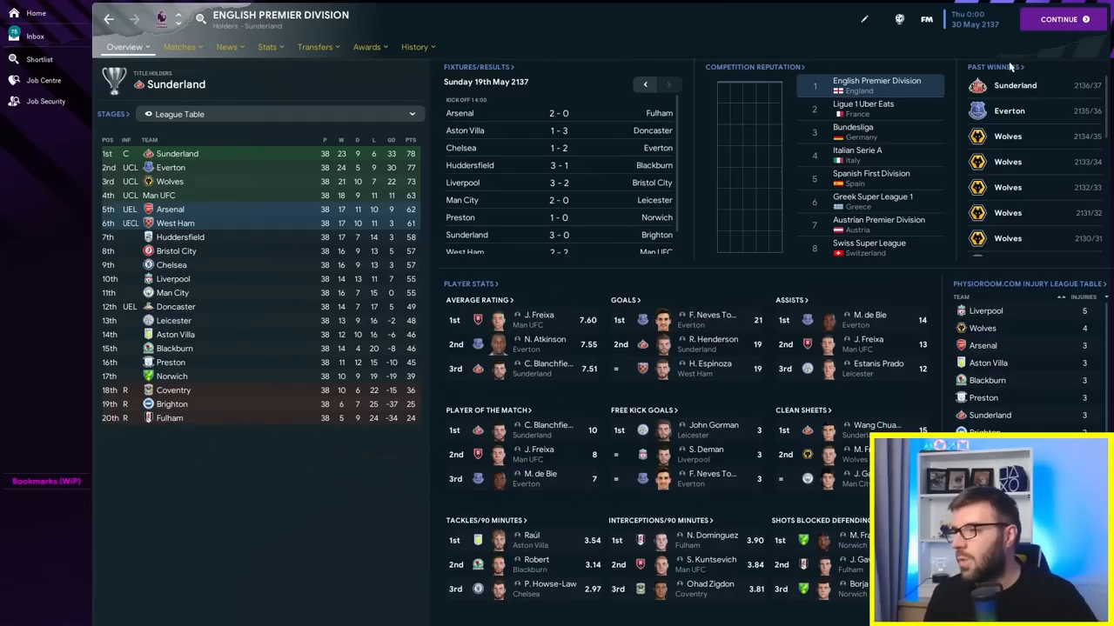
Step: Browse the Premier Division past winners, view Bristol City's 22-title overview, then return
click(414, 47)
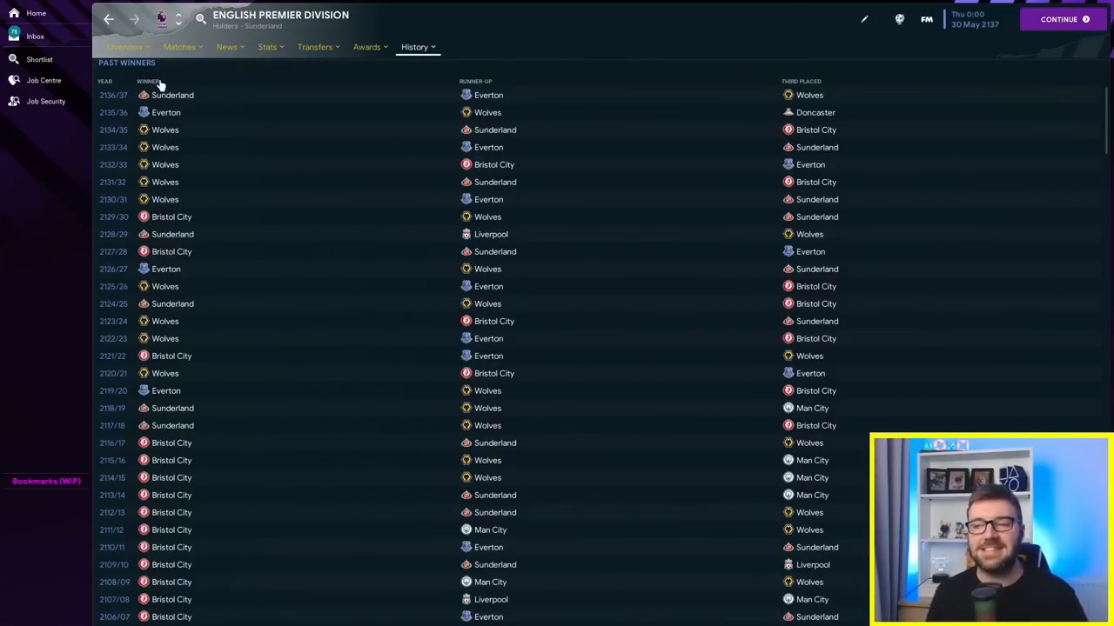
scroll(down, 3)
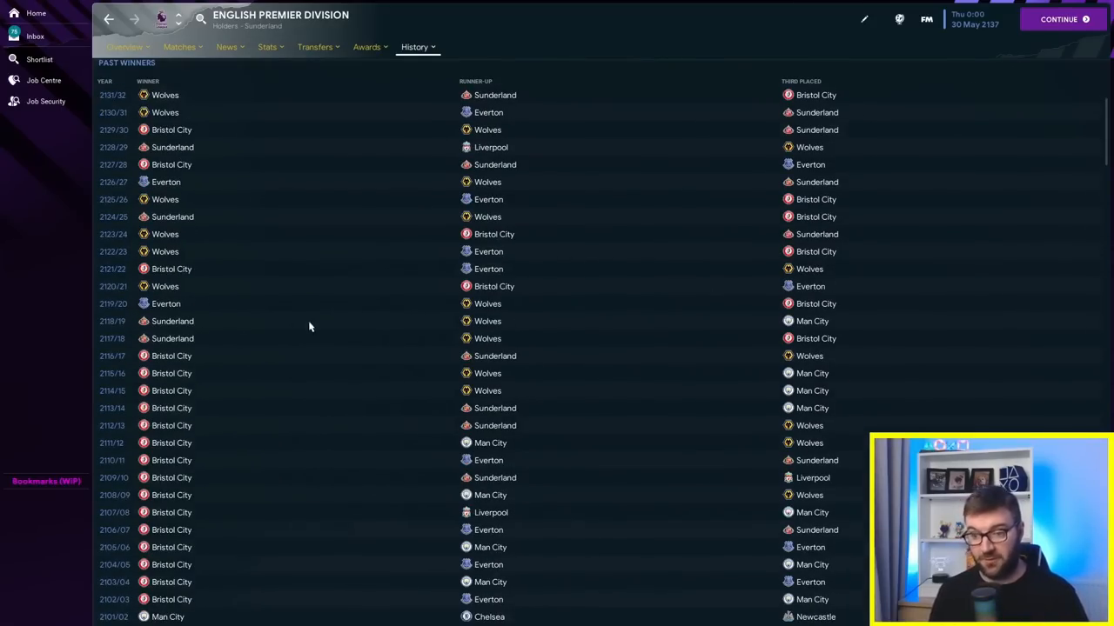
scroll(down, 3)
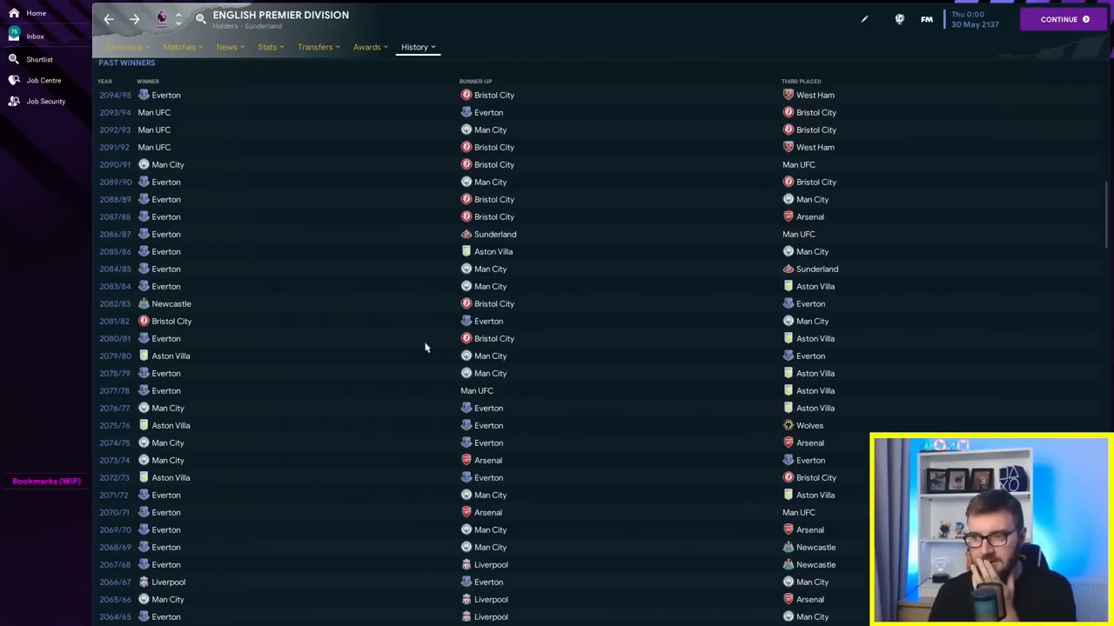
mouse_move(243, 362)
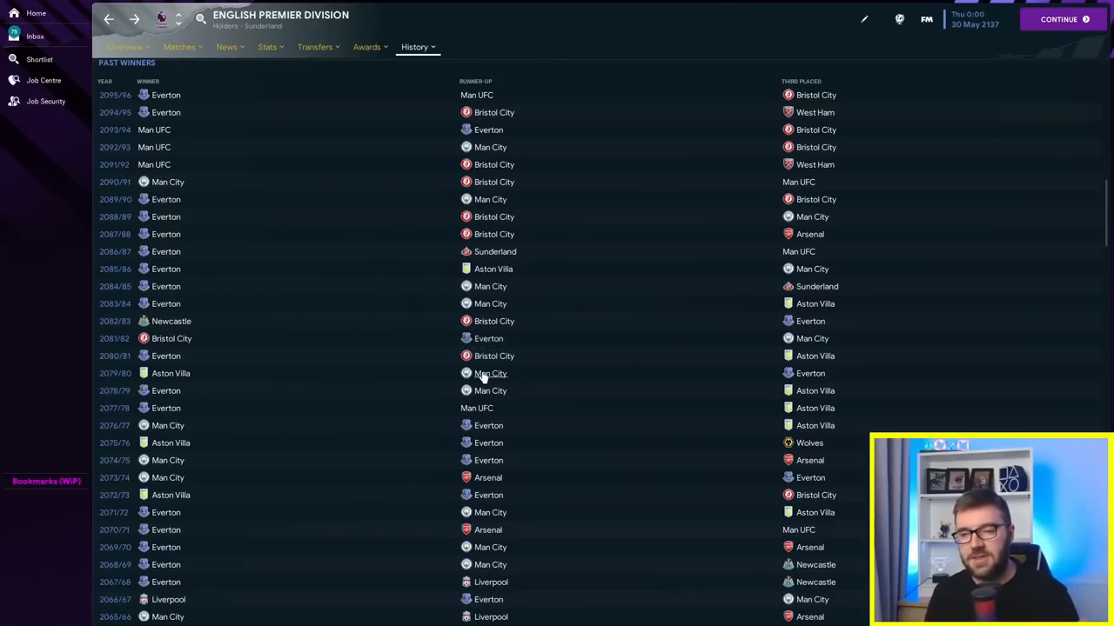
mouse_move(513, 286)
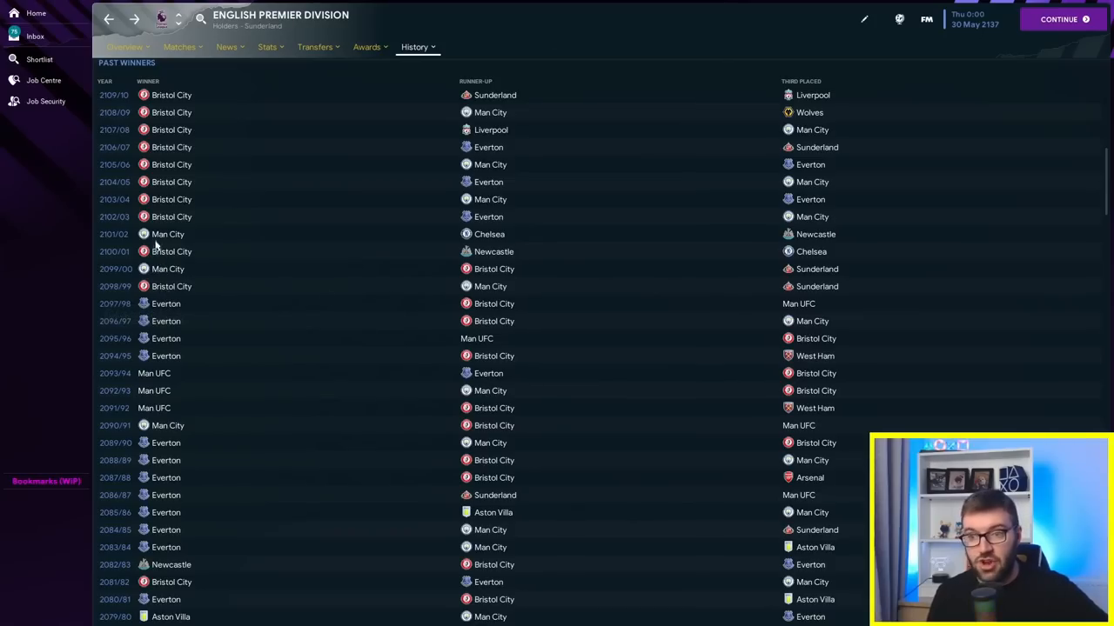
mouse_move(167, 234)
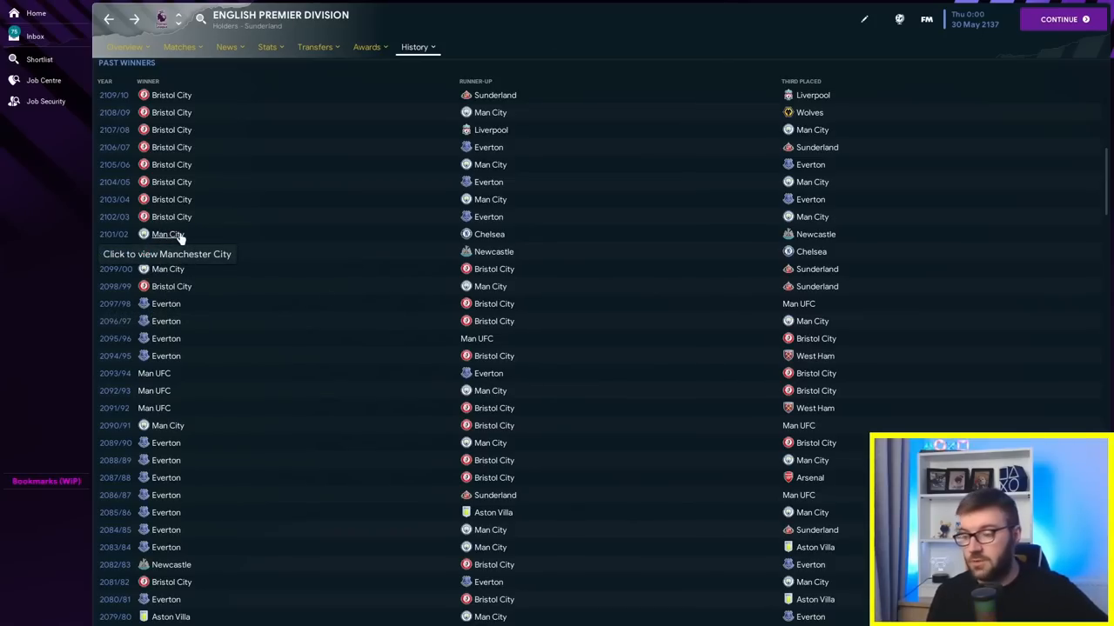
click(162, 19)
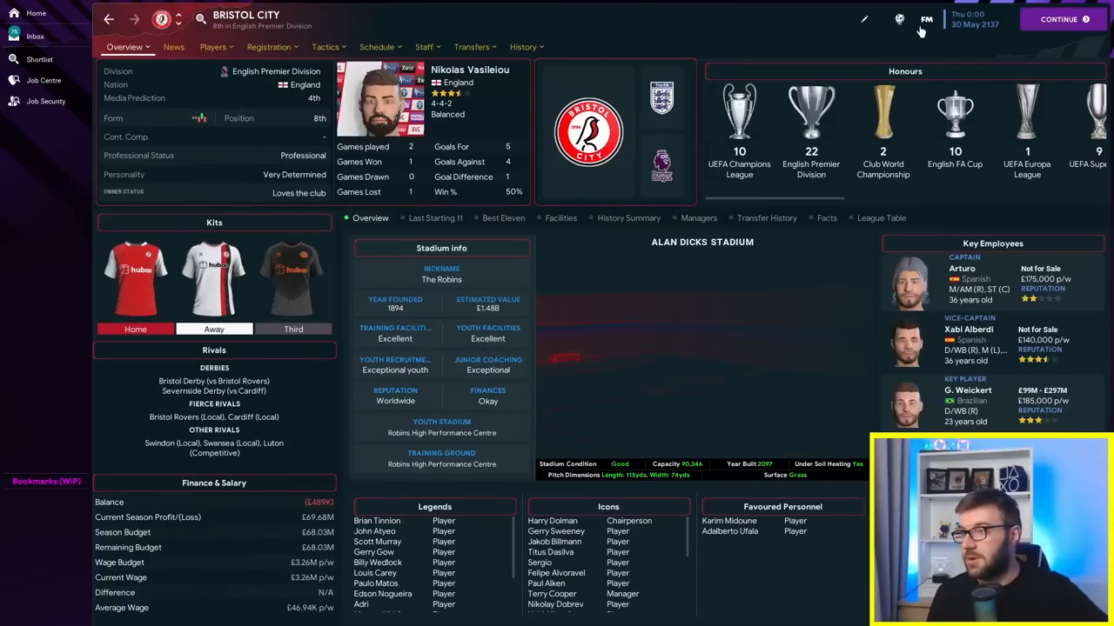
click(523, 47)
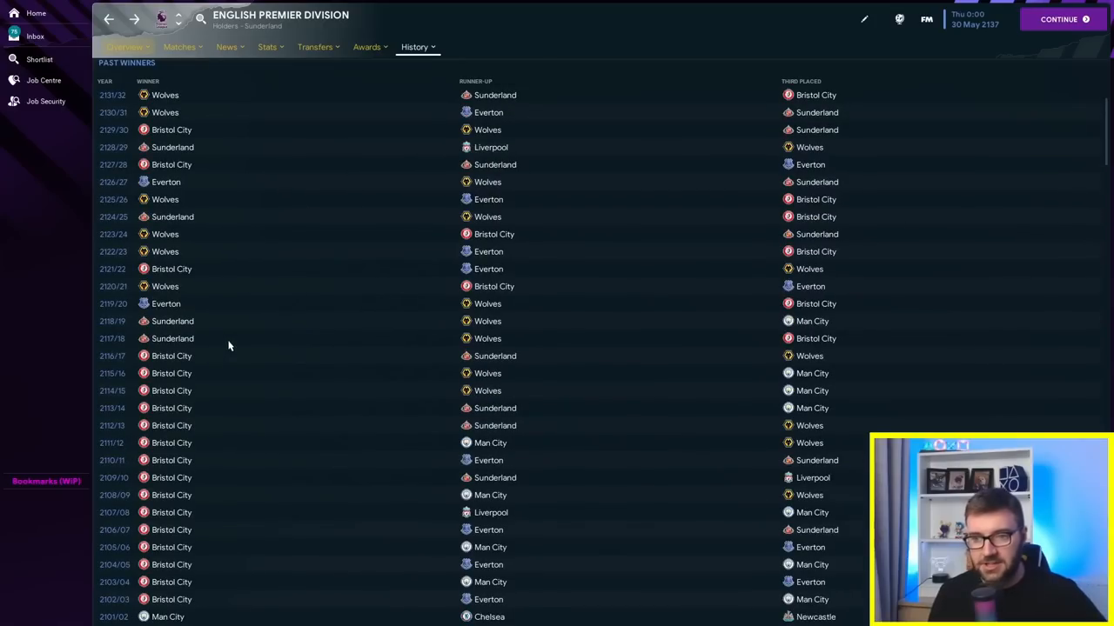
mouse_move(302, 396)
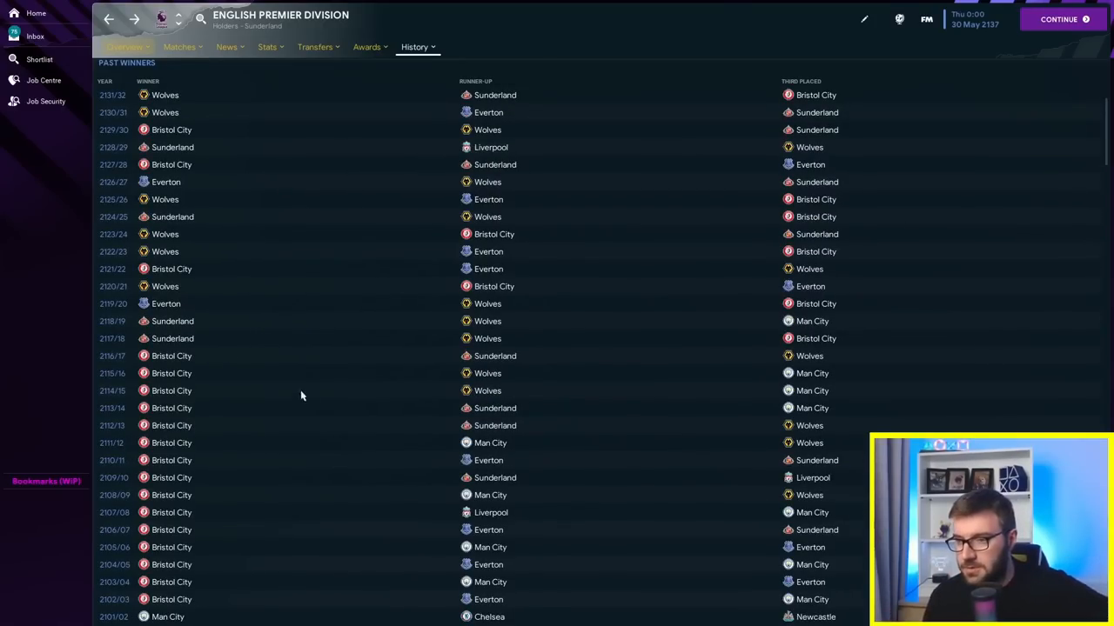
mouse_move(708, 394)
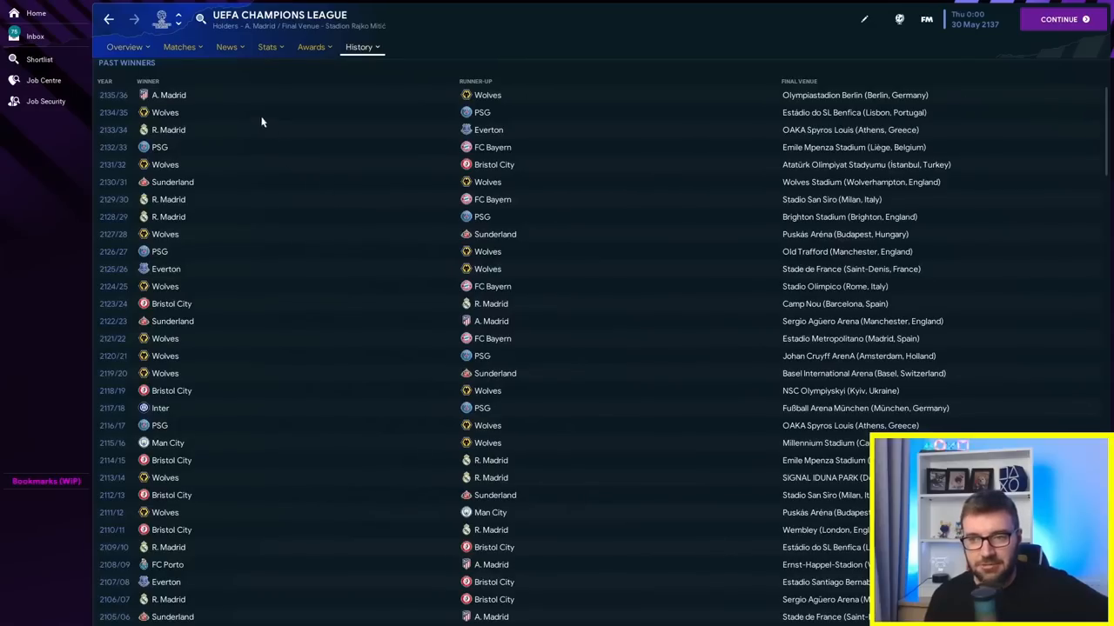
mouse_move(206, 323)
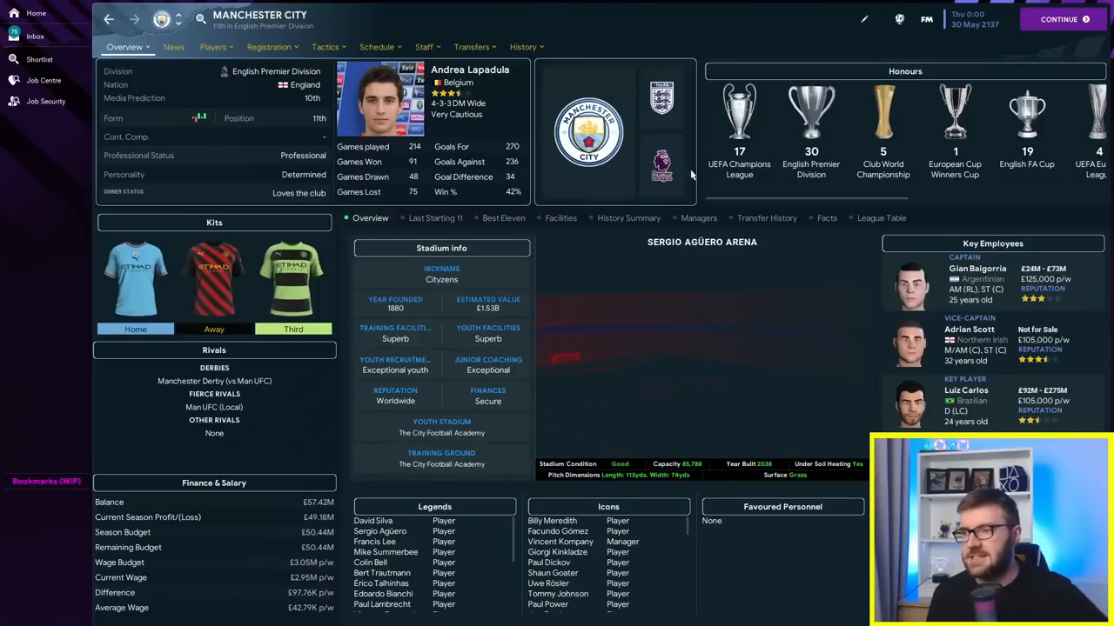
mouse_move(738, 113)
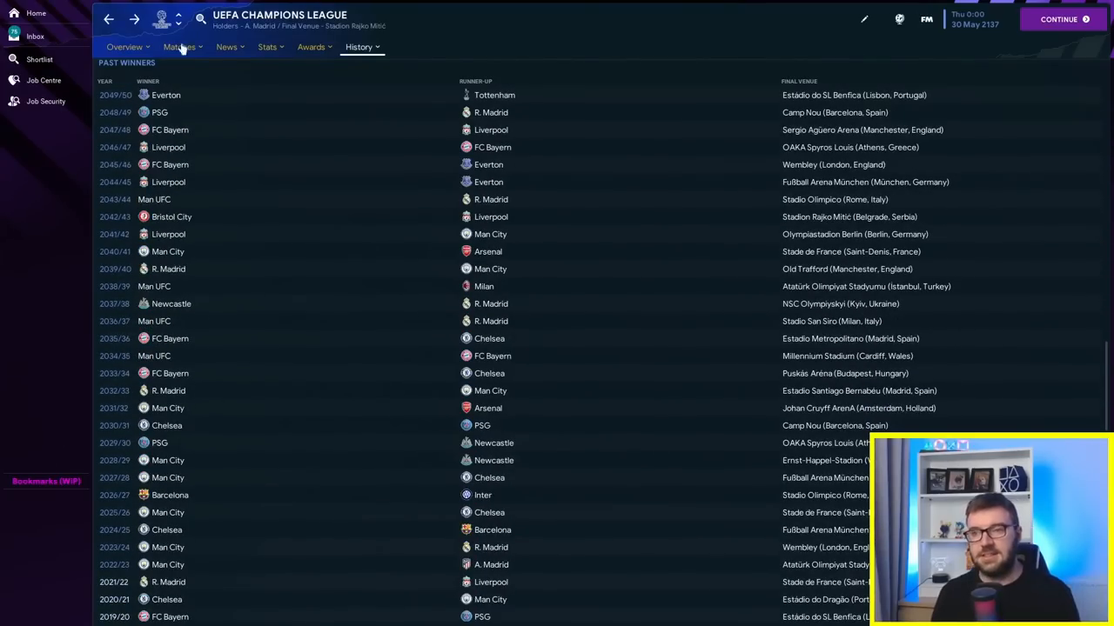
Step: Switch from Champions League to Europa League past winners
click(180, 46)
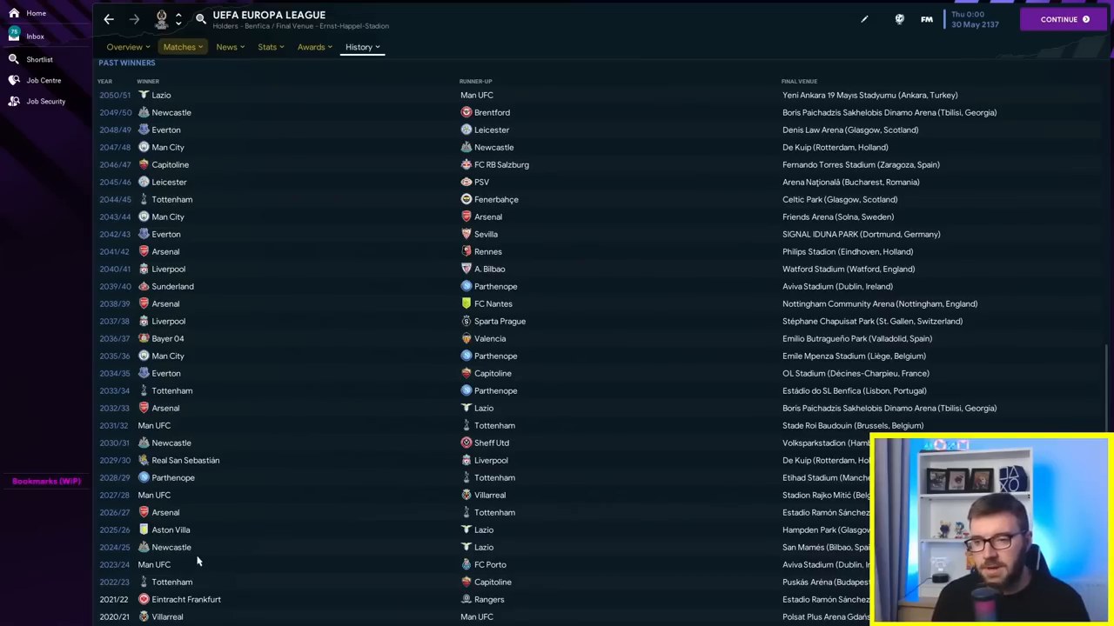
mouse_move(205, 527)
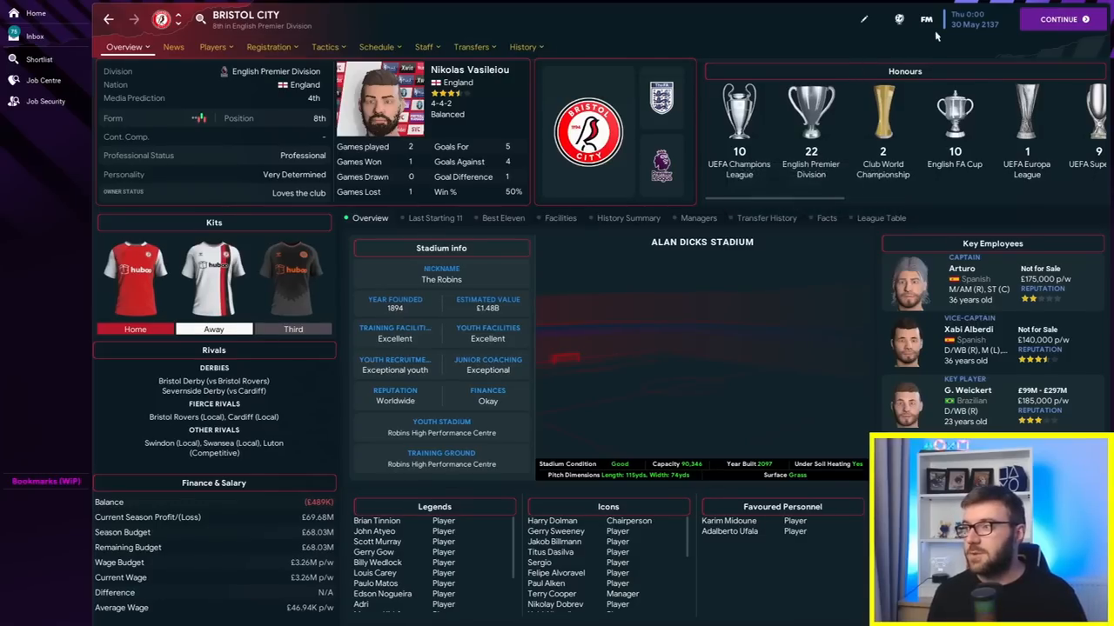
Step: Check Bristol City's finances in the editor, then open the Premier Division overview
click(1058, 19)
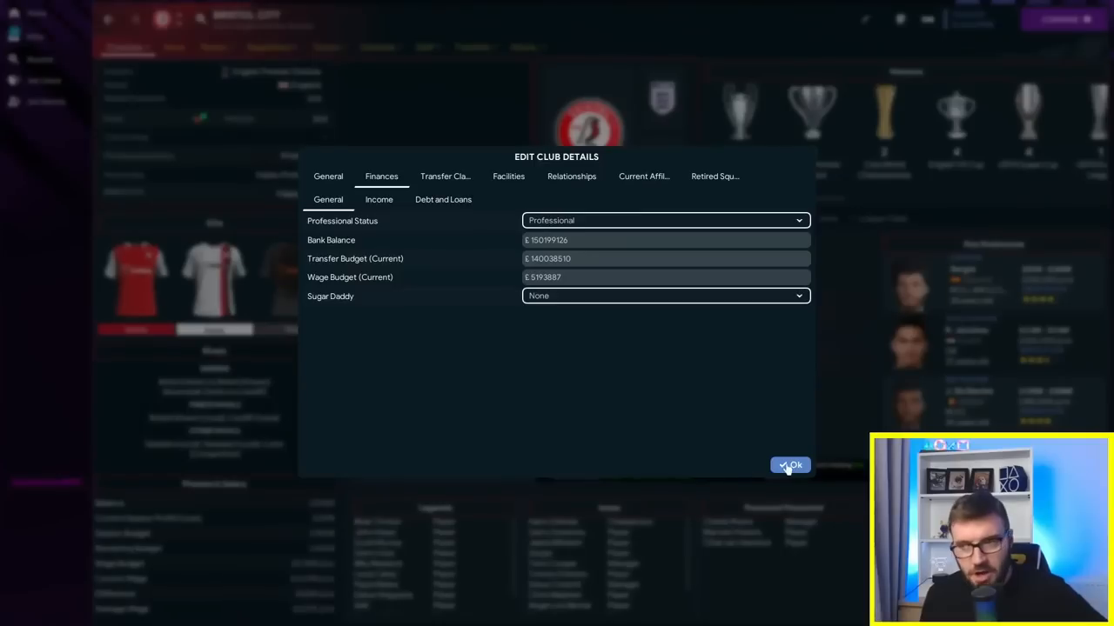
click(790, 464)
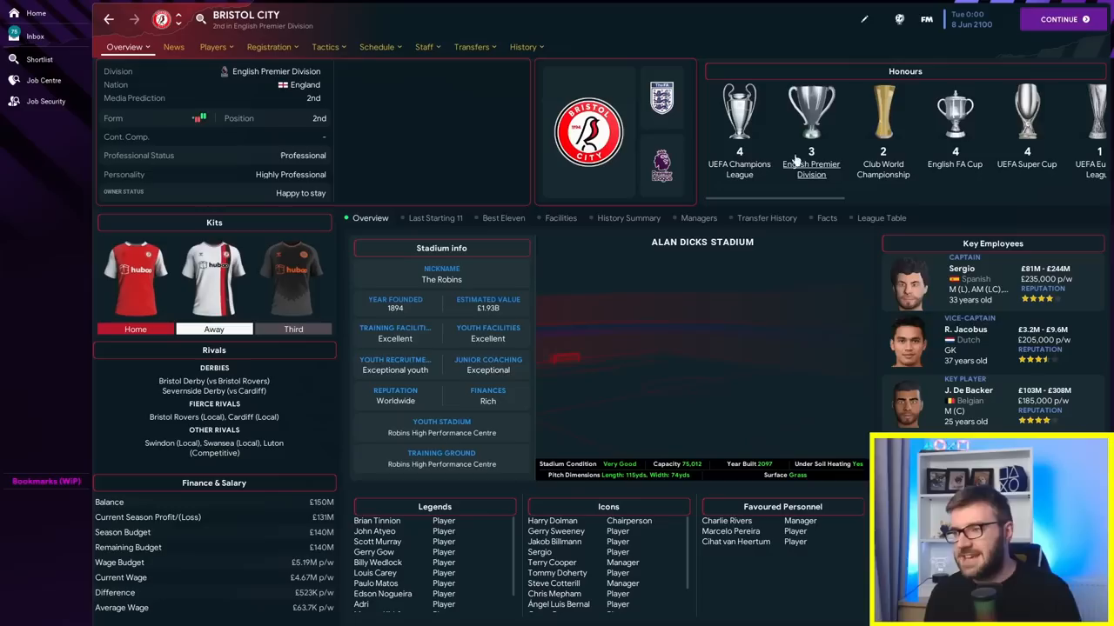
mouse_move(739, 113)
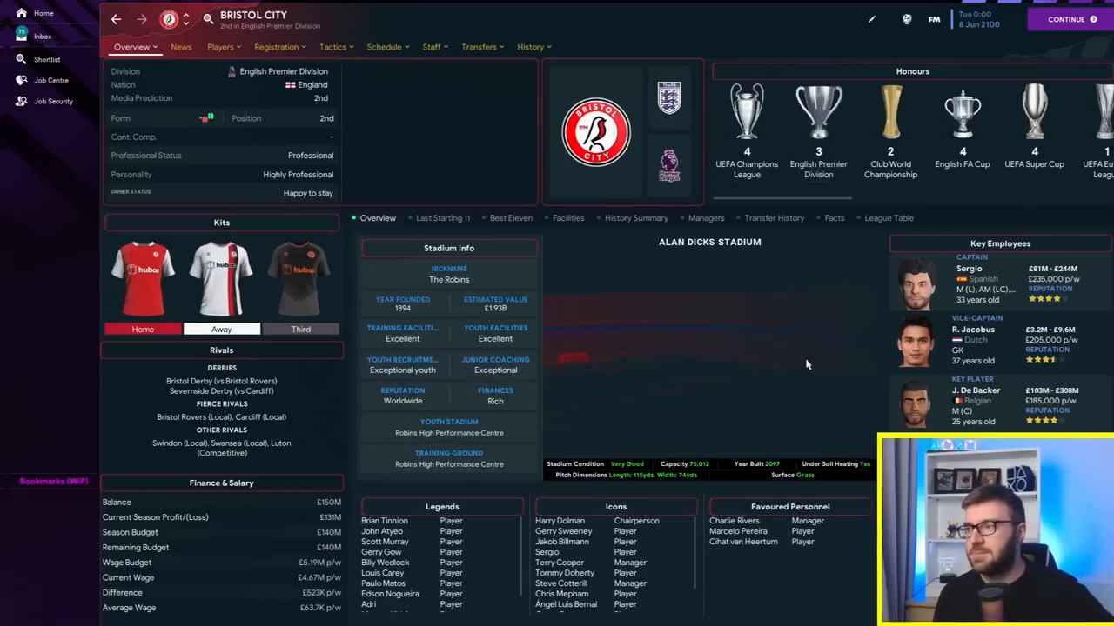
click(53, 101)
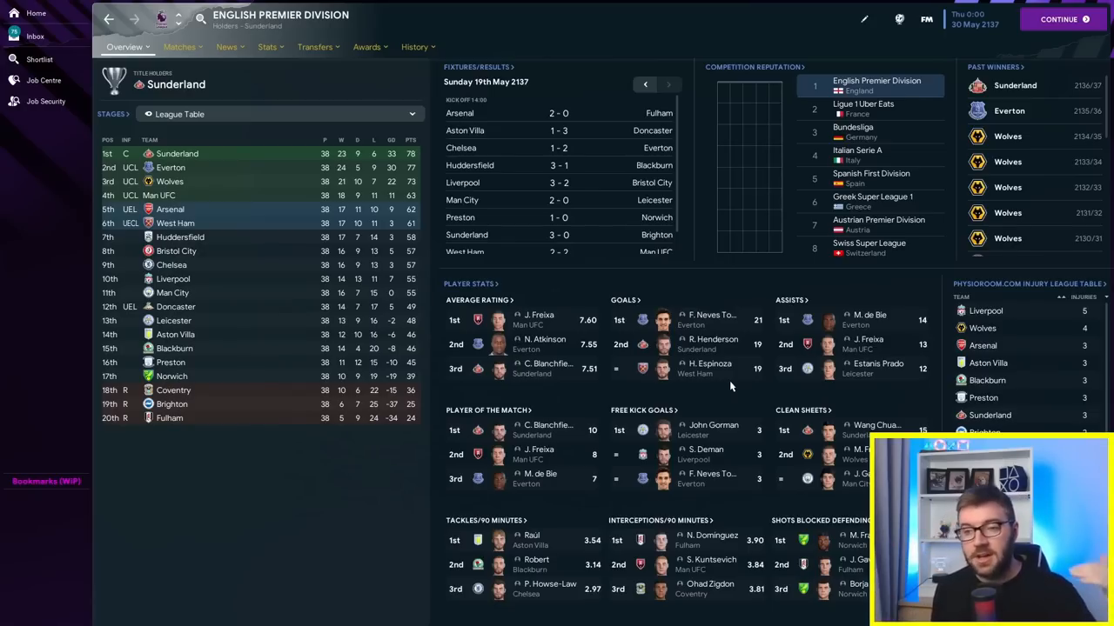
mouse_move(750, 332)
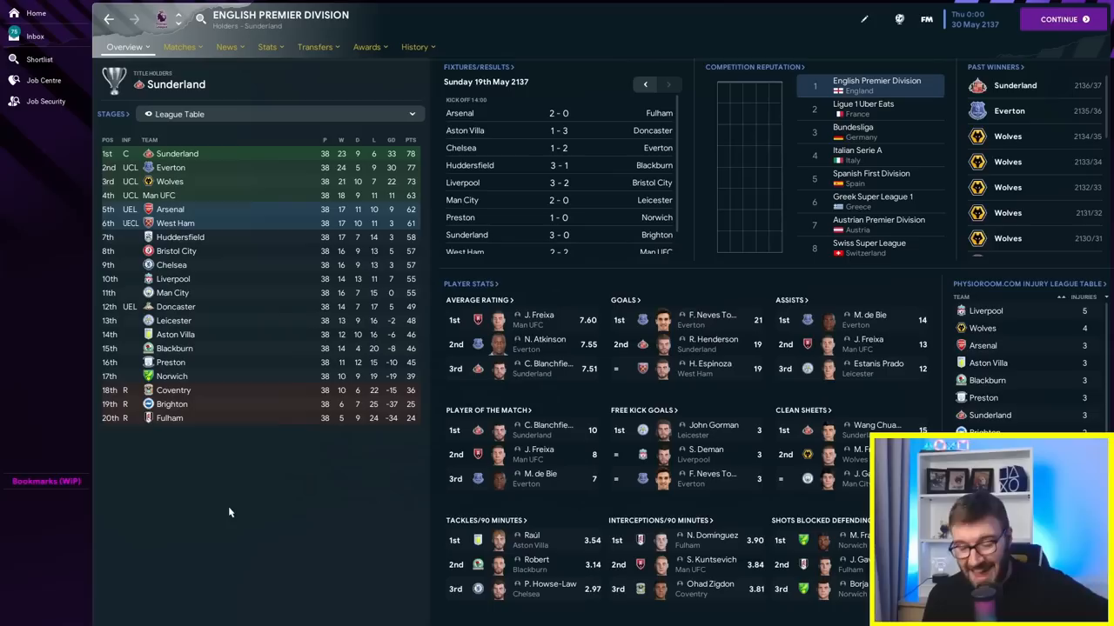
mouse_move(224, 479)
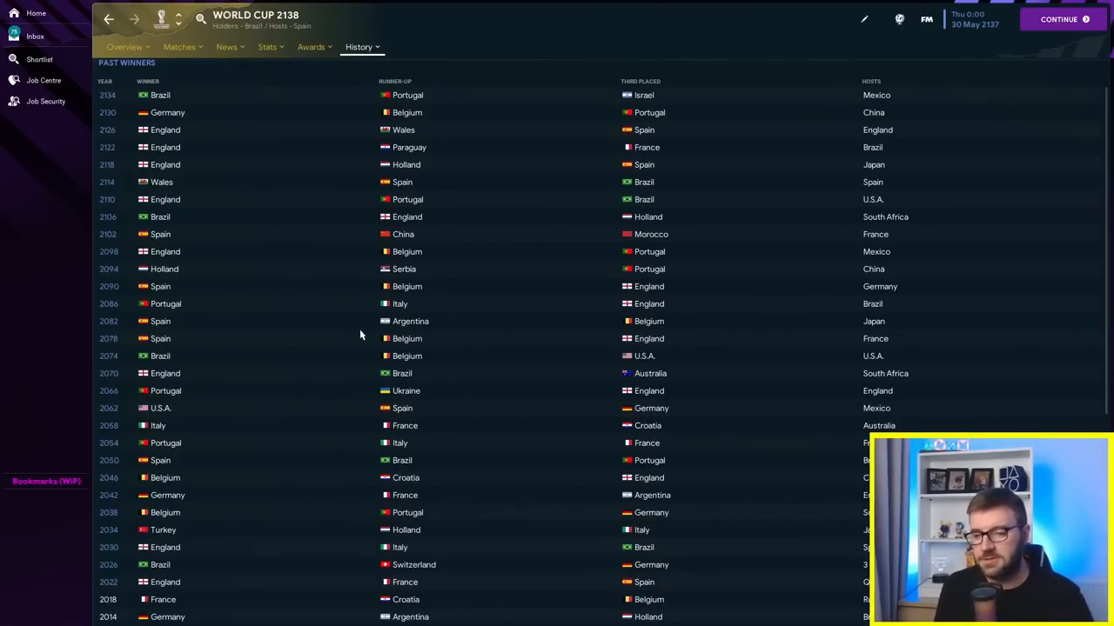
mouse_move(172, 375)
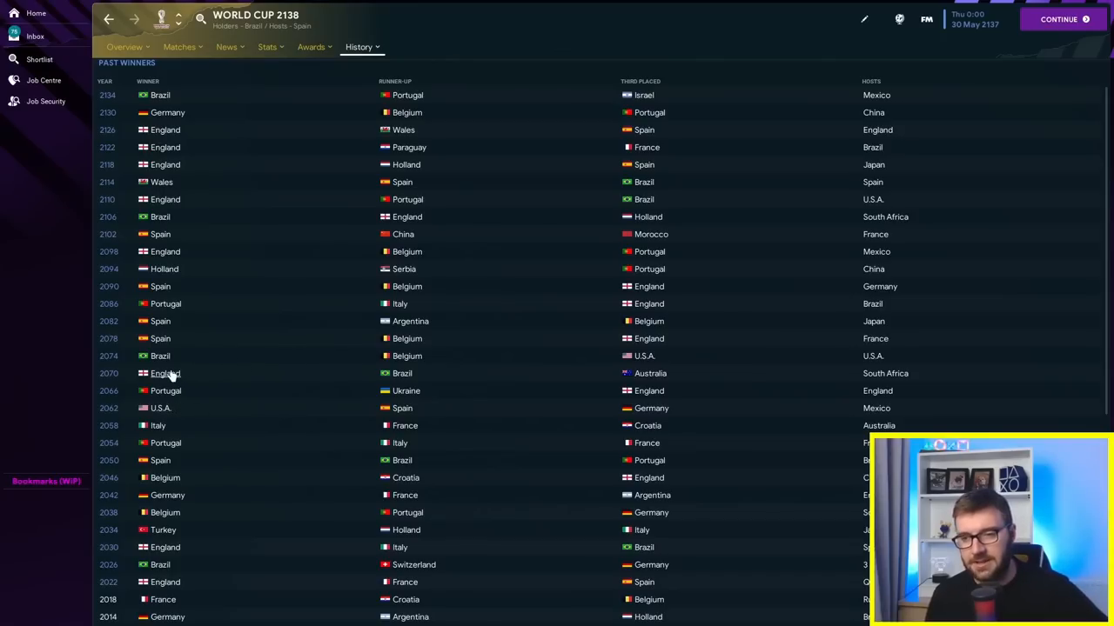
mouse_move(165, 286)
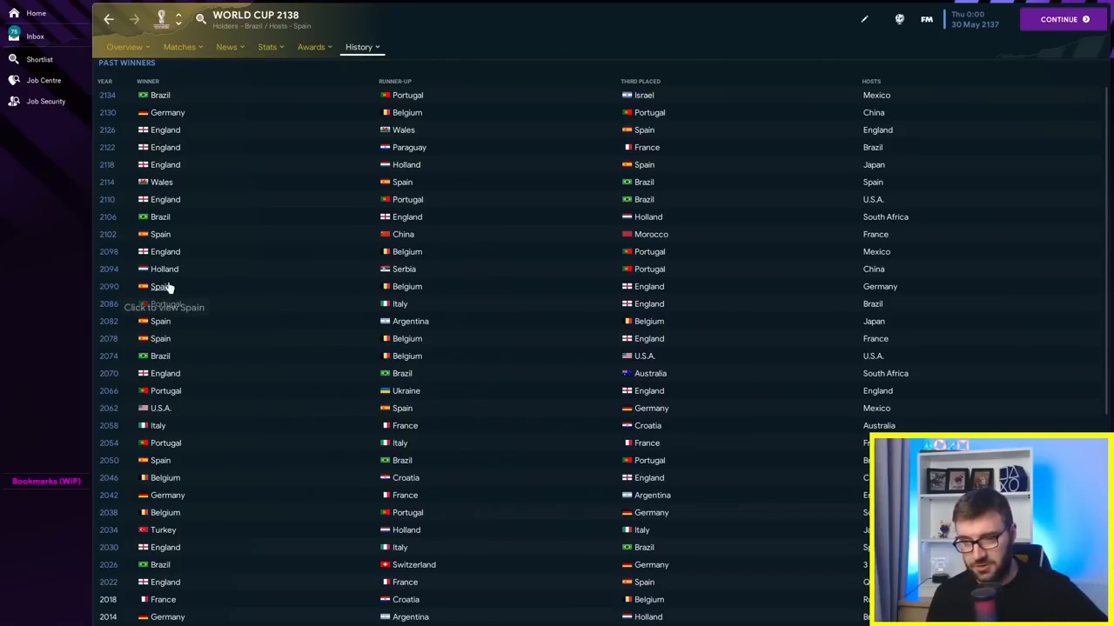
mouse_move(165, 182)
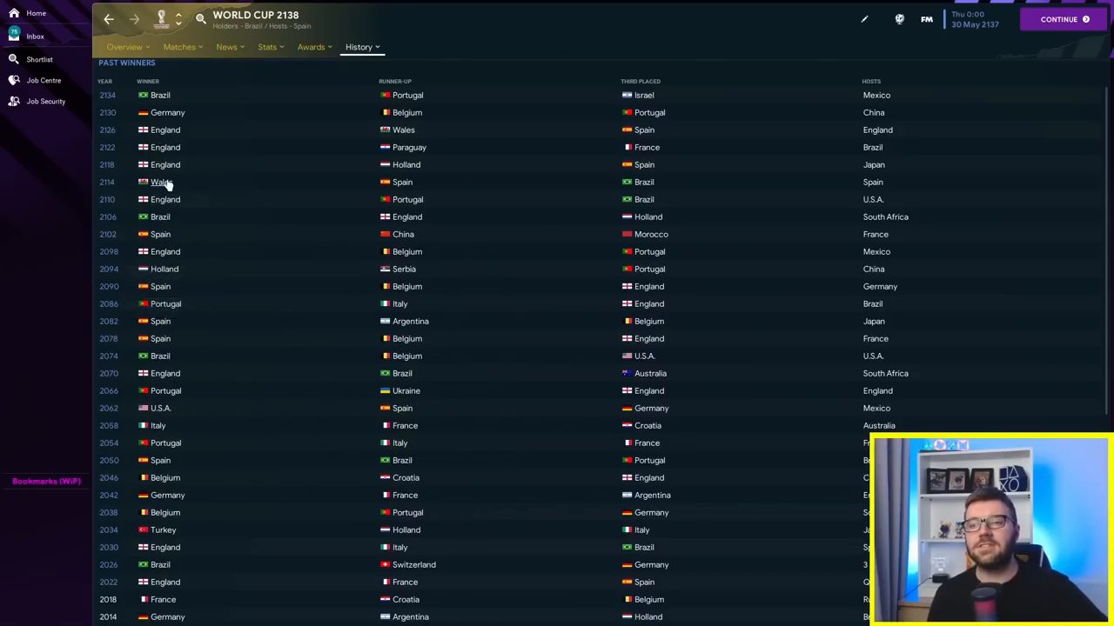
mouse_move(161, 182)
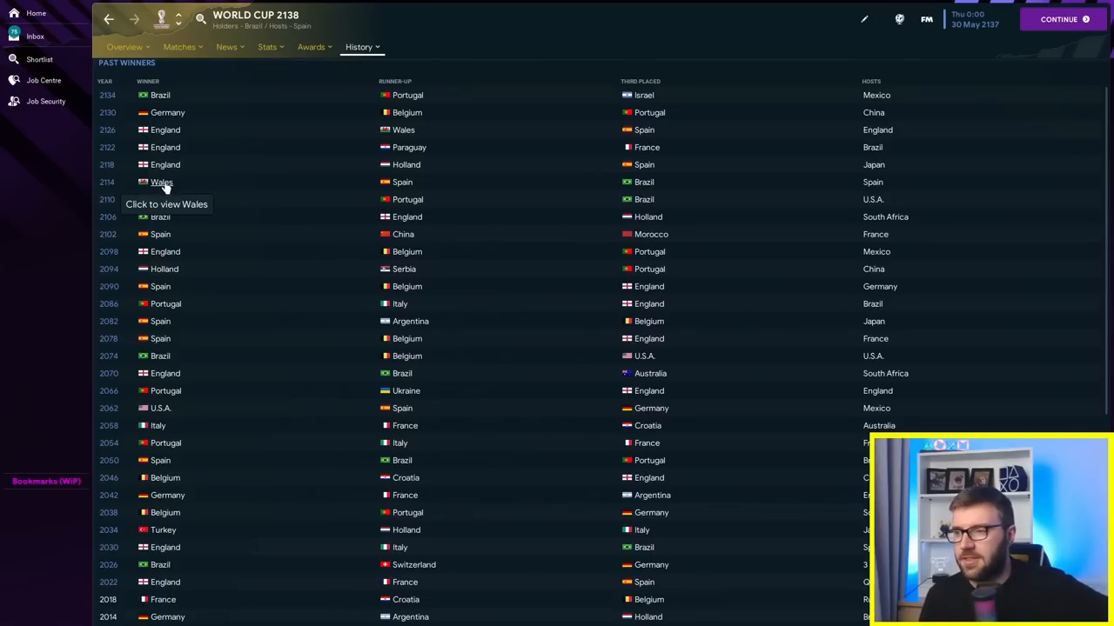
mouse_move(409, 147)
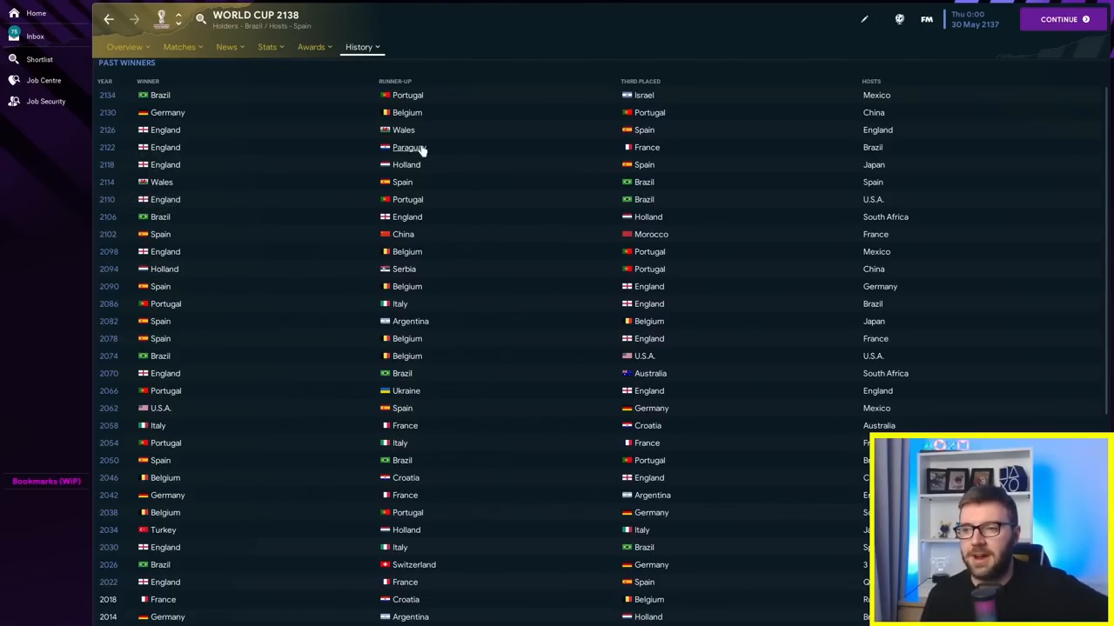
mouse_move(702, 147)
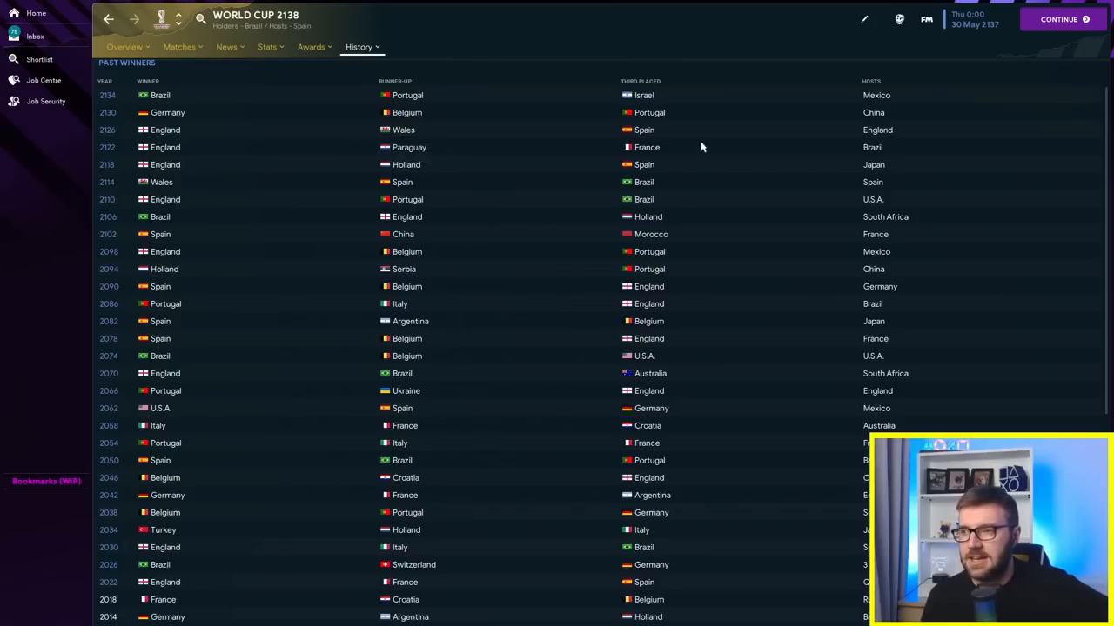
mouse_move(270, 139)
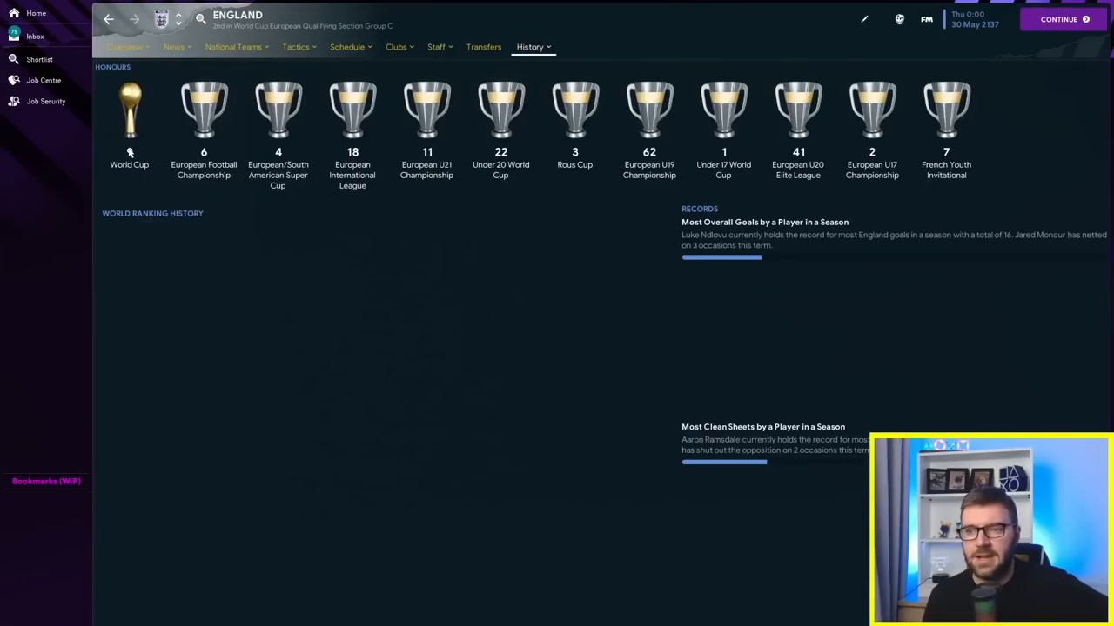
mouse_move(130, 113)
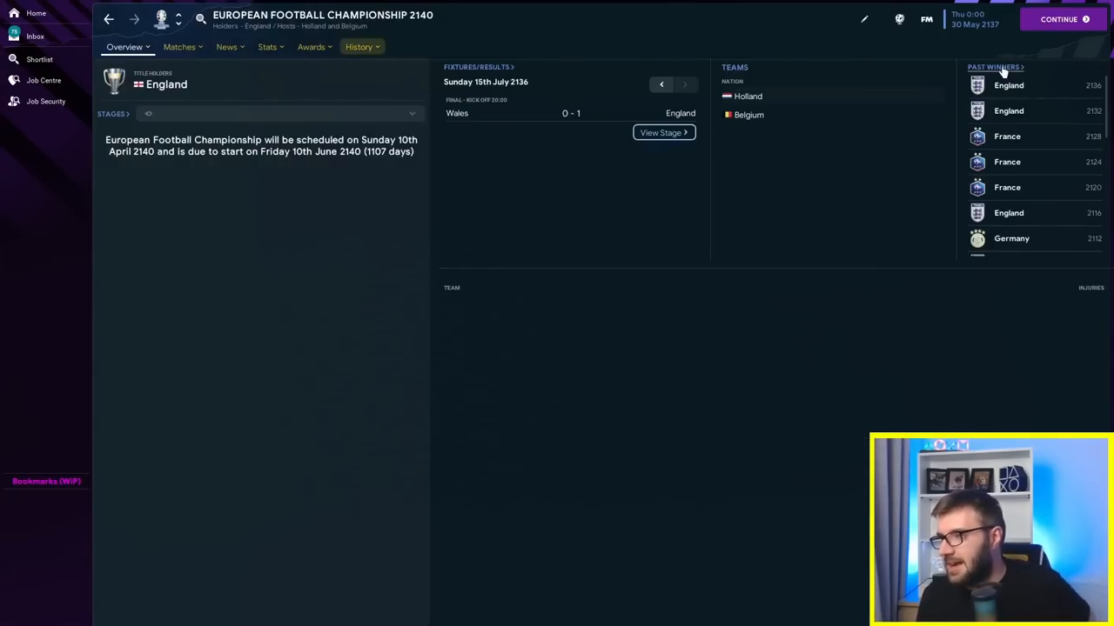
Step: Open the European Championship past winners list, then return to it after viewing Wales
click(995, 67)
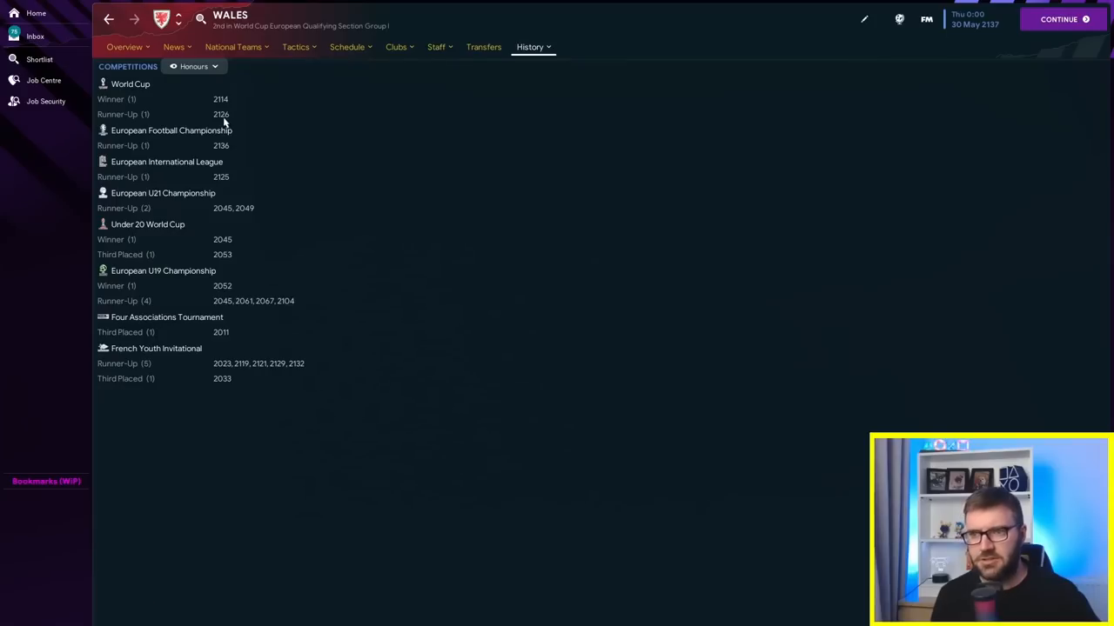
mouse_move(224, 148)
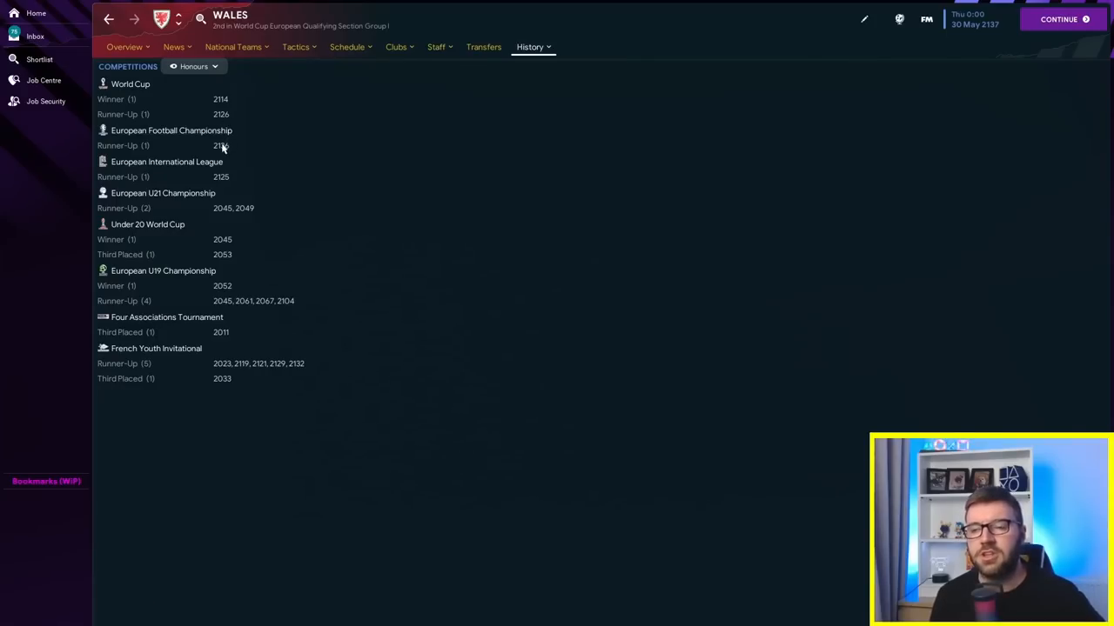
click(170, 130)
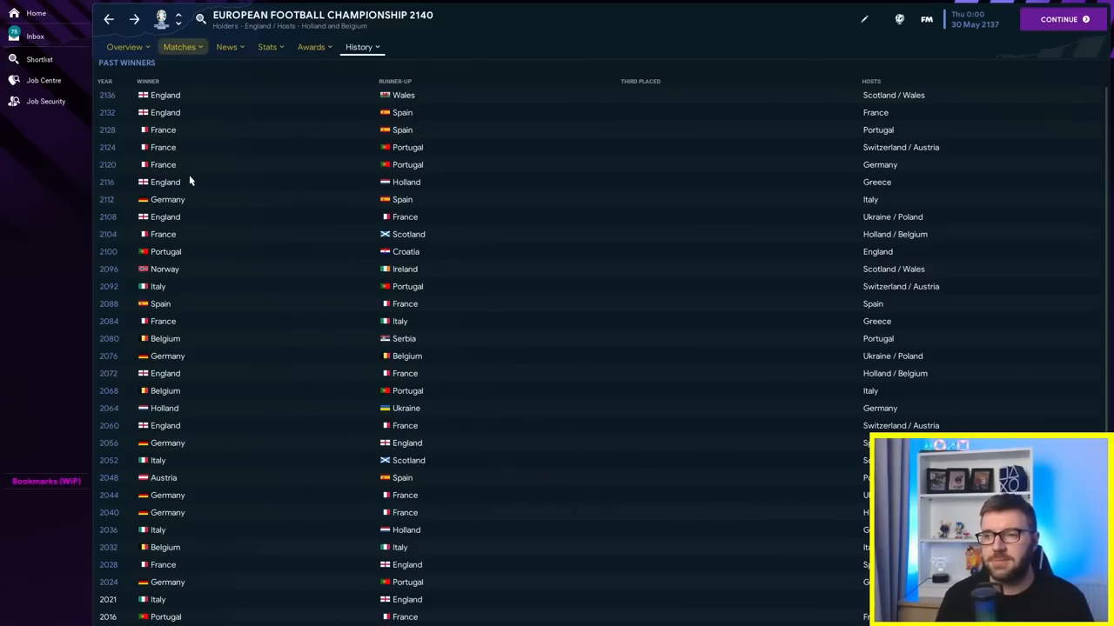
mouse_move(414, 120)
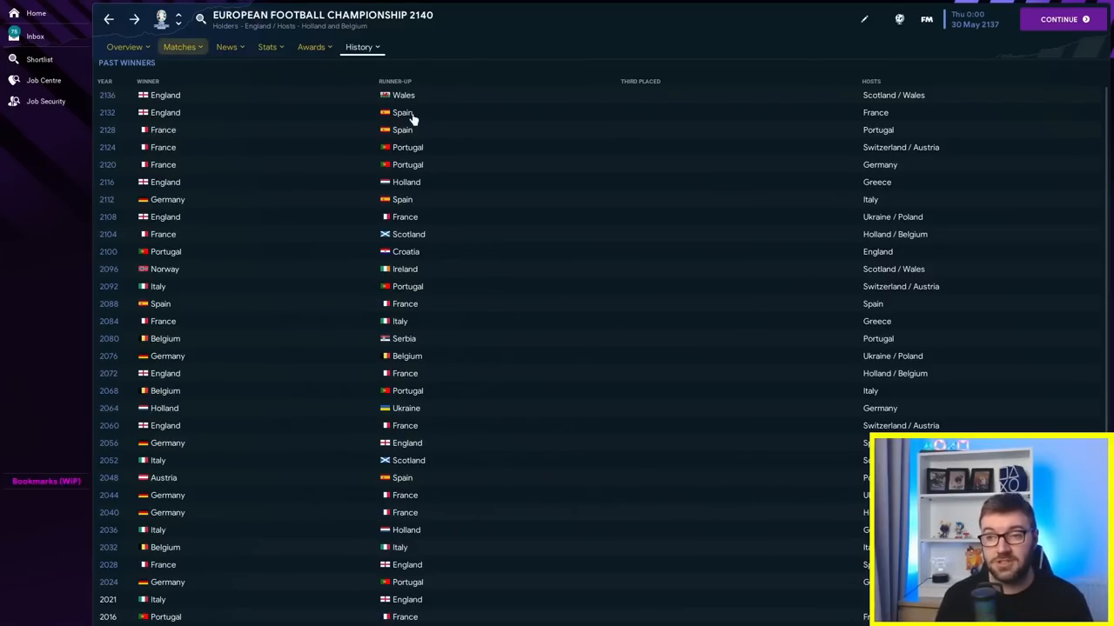
mouse_move(295, 268)
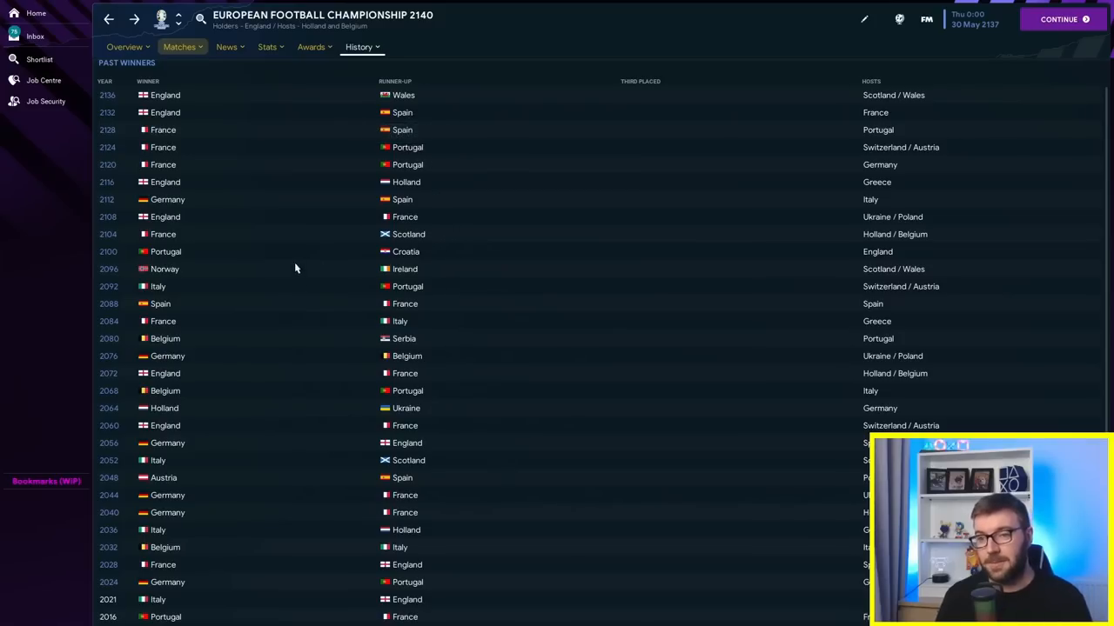
mouse_move(249, 276)
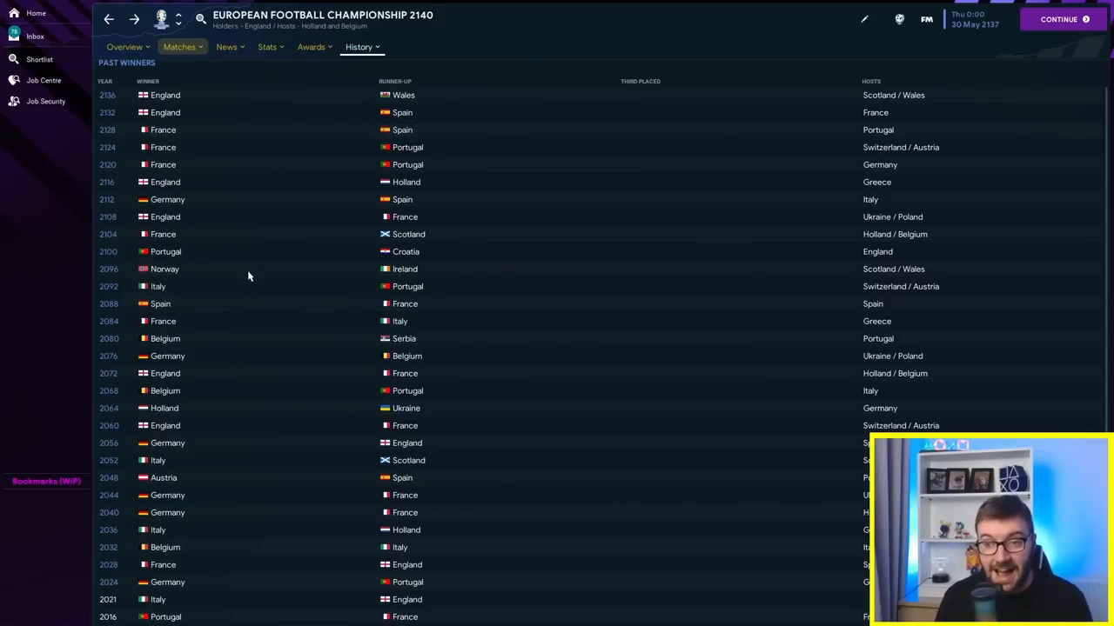
scroll(down, 3)
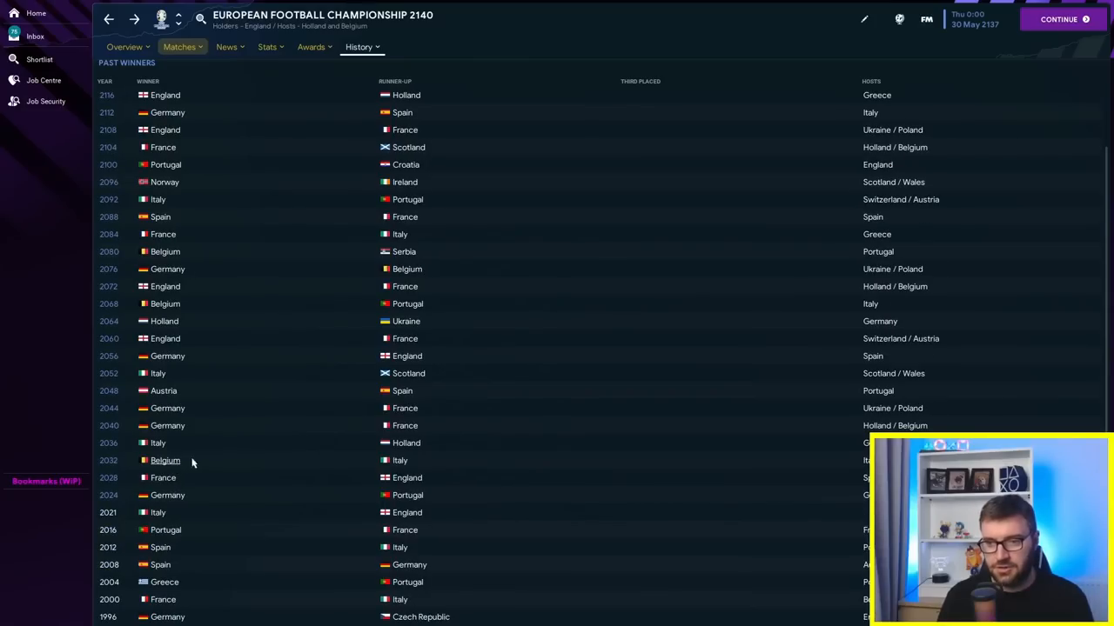
mouse_move(163, 391)
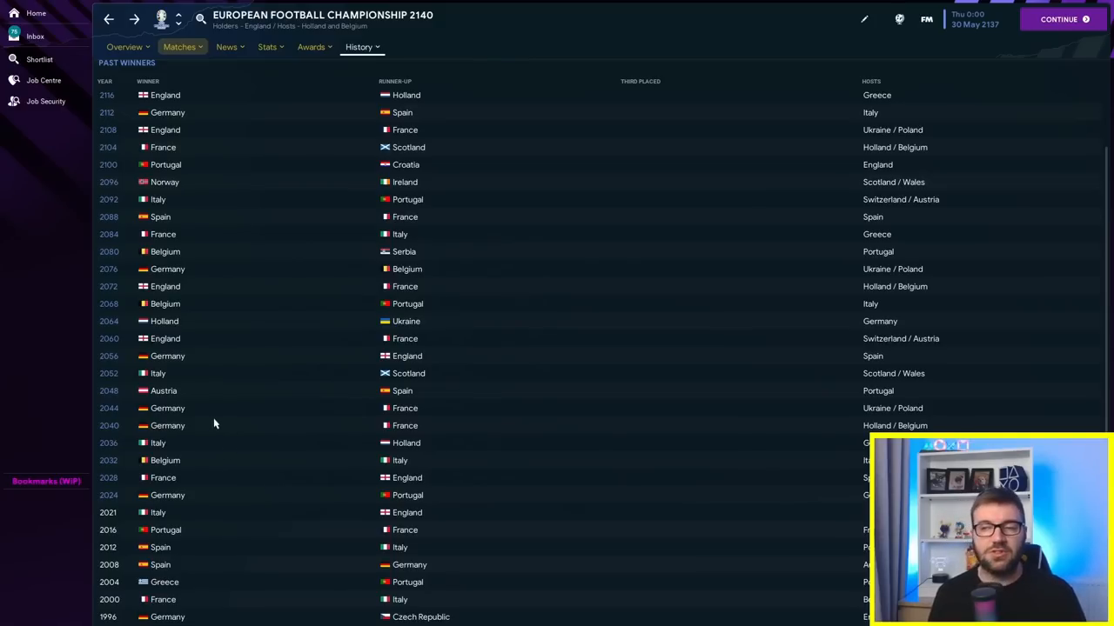
mouse_move(209, 415)
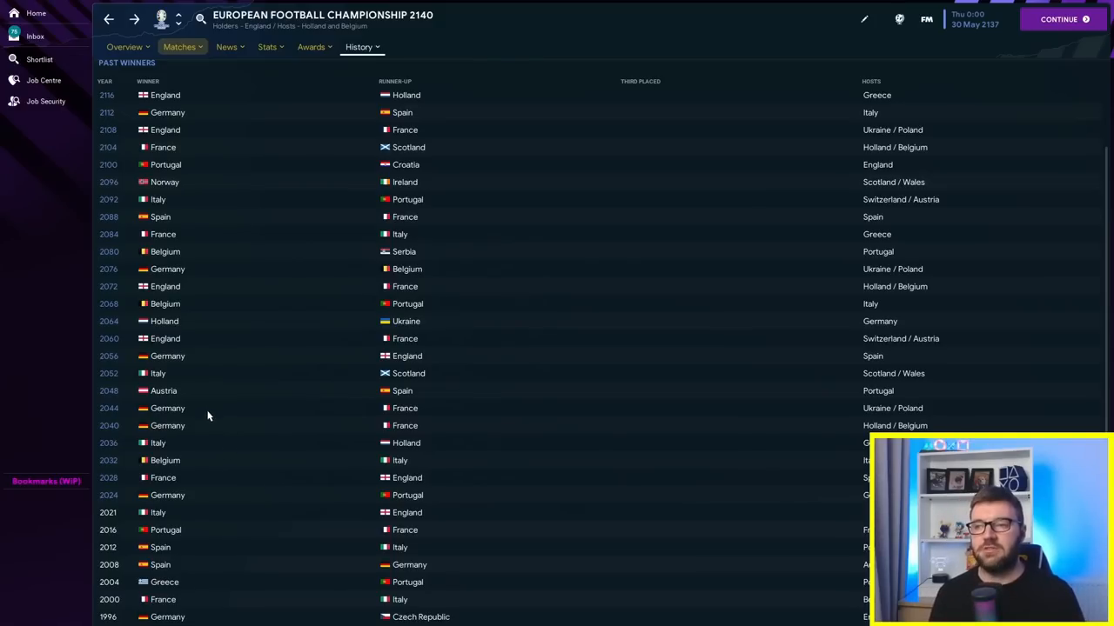
scroll(up, 3)
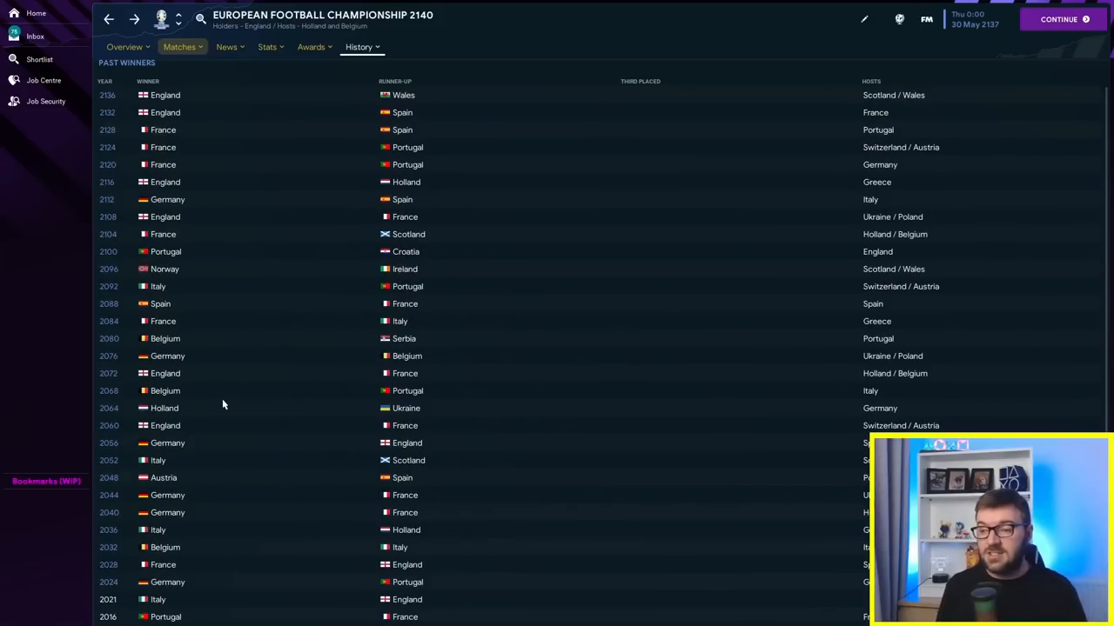
mouse_move(231, 396)
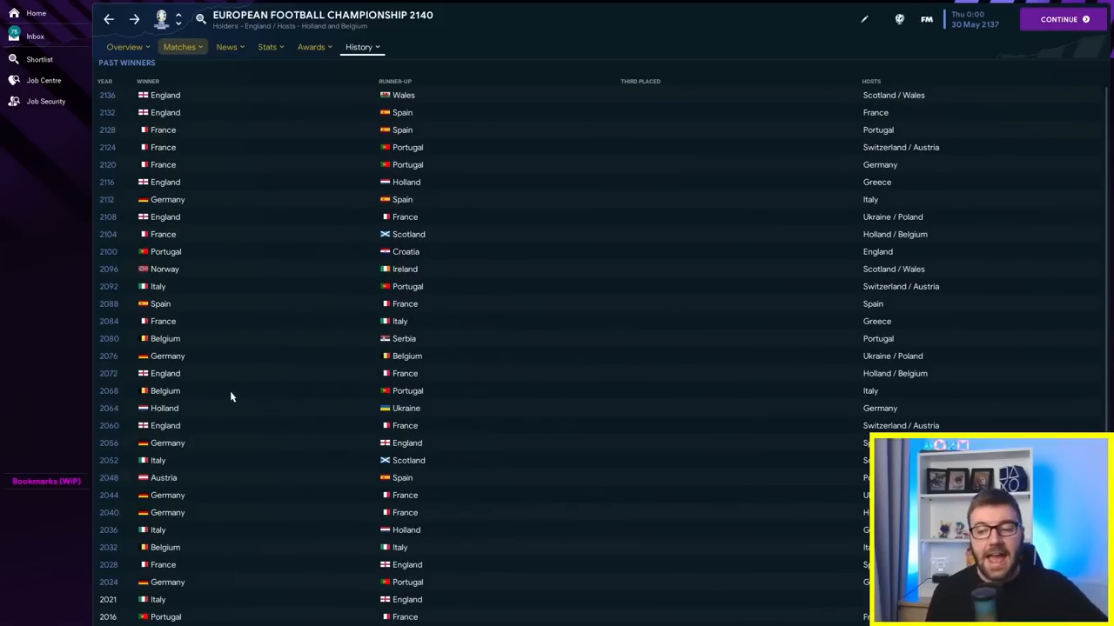